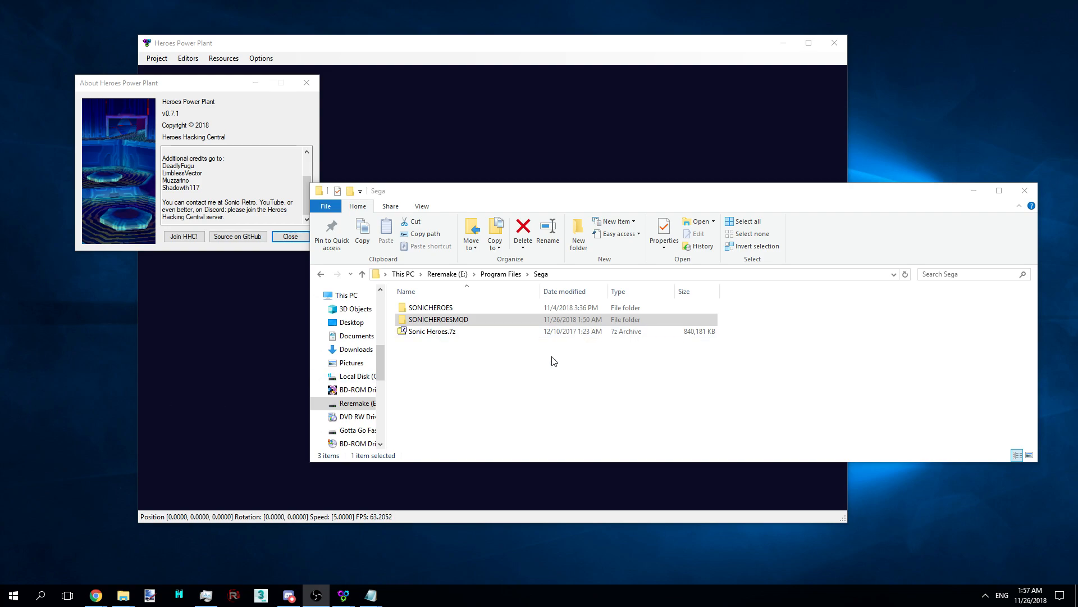
pyautogui.moveTo(478, 415)
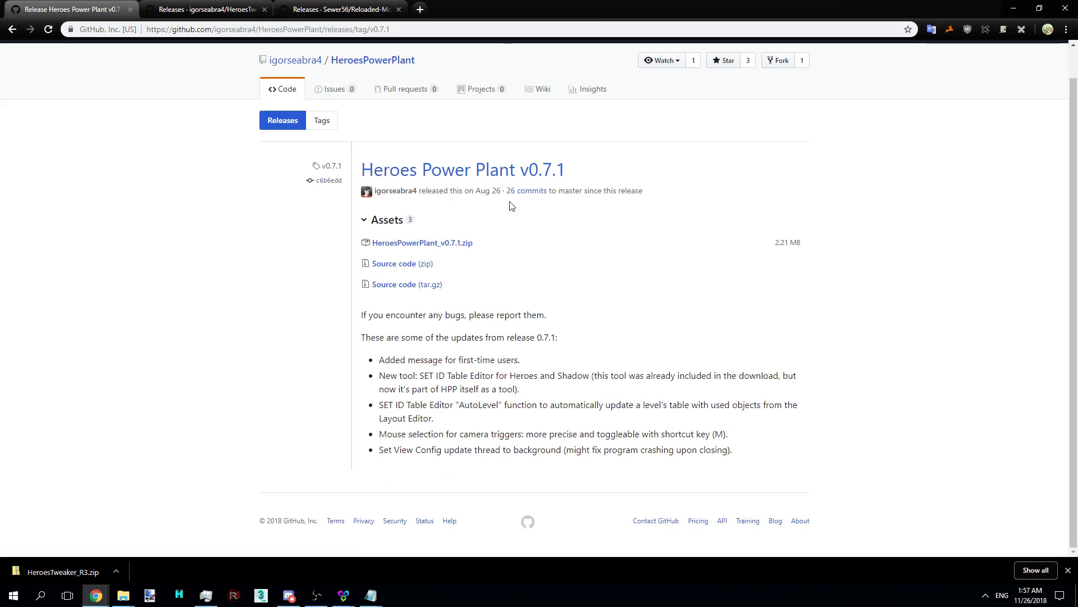
pyautogui.moveTo(527, 237)
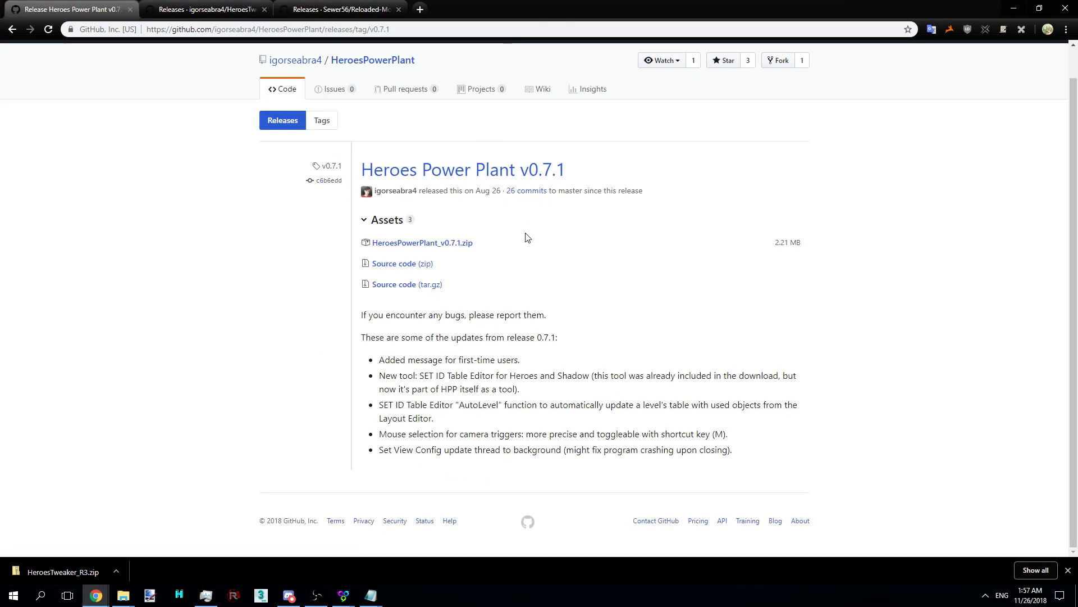
# Leave the browser, start Project > Open, browse to the Sega game folder and cancel
pyautogui.click(207, 9)
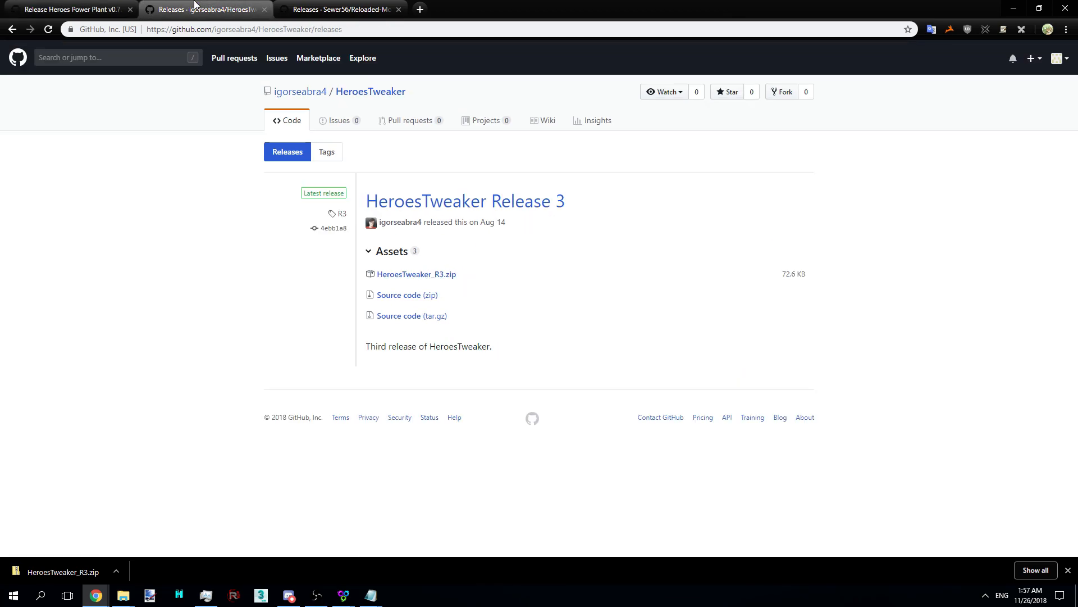
pyautogui.moveTo(465, 201)
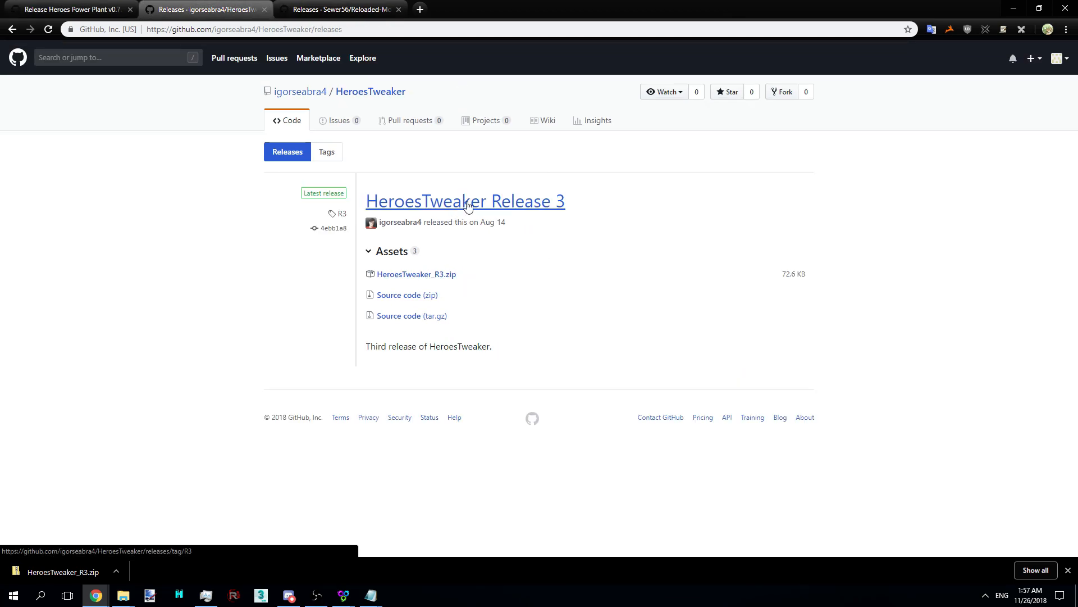
pyautogui.moveTo(505, 235)
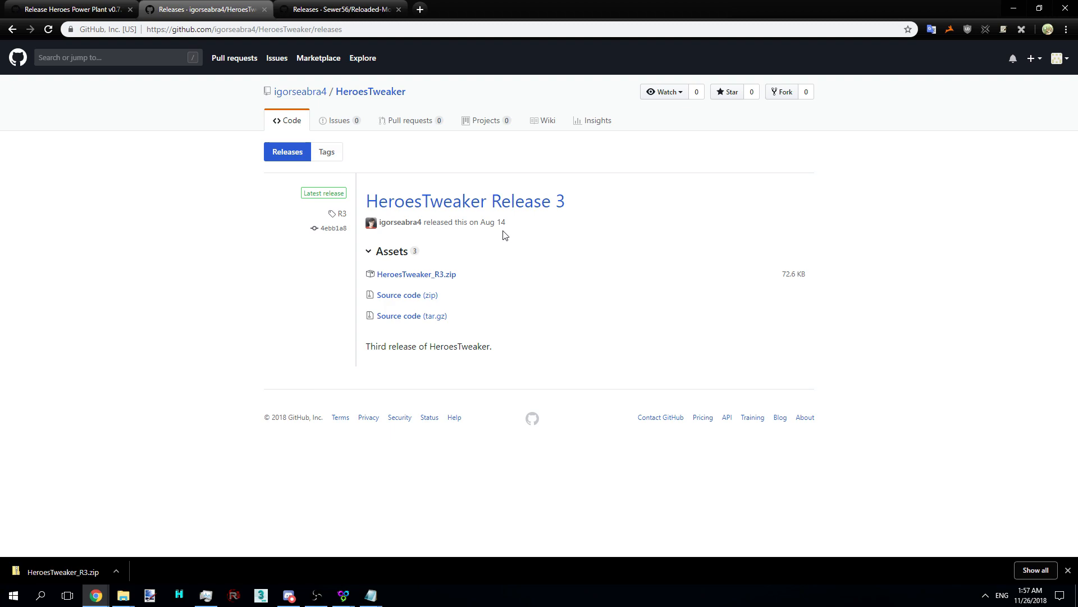
pyautogui.click(334, 9)
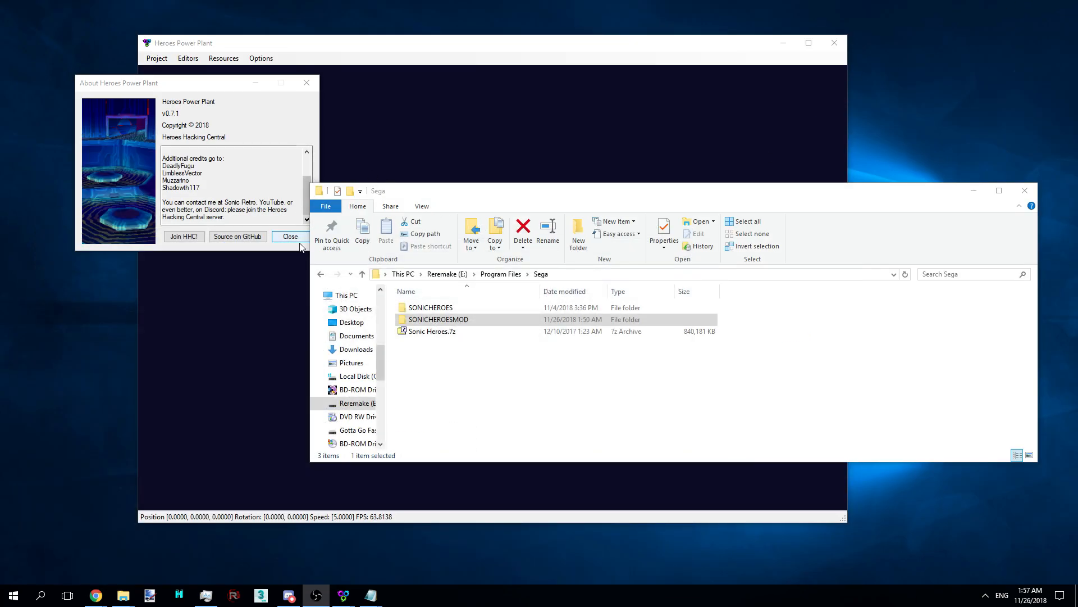
pyautogui.click(156, 57)
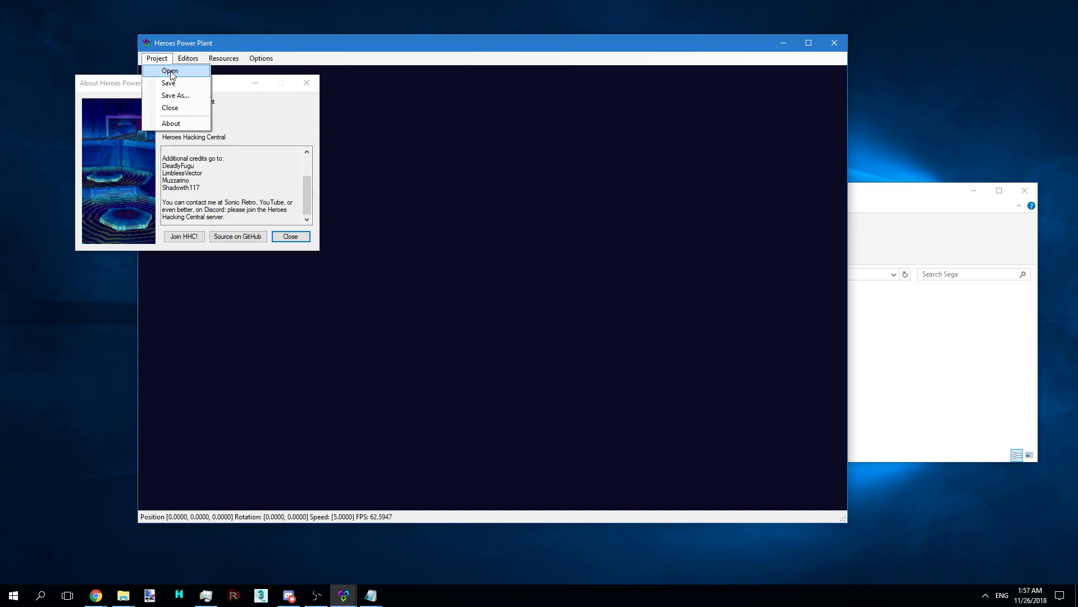
pyautogui.click(174, 94)
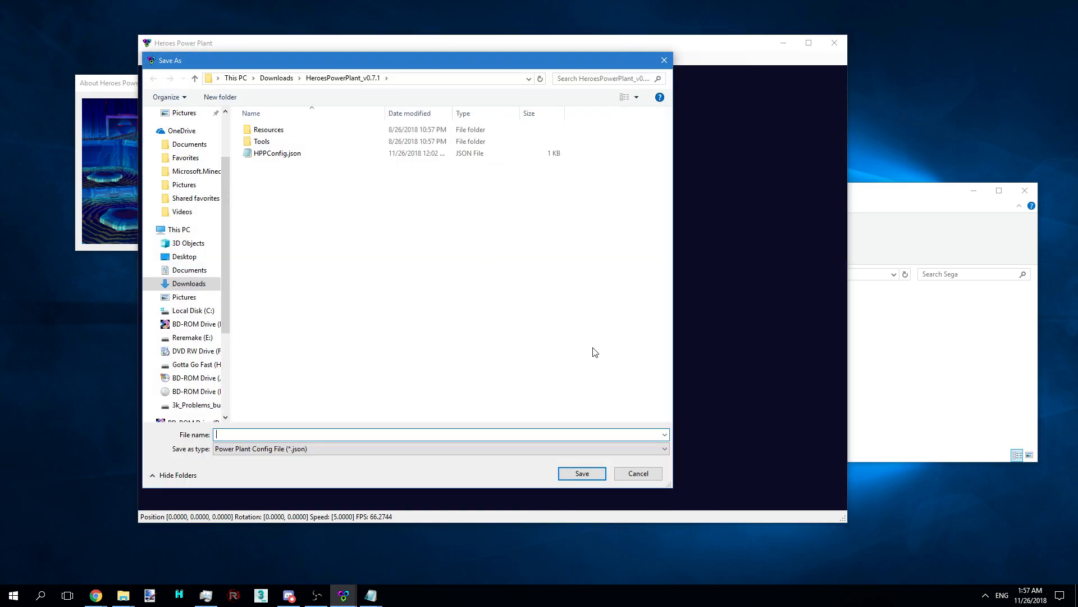
pyautogui.moveTo(130, 572)
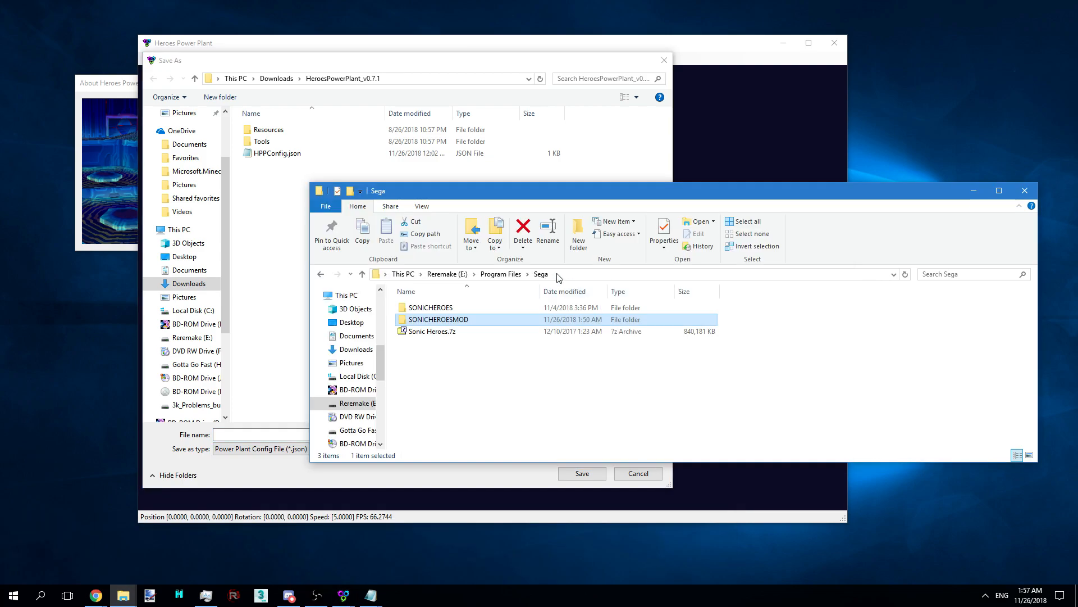
pyautogui.moveTo(574, 266)
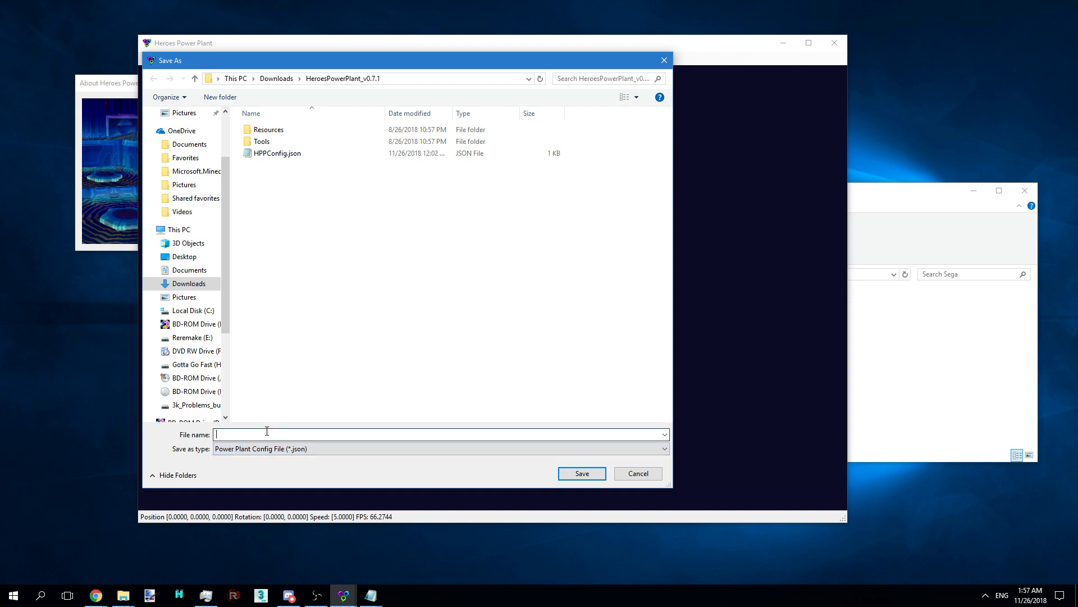
pyautogui.click(191, 337)
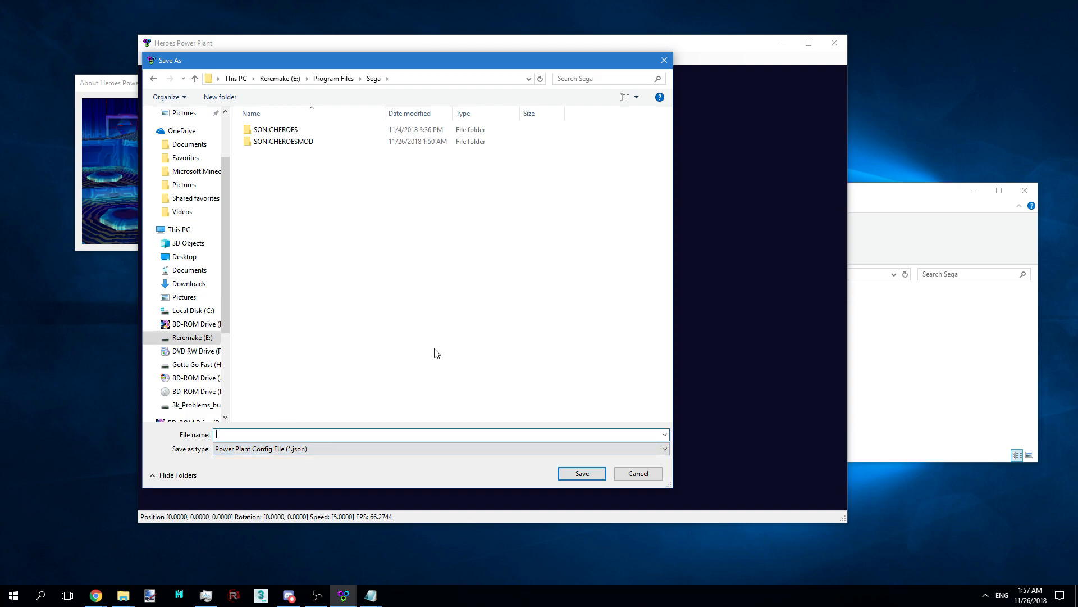
pyautogui.click(637, 473)
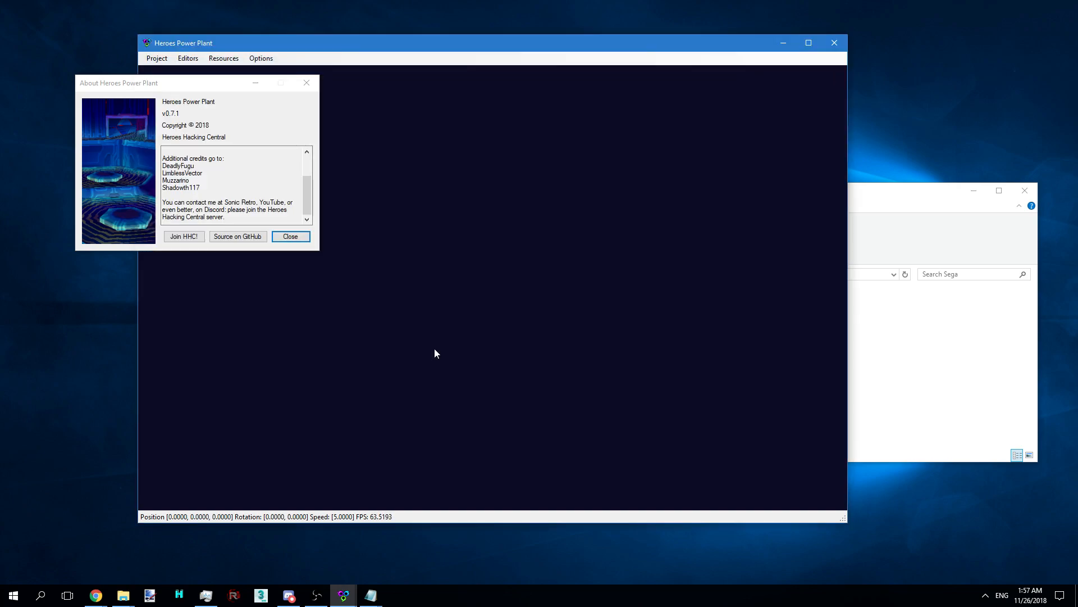
pyautogui.moveTo(290, 236)
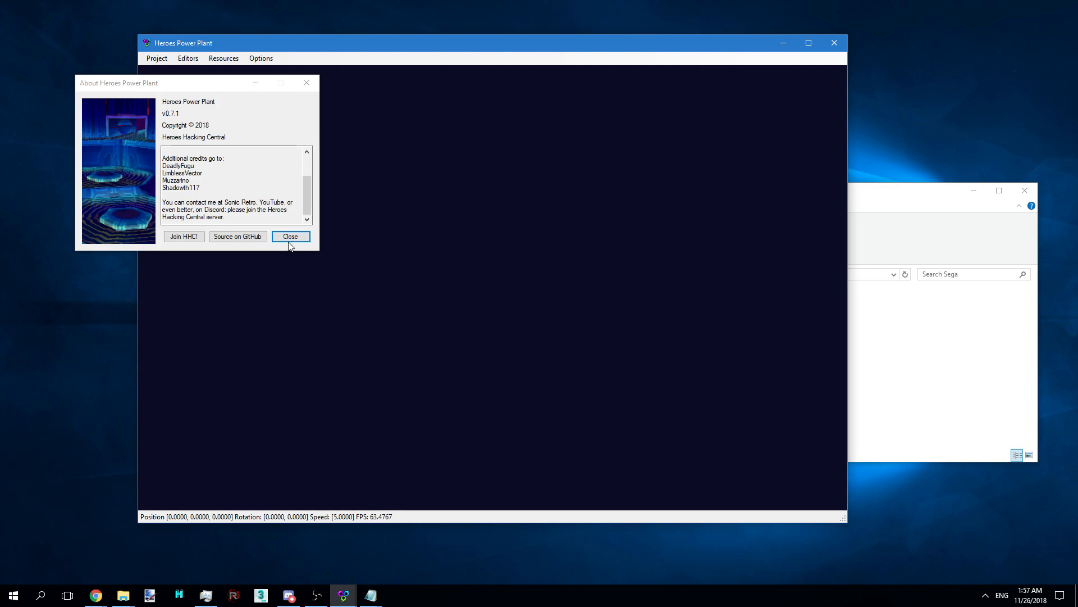
pyautogui.moveTo(183, 236)
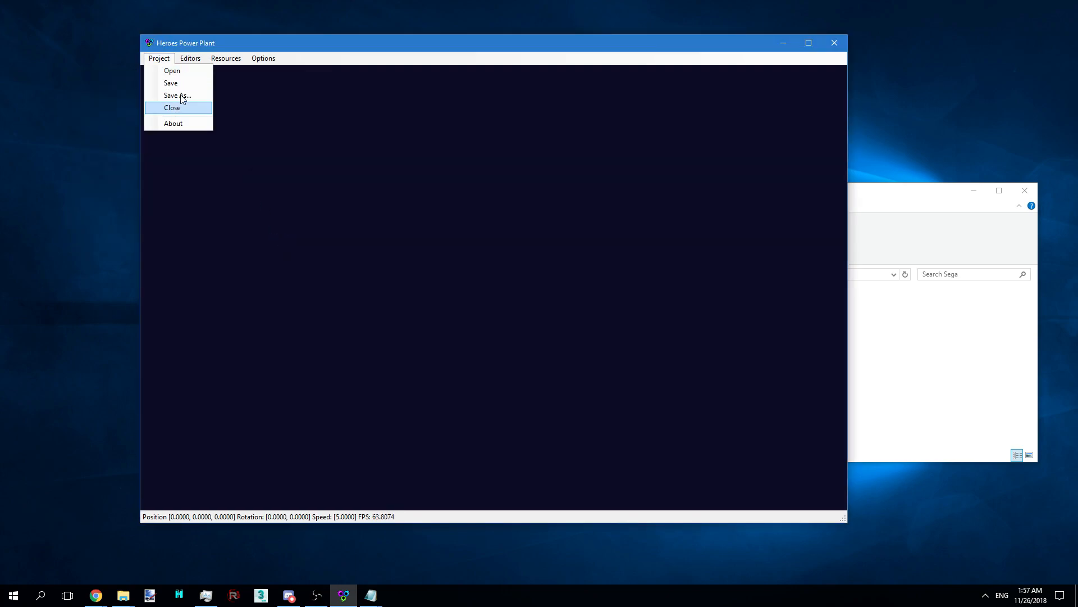
# Load s01_h.one from SONICHEROESMOD\dvdroot into the Level Editor
pyautogui.click(190, 57)
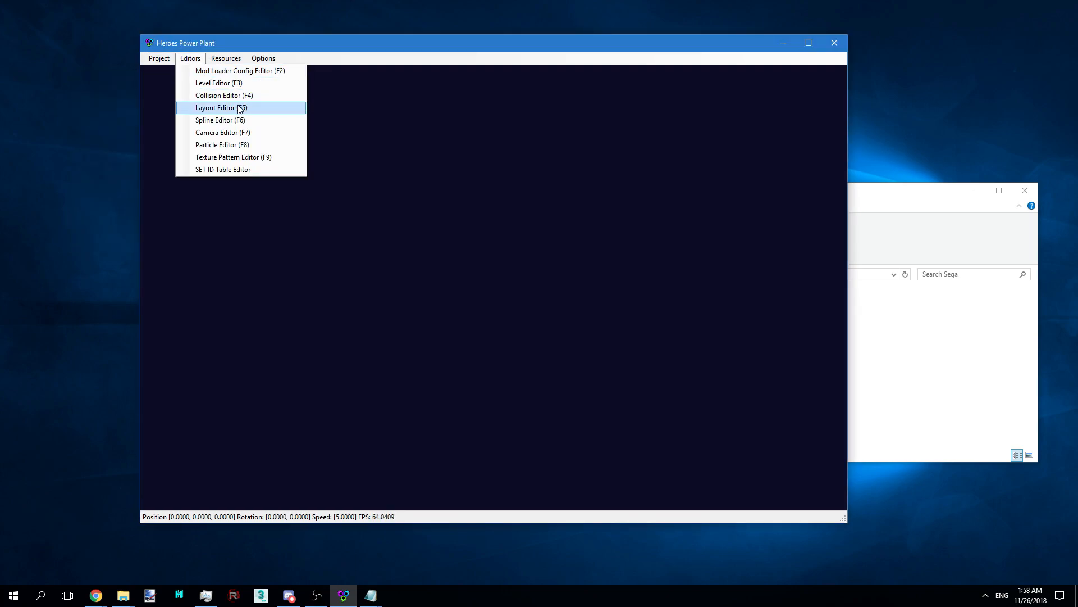
pyautogui.click(219, 82)
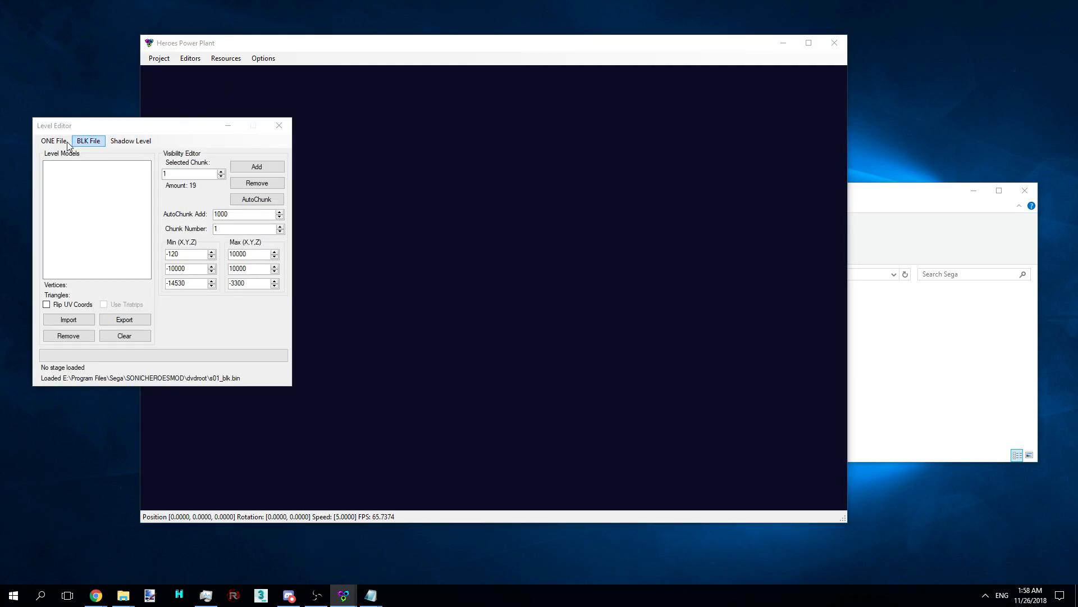
pyautogui.click(53, 142)
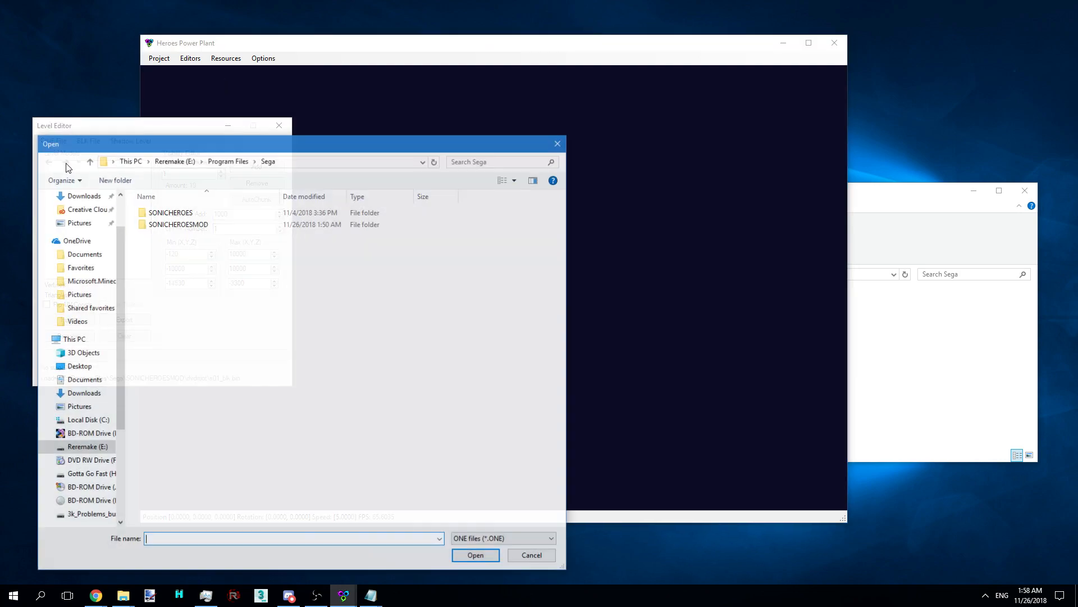
pyautogui.doubleClick(178, 225)
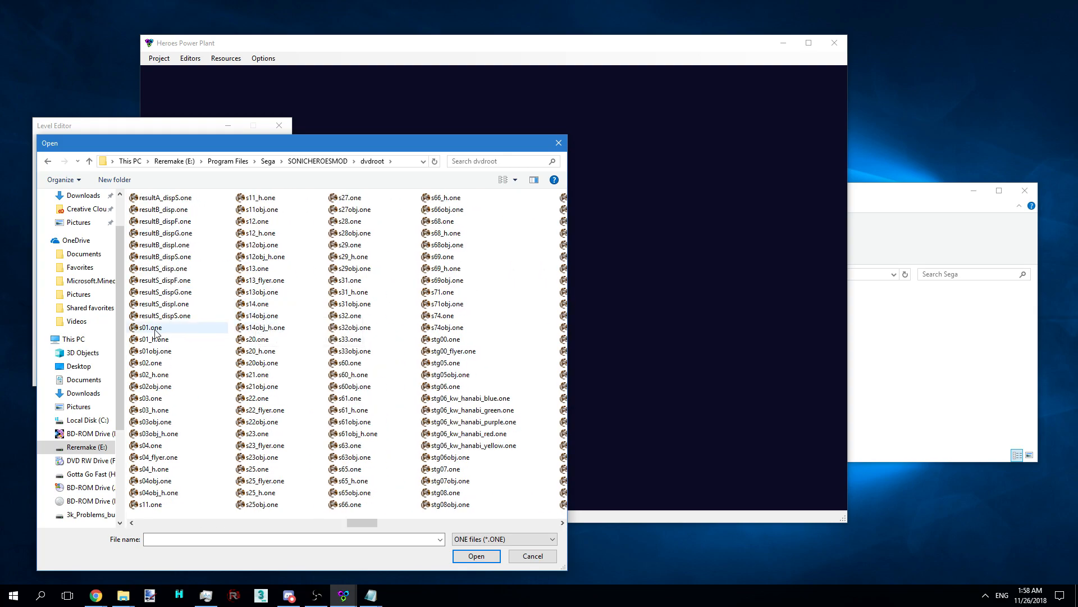
pyautogui.click(151, 339)
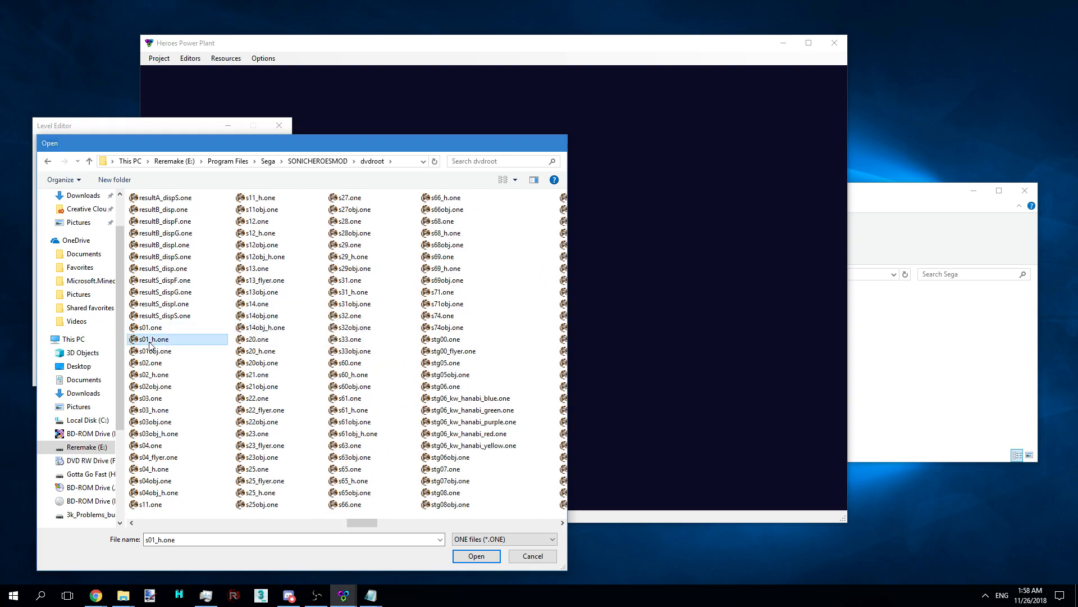
pyautogui.click(475, 556)
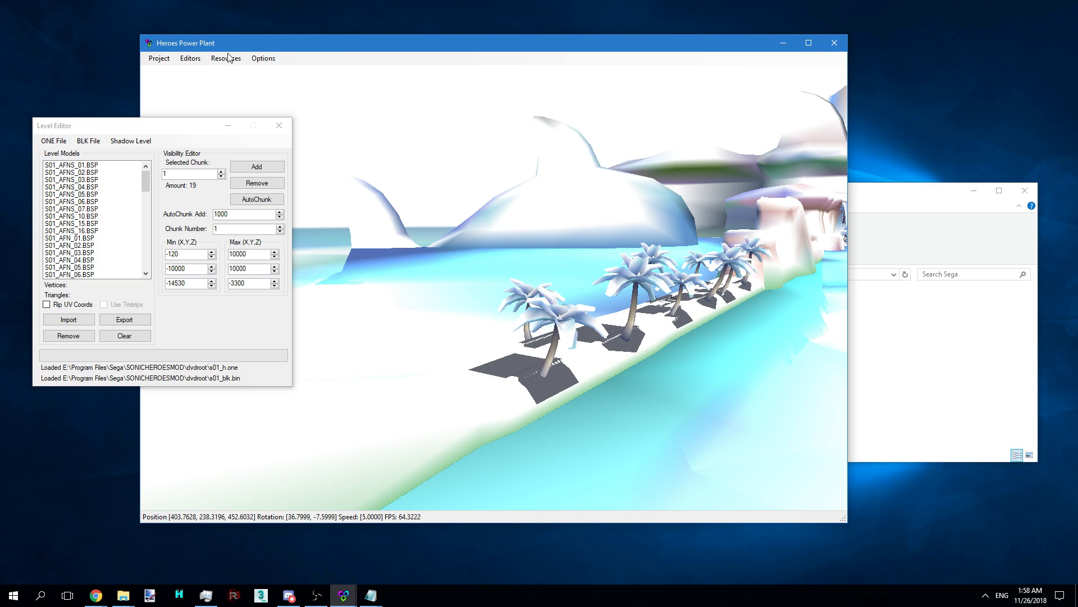
# Add the s01.txd and obj_common.txd texture archives from dvdroot\textures via Resources > Add TXD
pyautogui.click(190, 57)
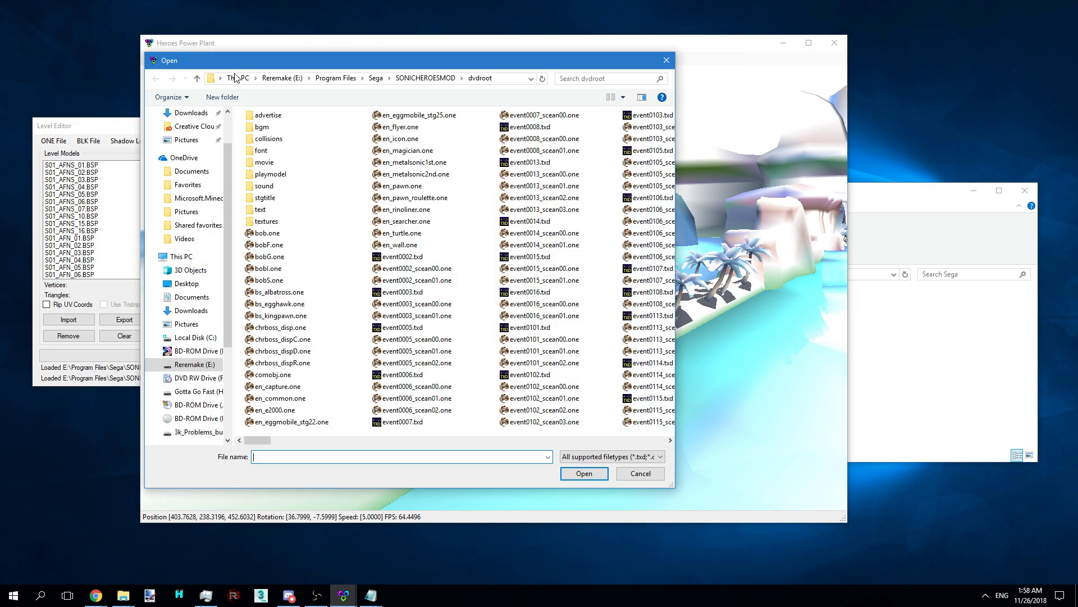
pyautogui.doubleClick(267, 221)
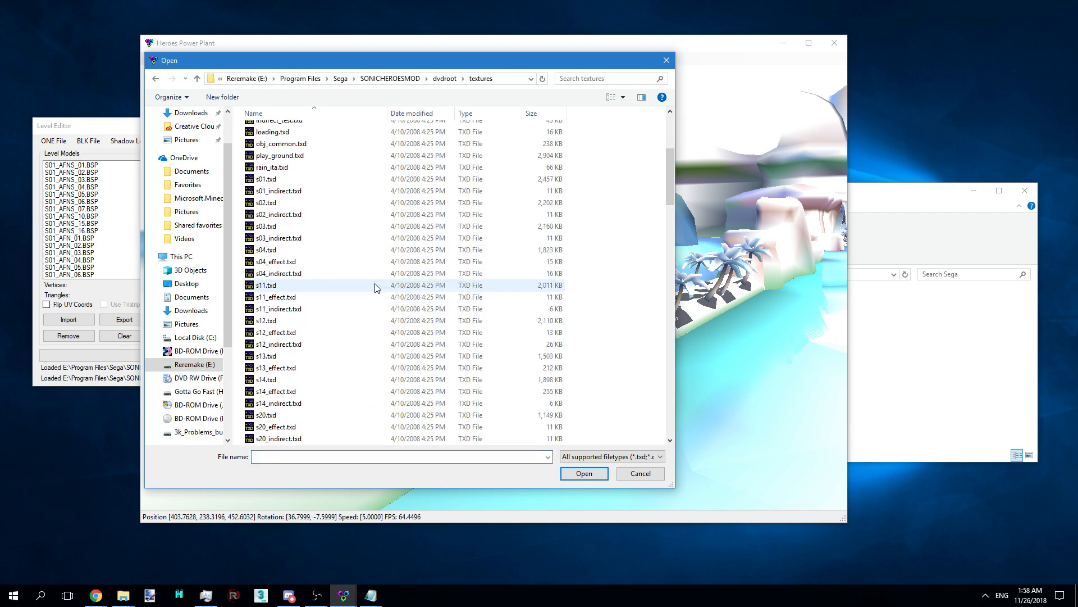
pyautogui.click(265, 220)
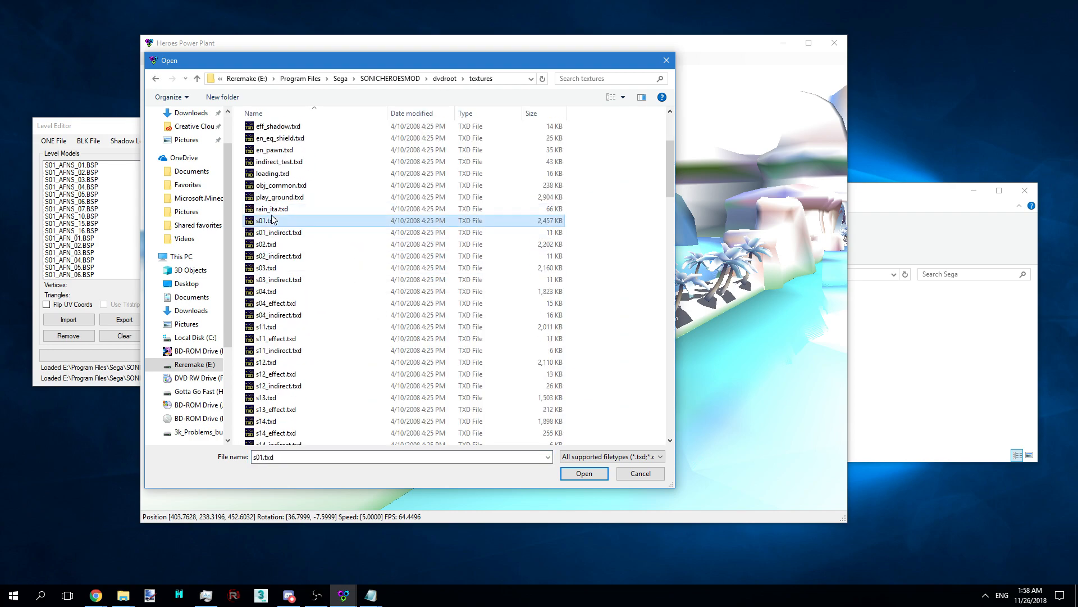
pyautogui.scroll(3)
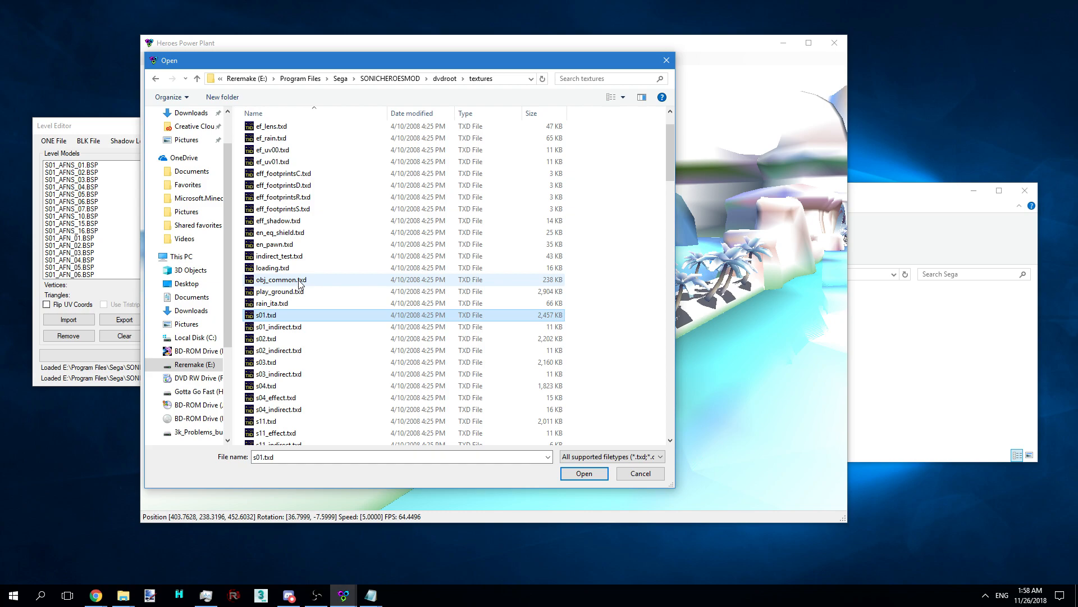
pyautogui.click(280, 279)
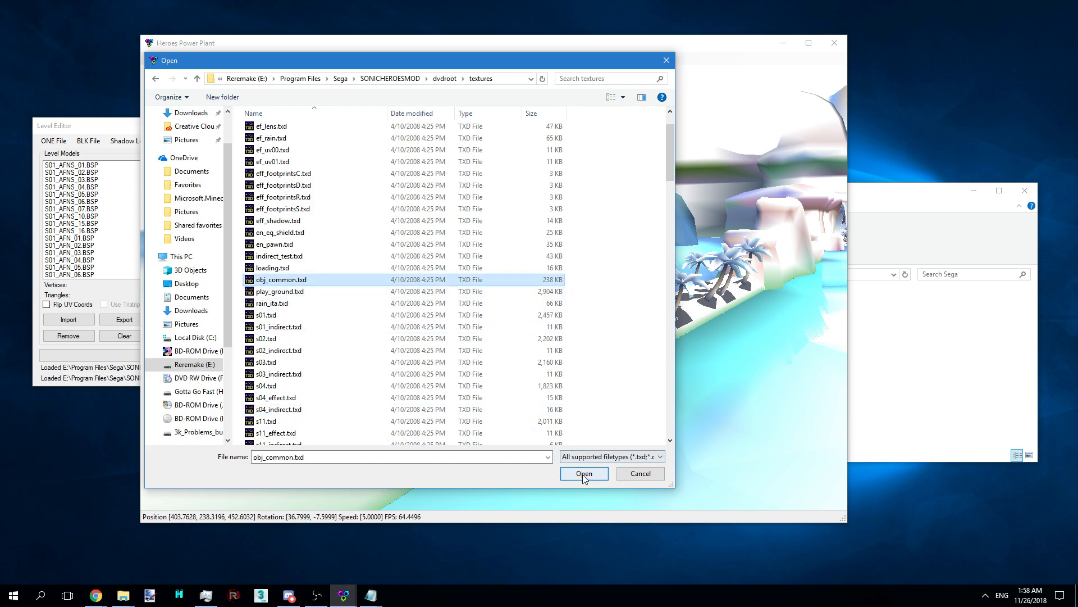
pyautogui.click(583, 473)
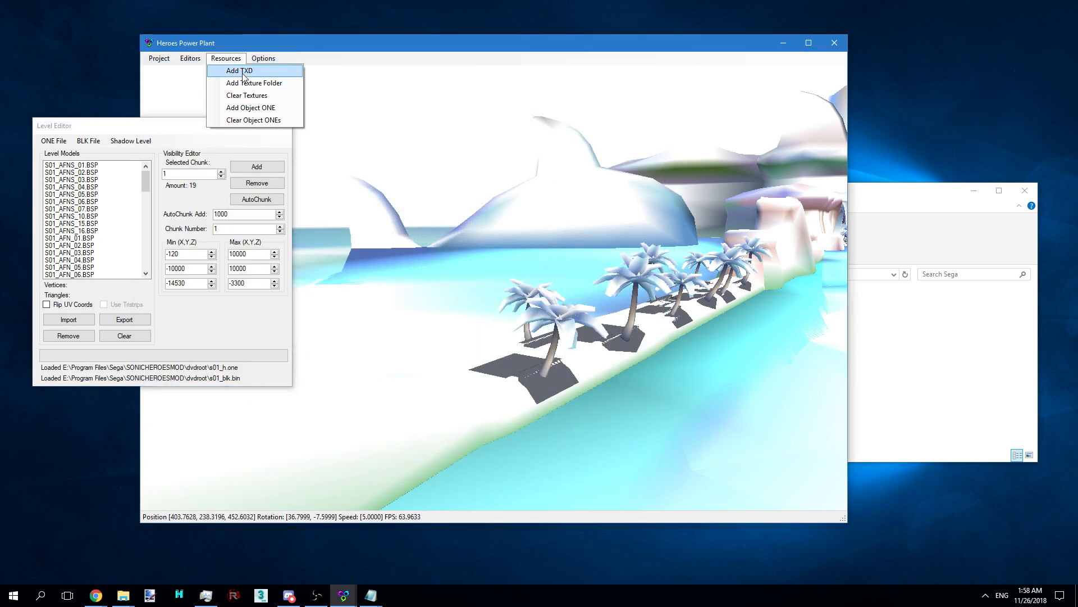
pyautogui.click(238, 69)
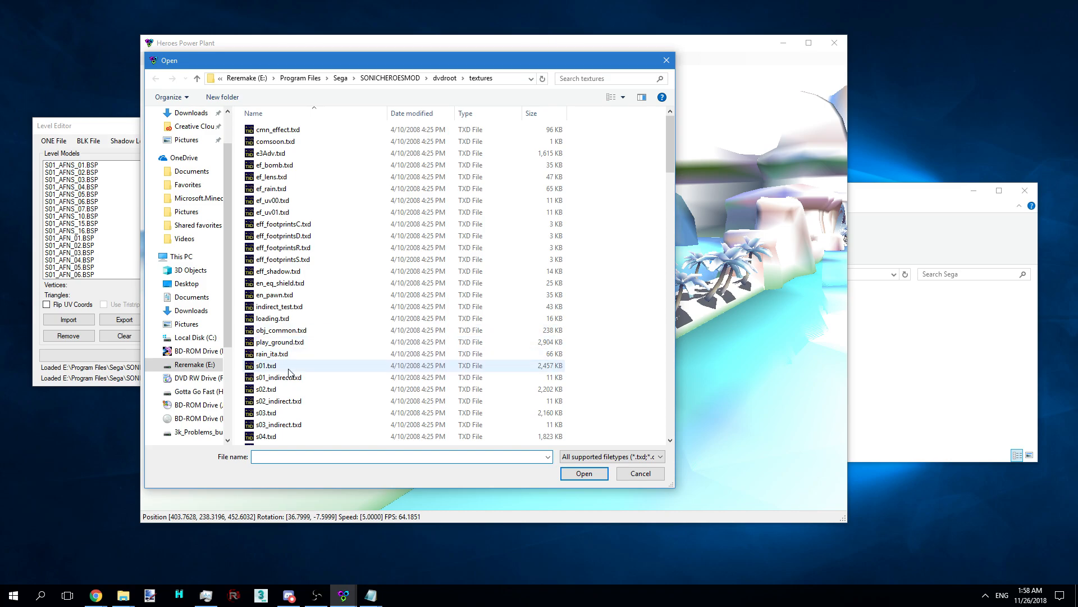
pyautogui.click(583, 473)
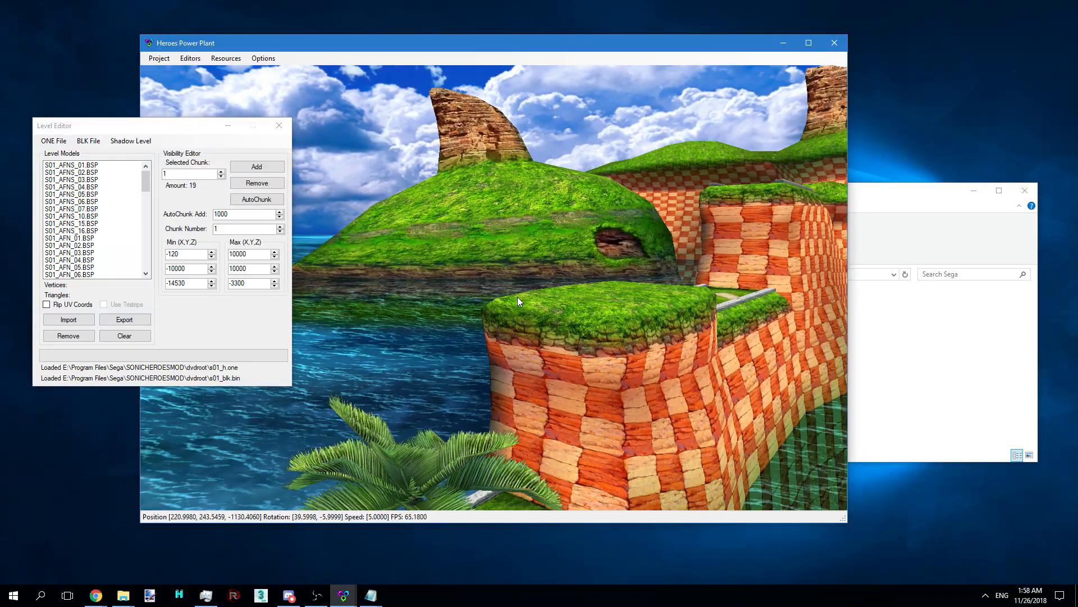
pyautogui.moveTo(226, 60)
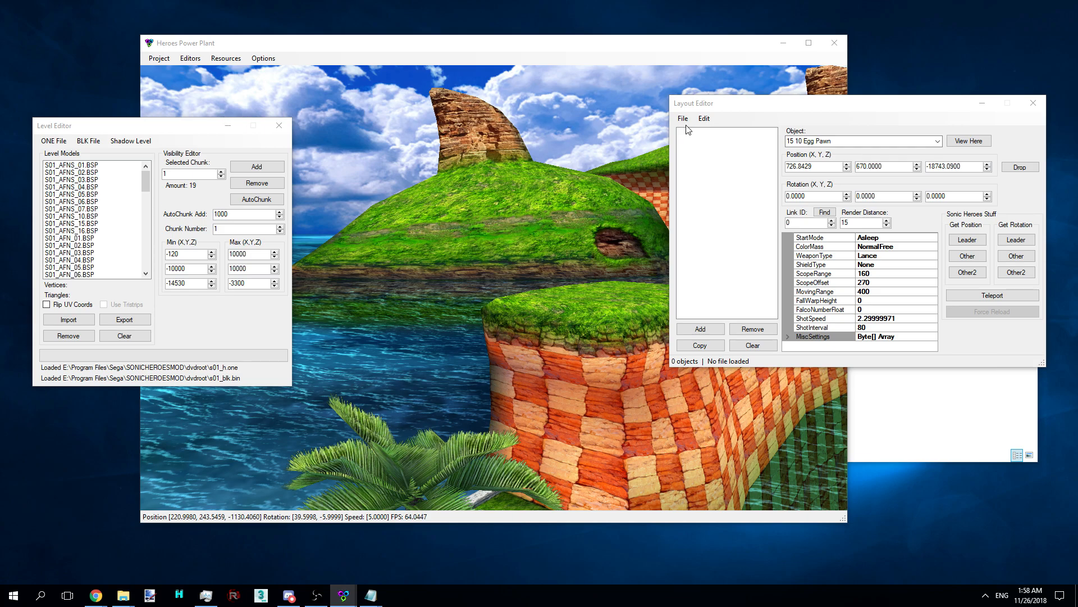
# Load s01_P1.bin from dvdroot into the Layout Editor and inspect the Triple Spring's object type list
pyautogui.click(682, 118)
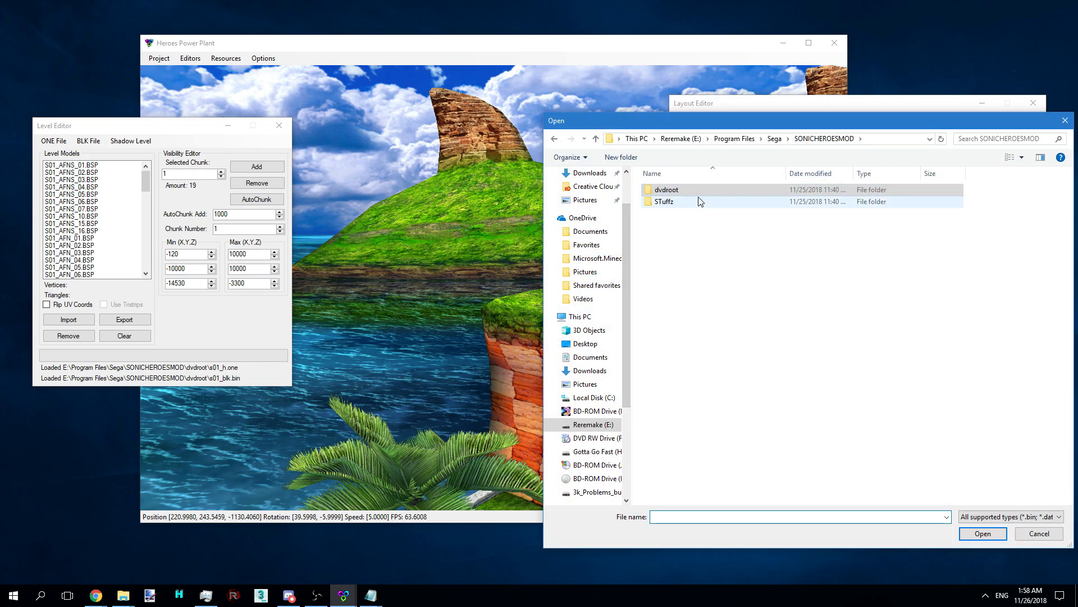
pyautogui.doubleClick(666, 189)
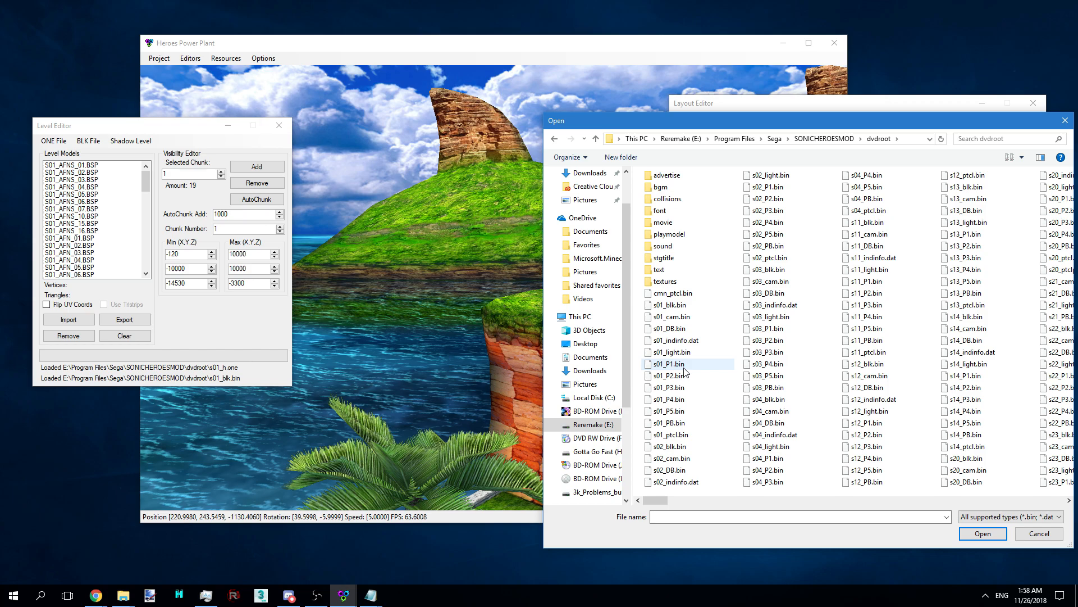
pyautogui.moveTo(674, 388)
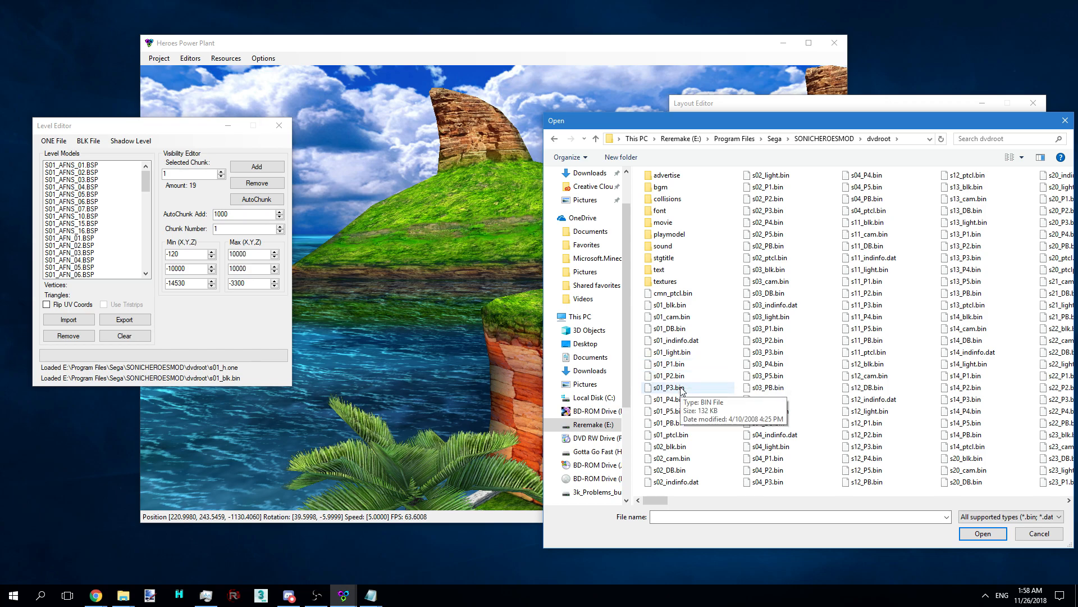
pyautogui.moveTo(674, 399)
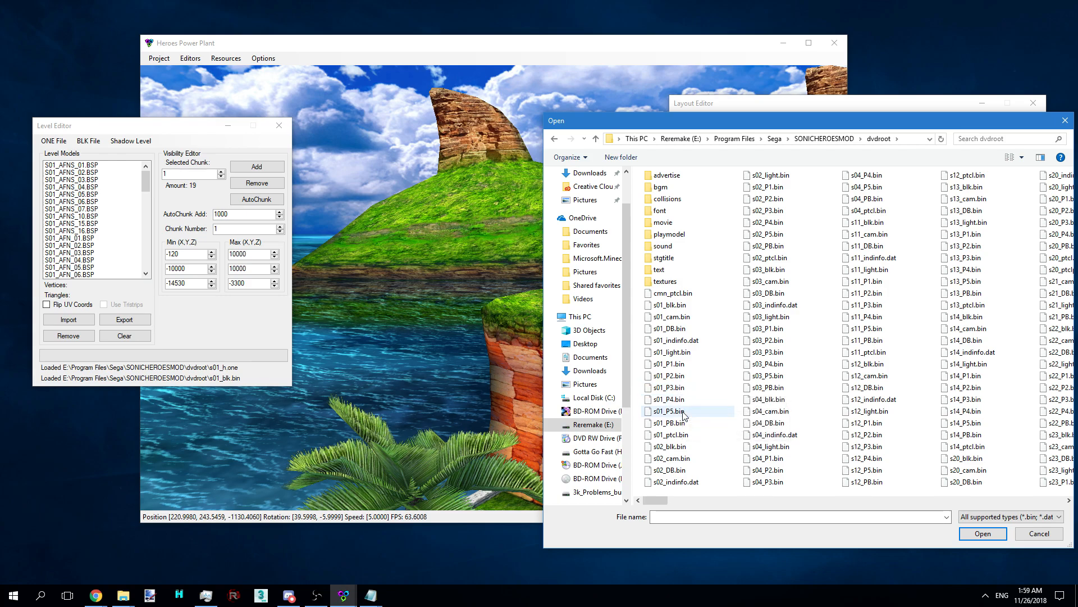
pyautogui.moveTo(667, 422)
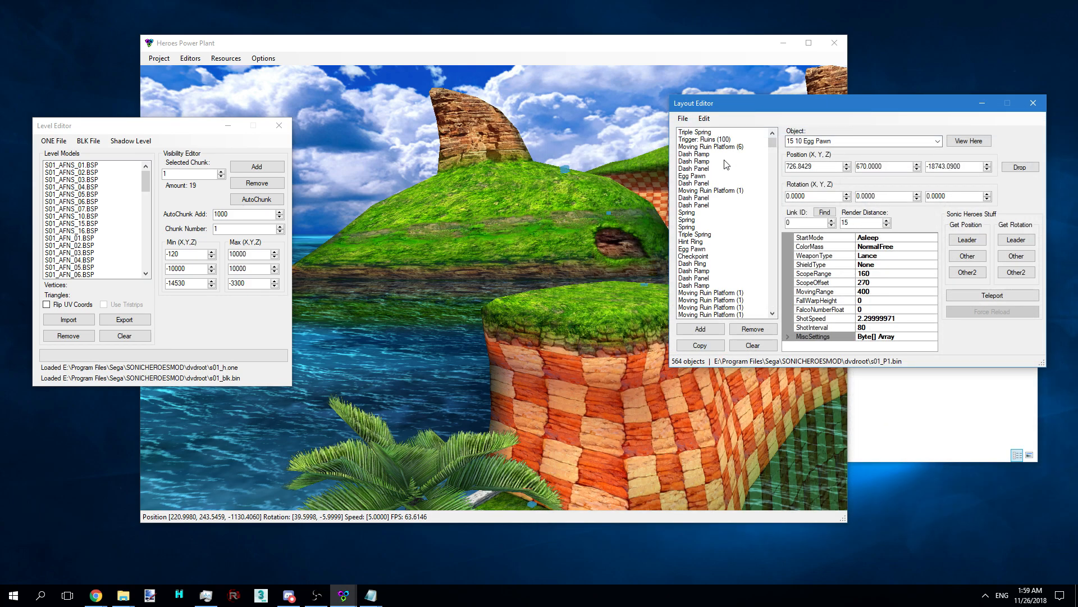
pyautogui.click(694, 132)
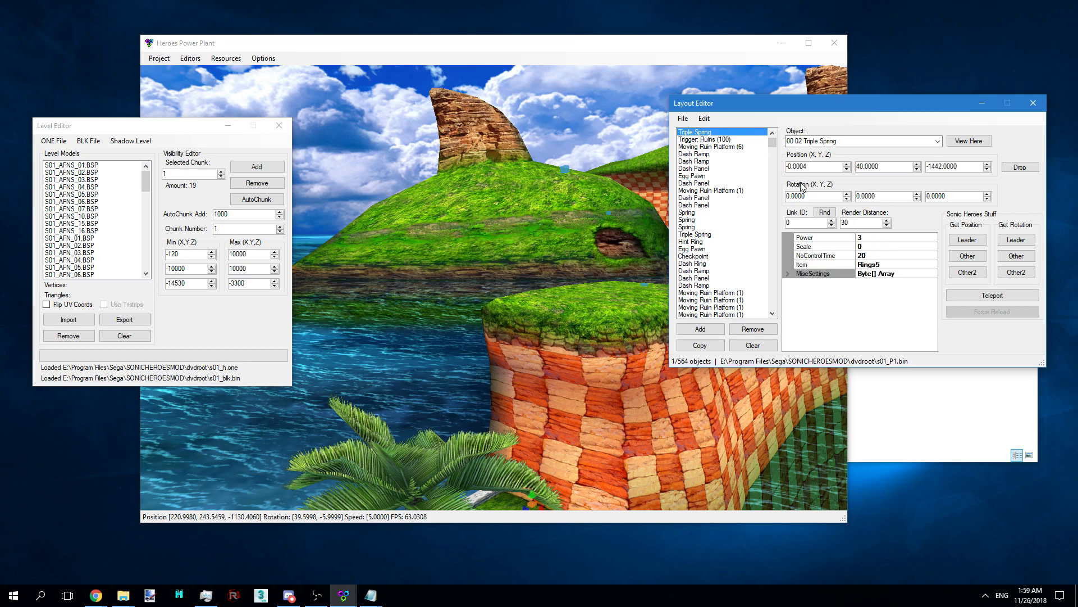
pyautogui.moveTo(779, 178)
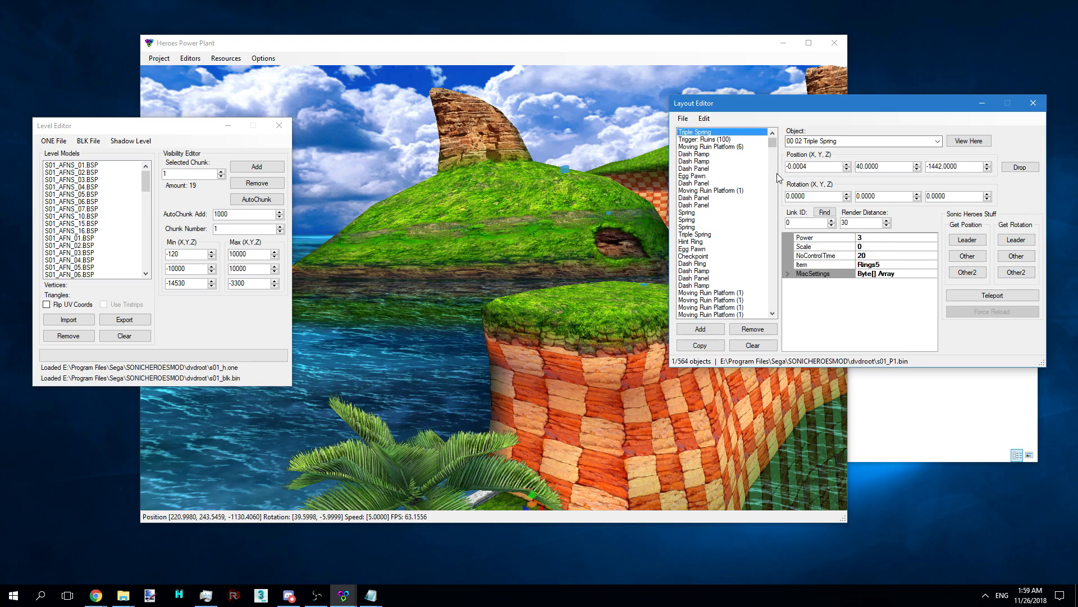
pyautogui.scroll(-3)
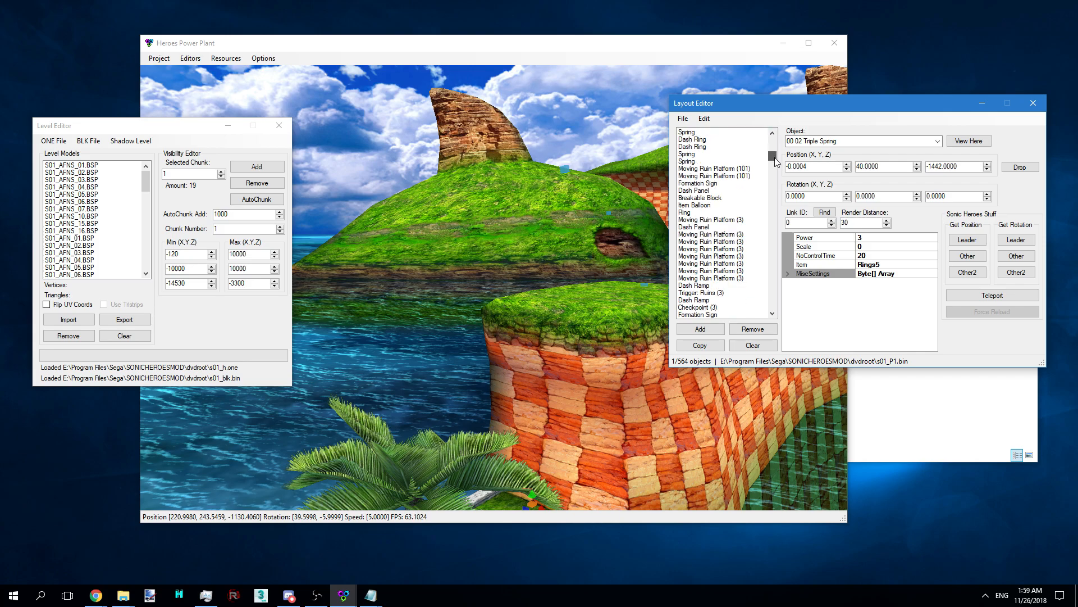
pyautogui.click(937, 141)
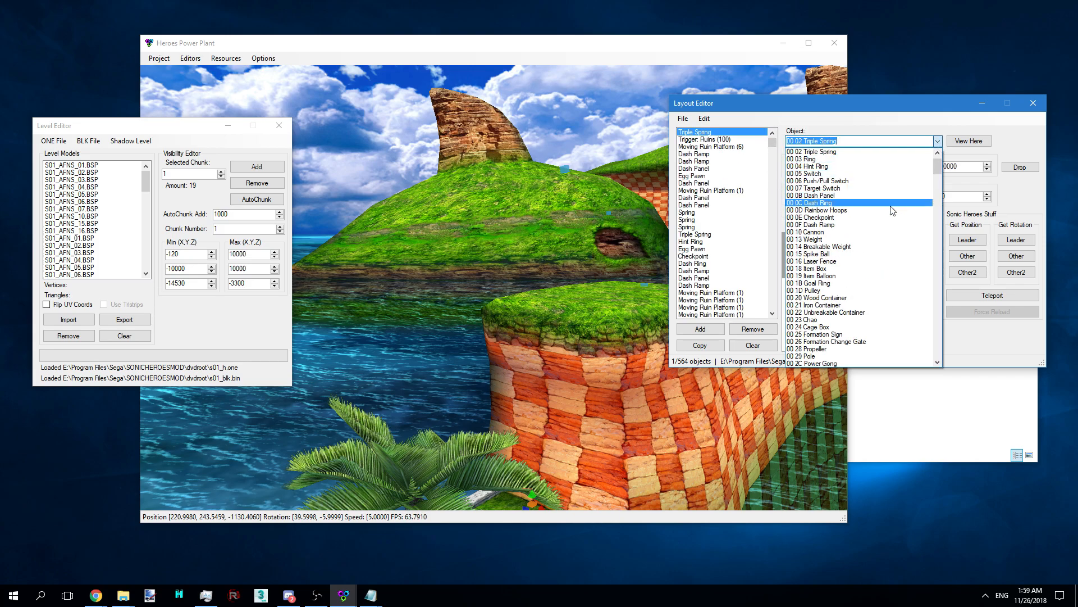
pyautogui.scroll(-3)
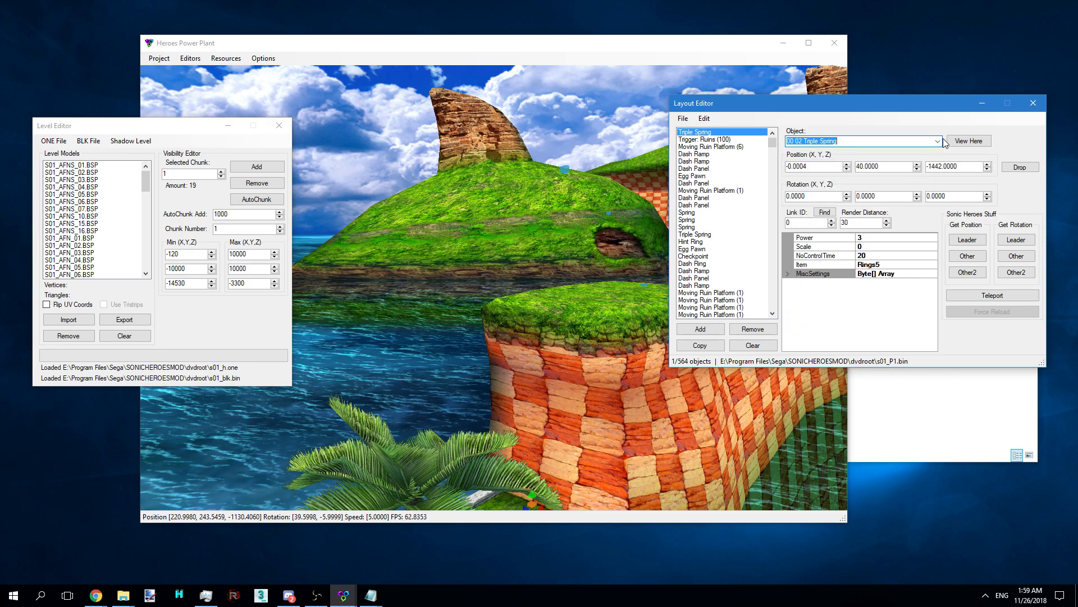
# Load the Heroes setidtbl.bin table into the SET ID Table Editor
pyautogui.click(189, 58)
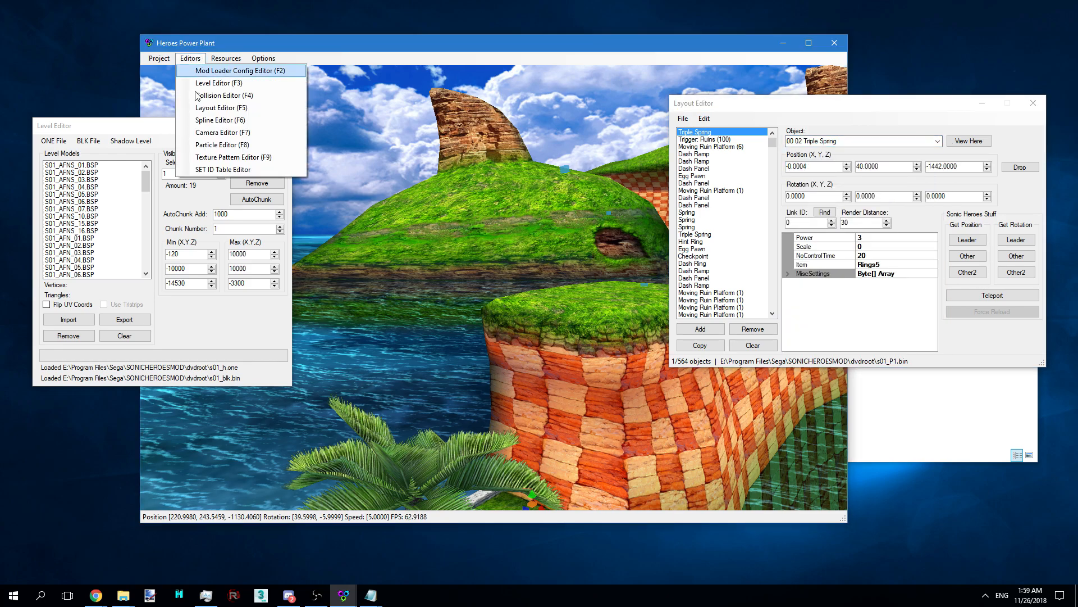
pyautogui.click(222, 170)
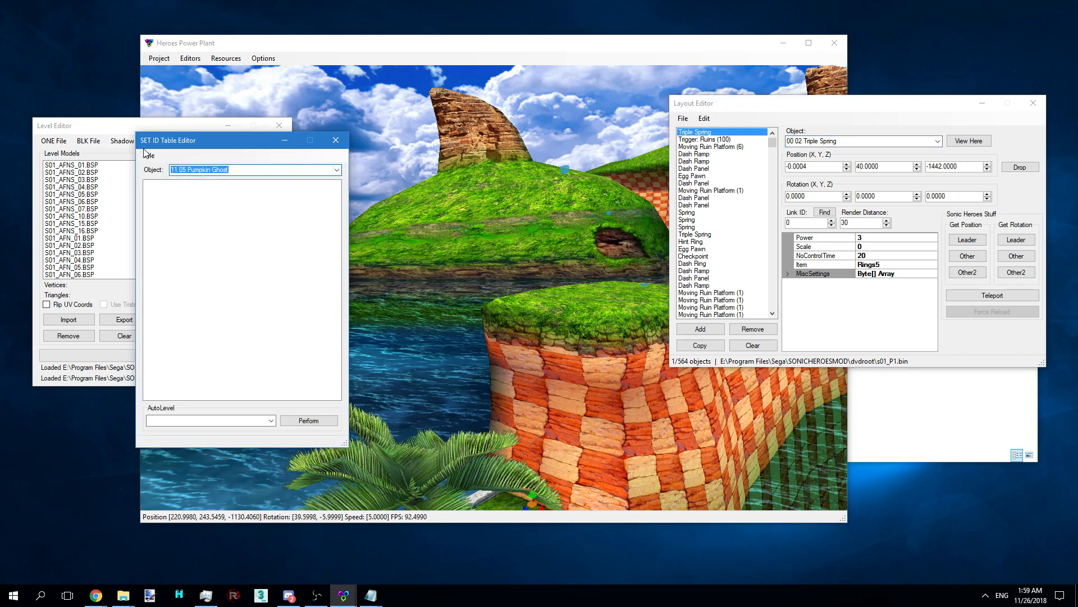
pyautogui.click(149, 155)
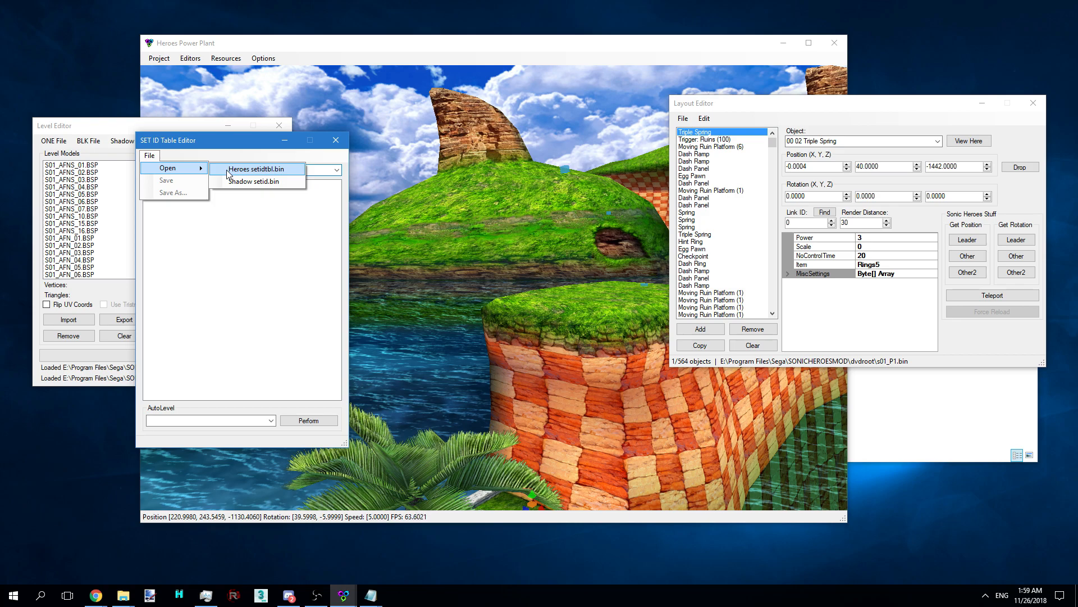
pyautogui.click(256, 168)
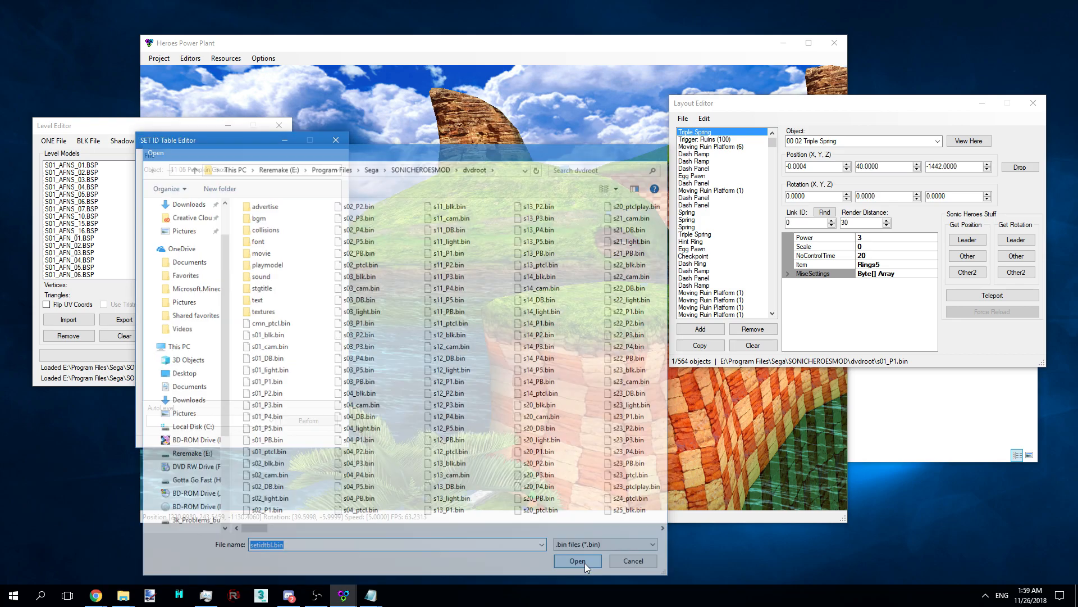
pyautogui.click(576, 560)
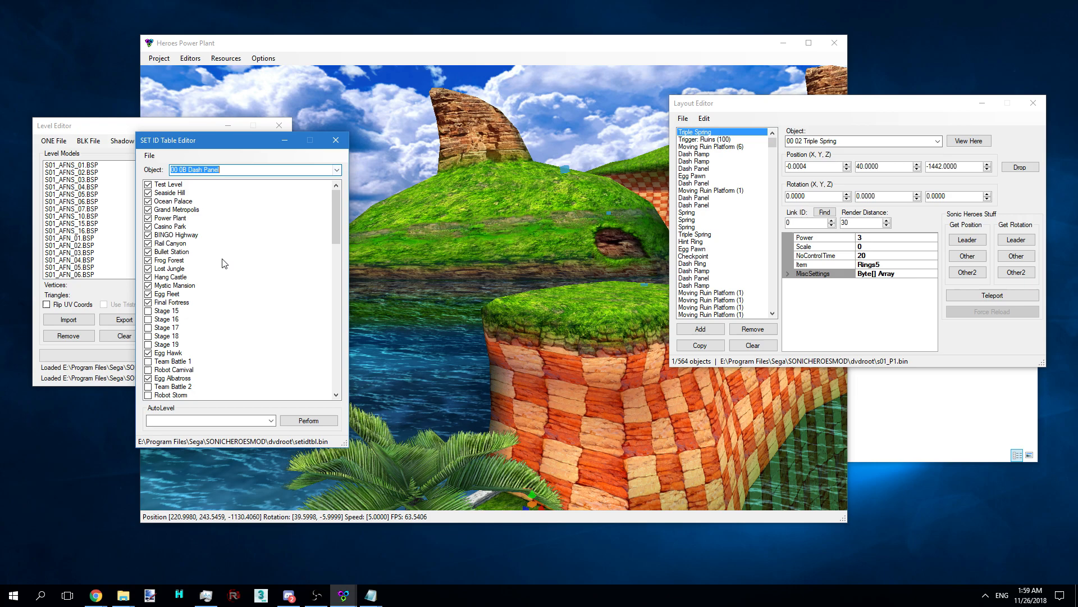
pyautogui.moveTo(318, 164)
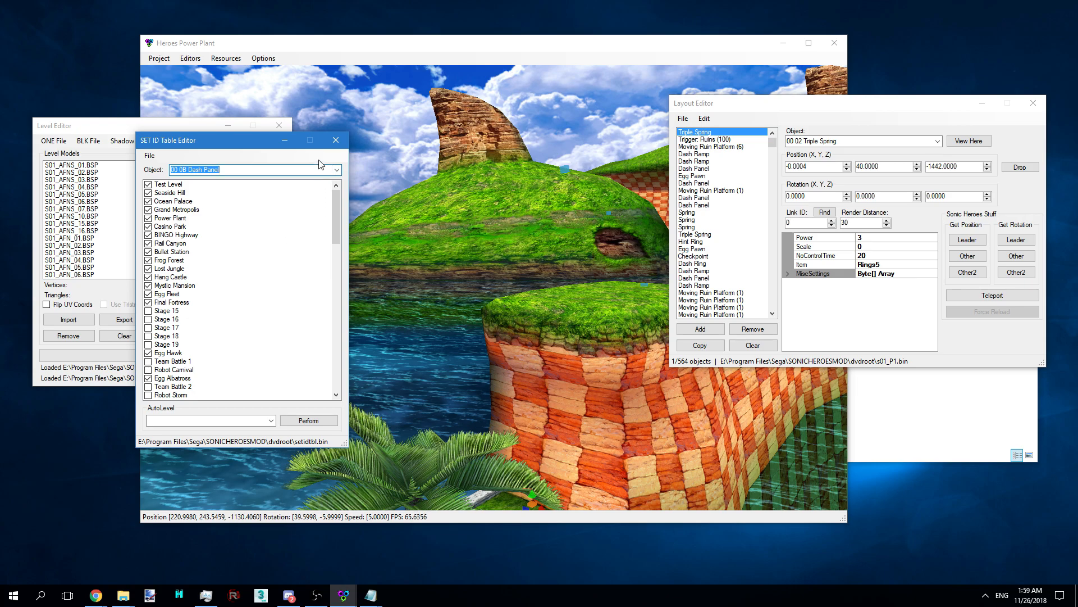
# Browse other object types in the Object dropdown to check their enabled stages
pyautogui.click(335, 170)
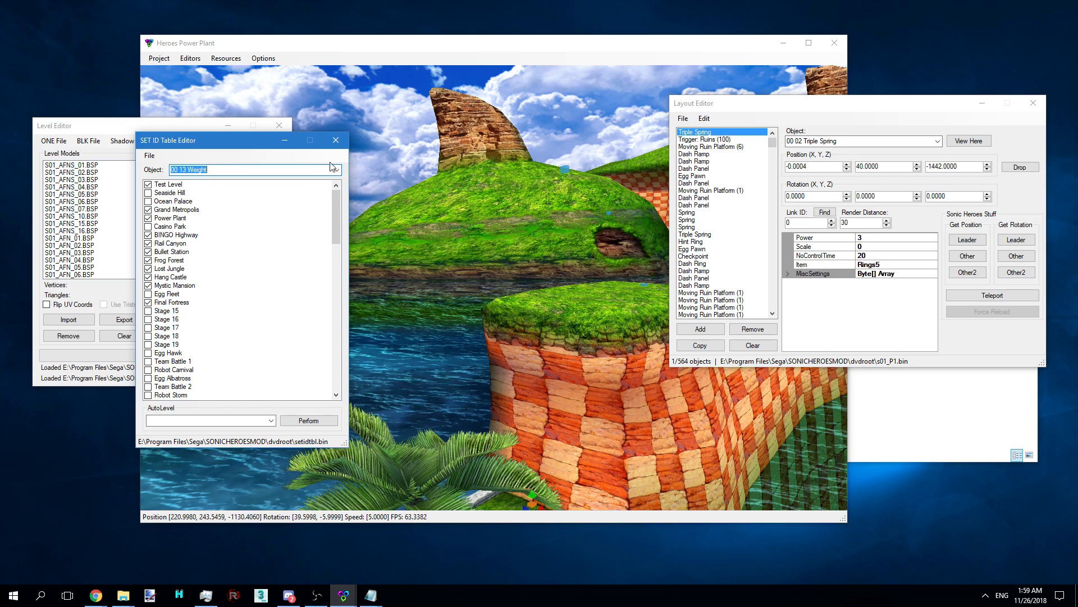
pyautogui.click(336, 170)
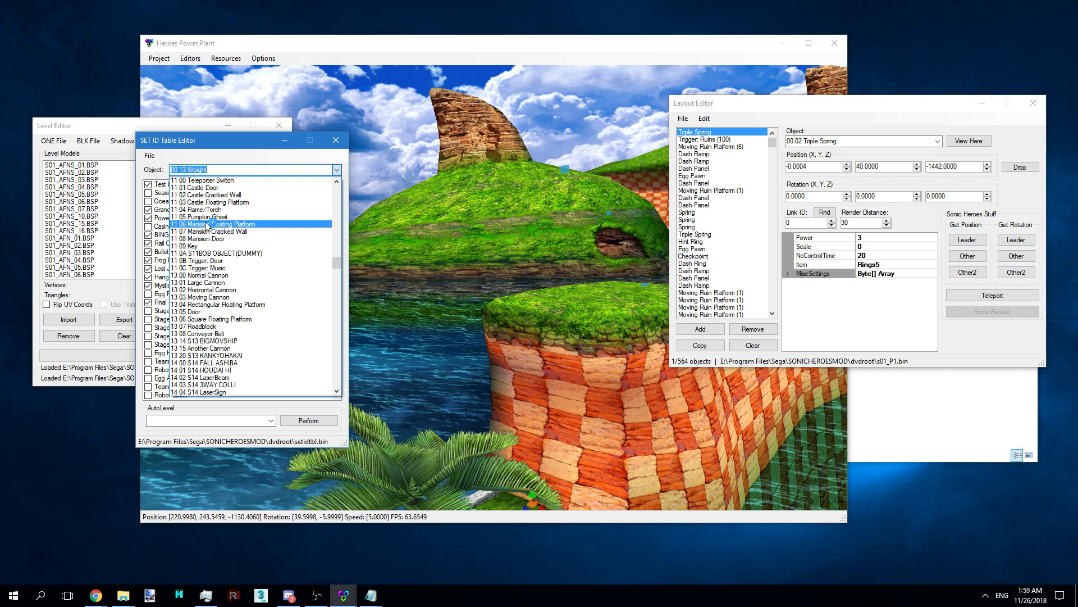
pyautogui.click(203, 216)
pyautogui.write('w')
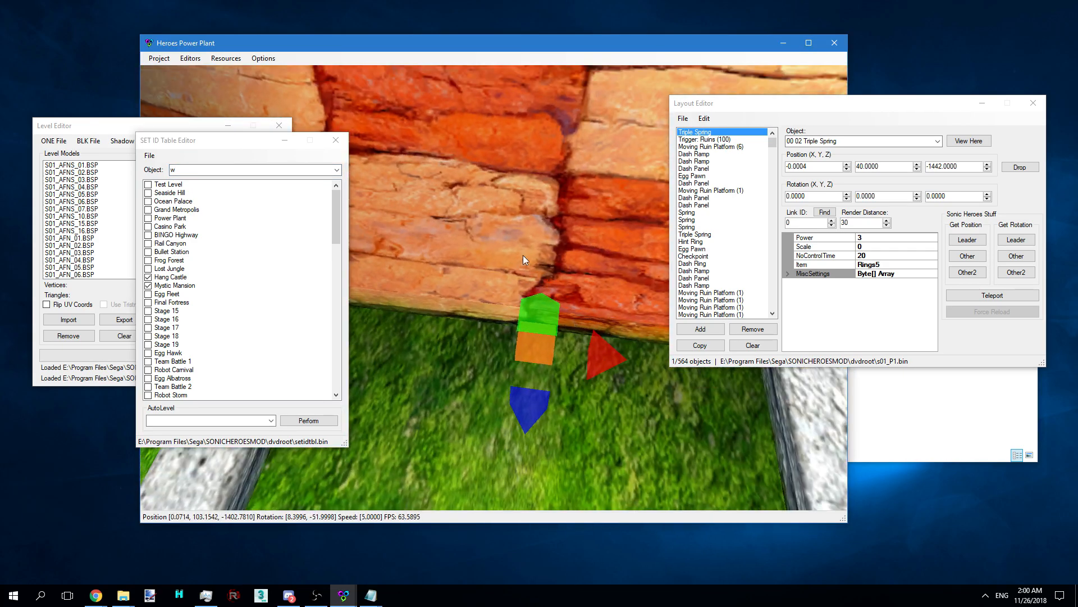
pyautogui.moveTo(230, 72)
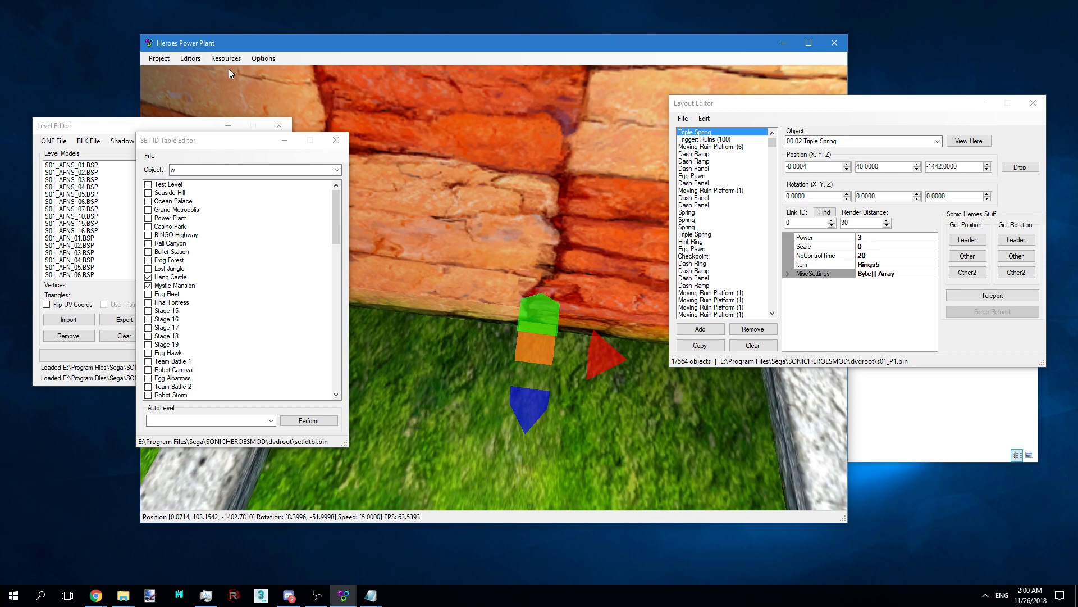
# Add an object model archive via Resources so placed objects render as real models
pyautogui.click(226, 57)
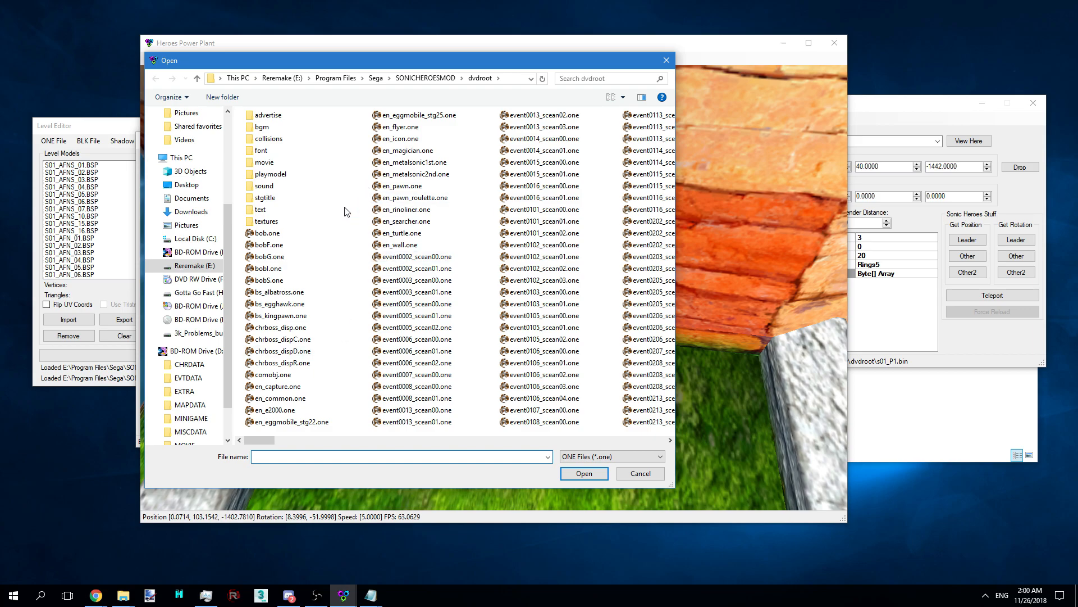
pyautogui.click(638, 473)
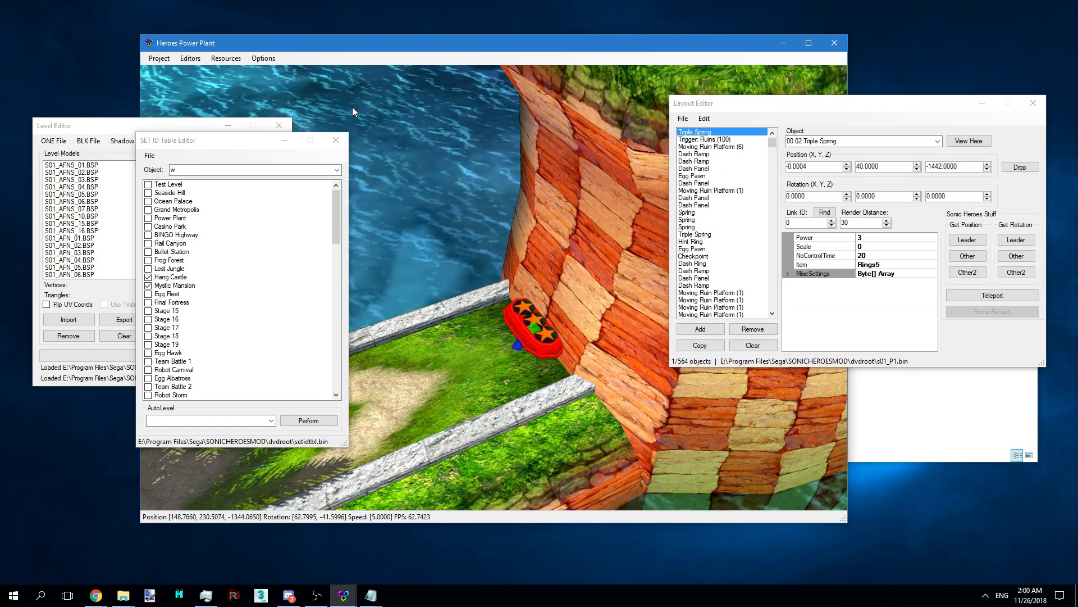
pyautogui.moveTo(503, 302)
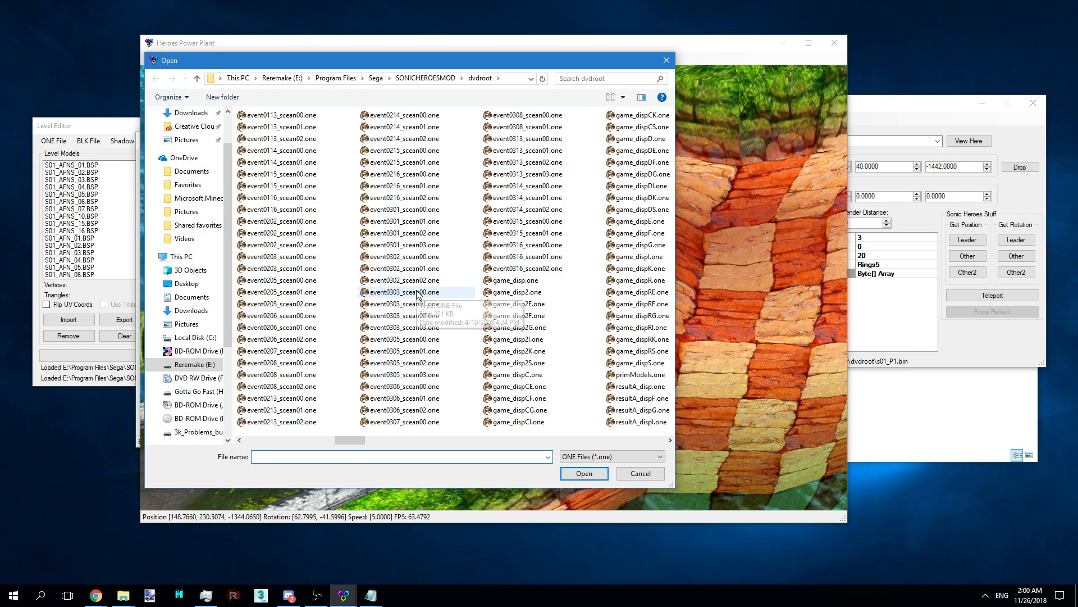
pyautogui.hscroll(3)
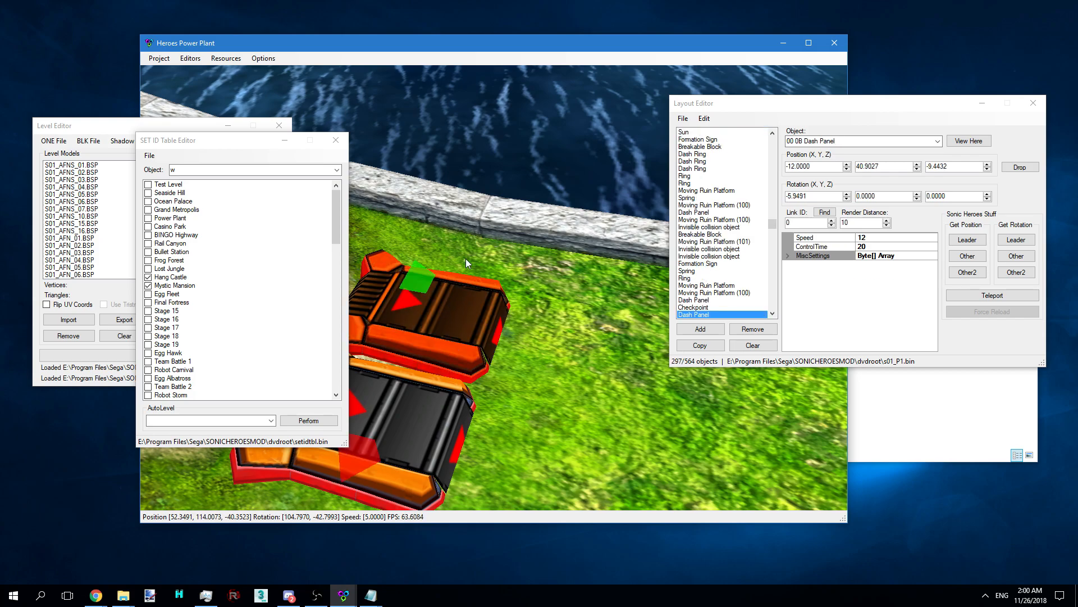
# Duplicate the Dash Panel object and set its Position Y to 72
pyautogui.click(698, 263)
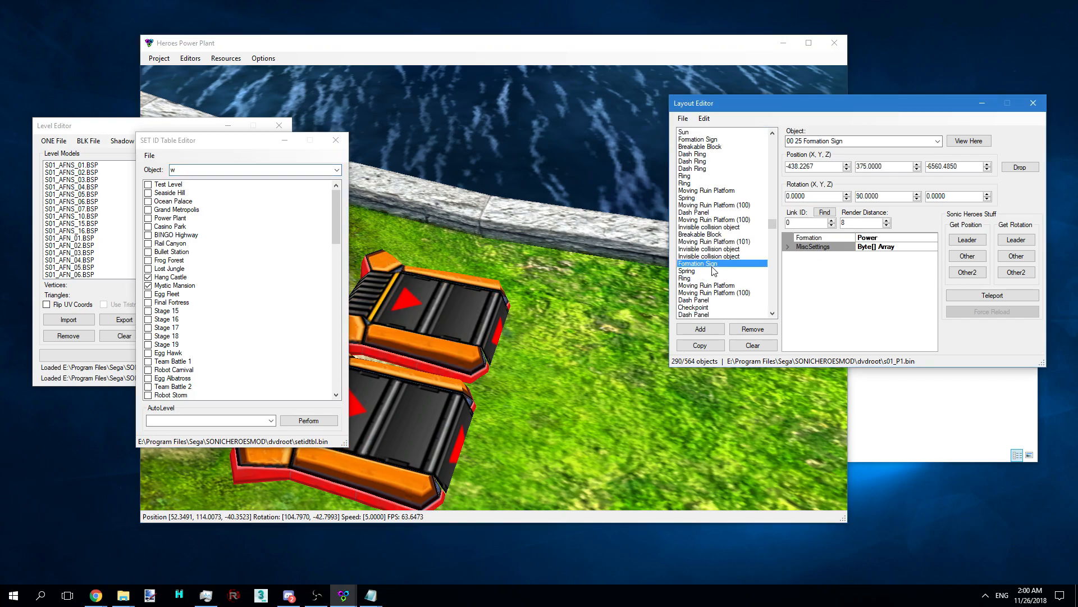
pyautogui.click(700, 328)
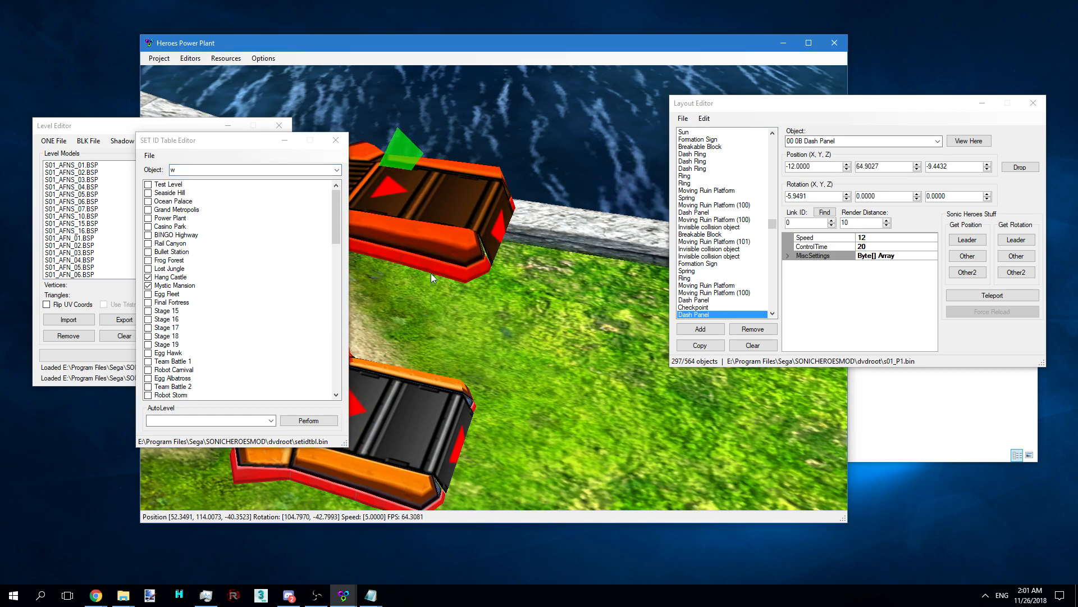
pyautogui.click(700, 345)
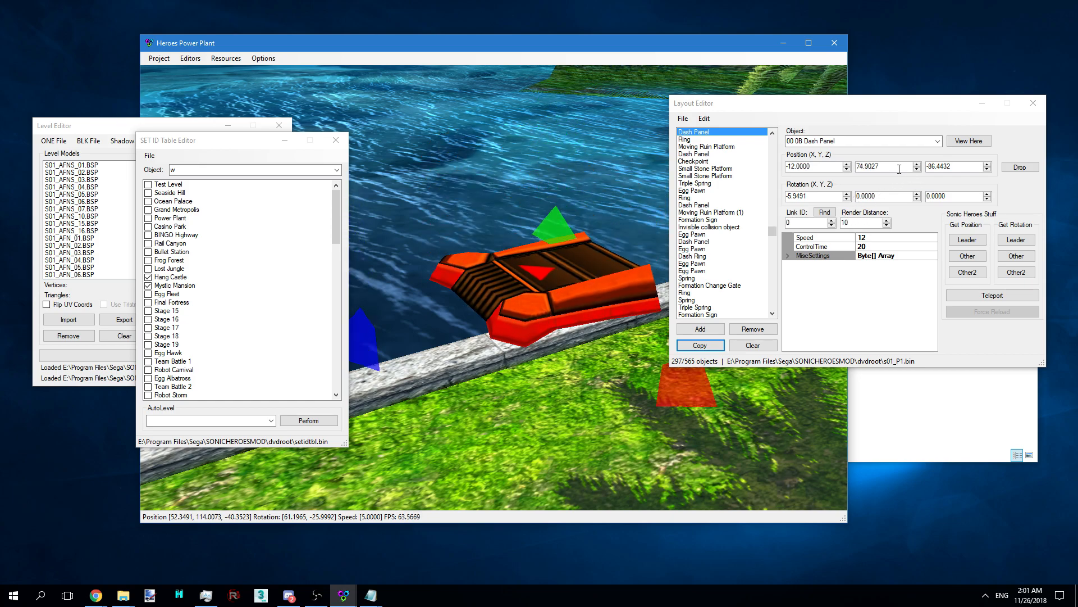
pyautogui.tripleClick(884, 167)
pyautogui.write('72.0000')
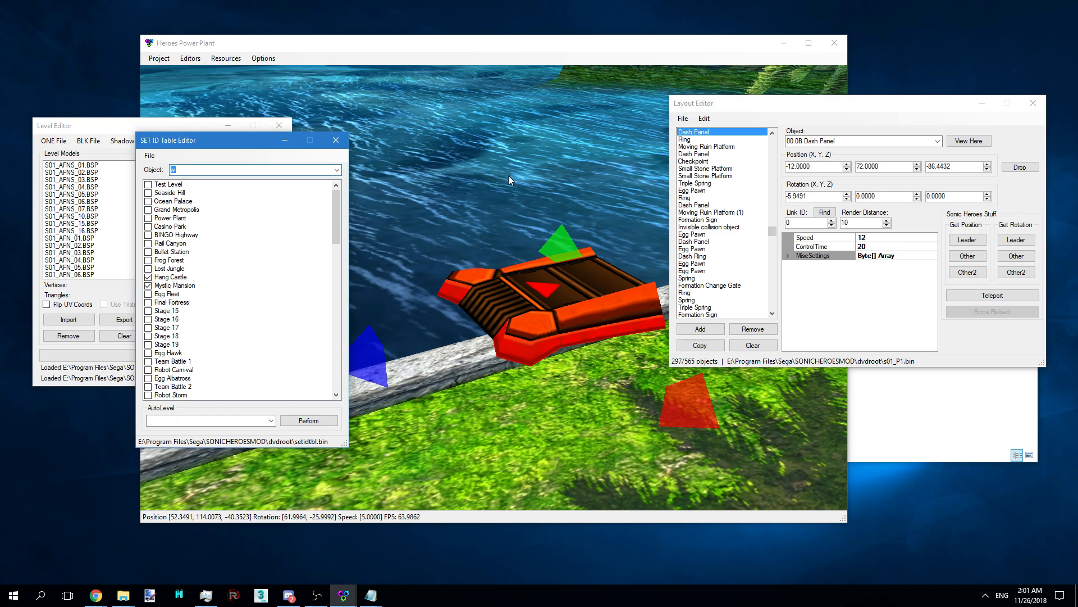
# Change the copy to 00 03 Ring arranged as a Circle with 9 rings, TotalLenght 9 and Radius 9
pyautogui.click(935, 140)
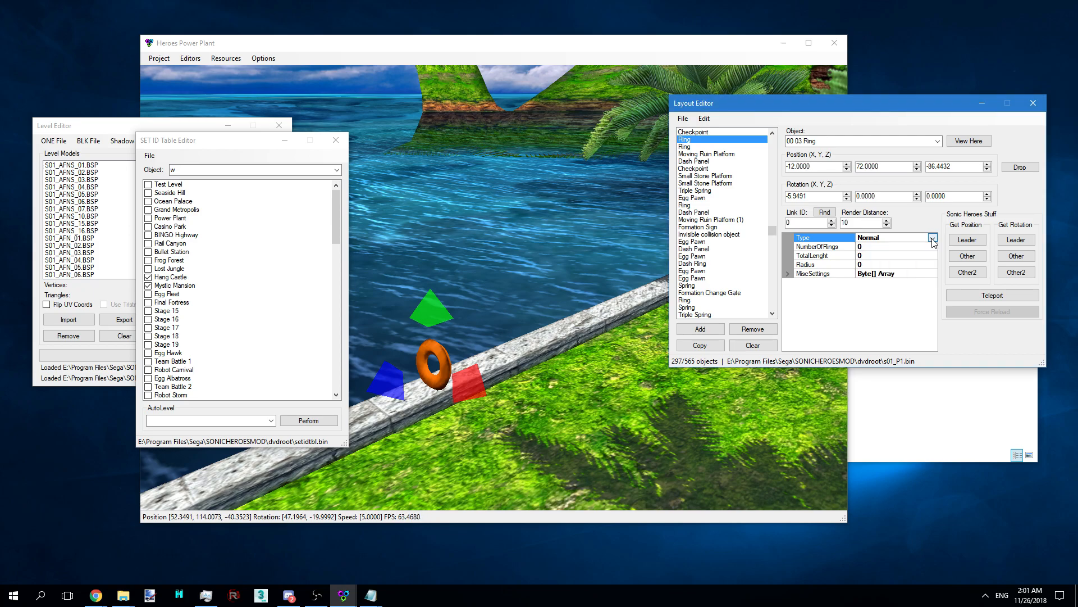
pyautogui.click(932, 237)
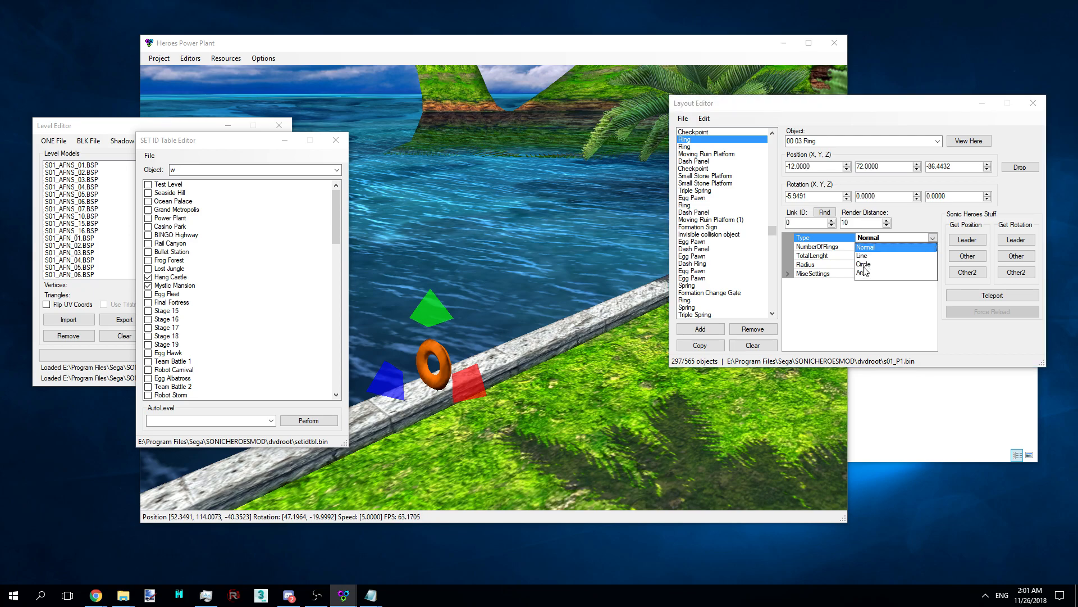
pyautogui.click(864, 263)
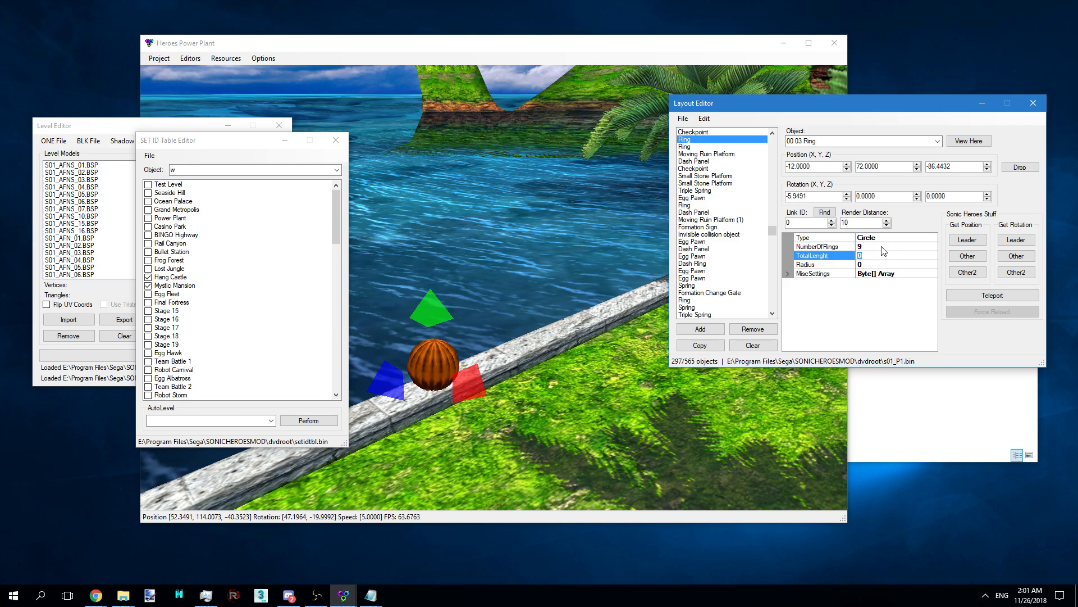
pyautogui.click(816, 264)
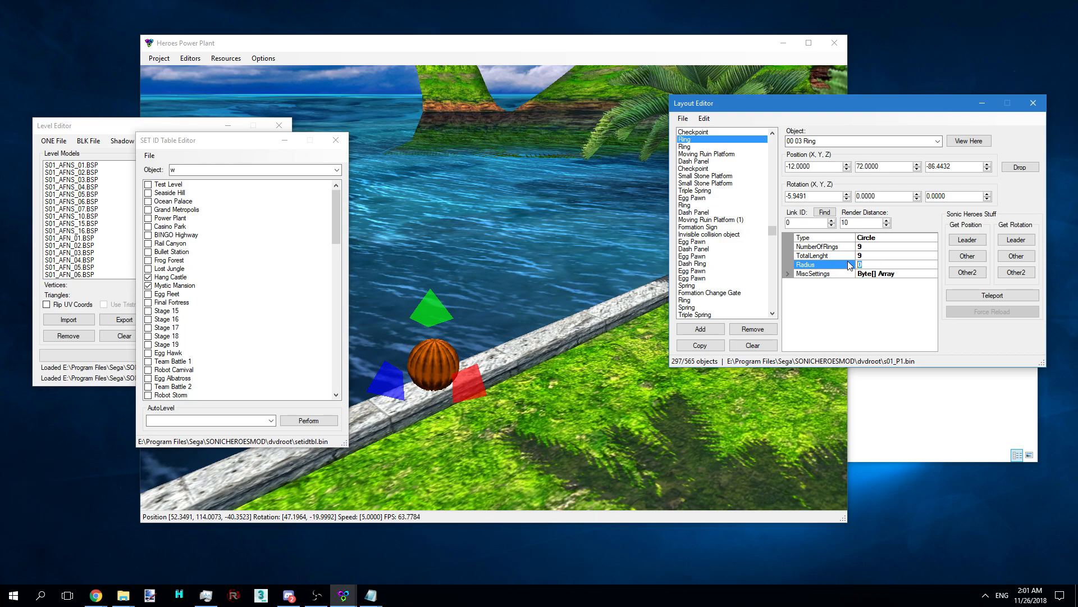
pyautogui.click(815, 255)
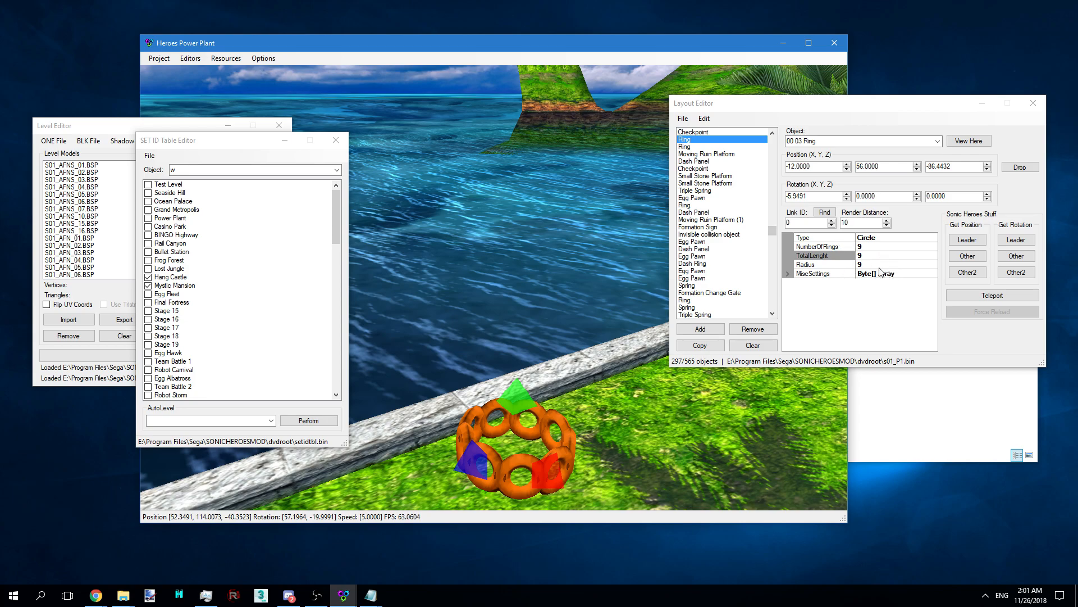
pyautogui.moveTo(773, 251)
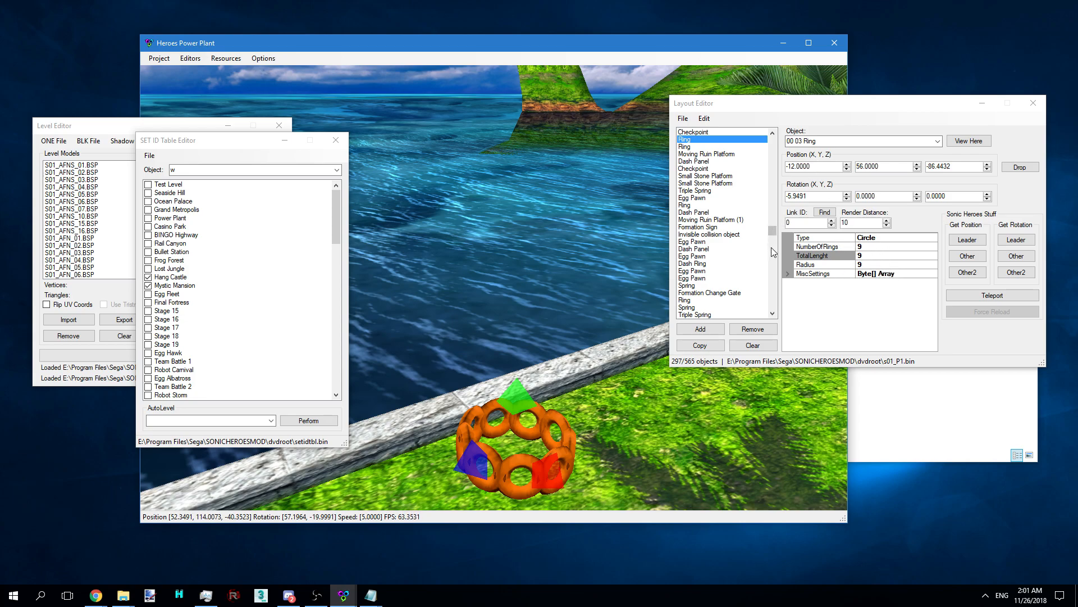
pyautogui.moveTo(727, 325)
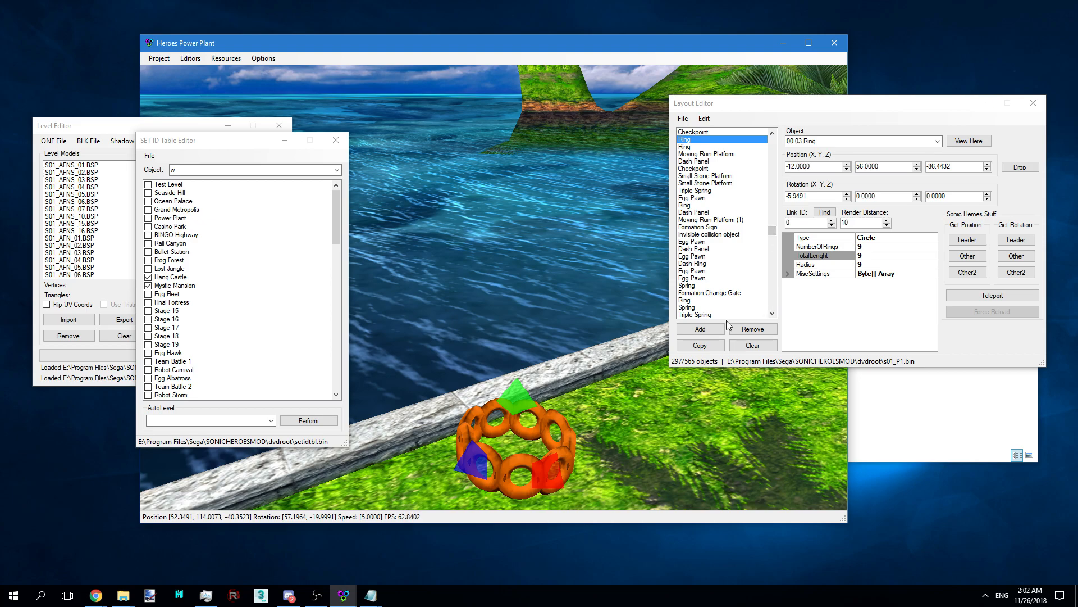
# Add a new layout object and set it to 00 1B Goal Ring
pyautogui.click(699, 328)
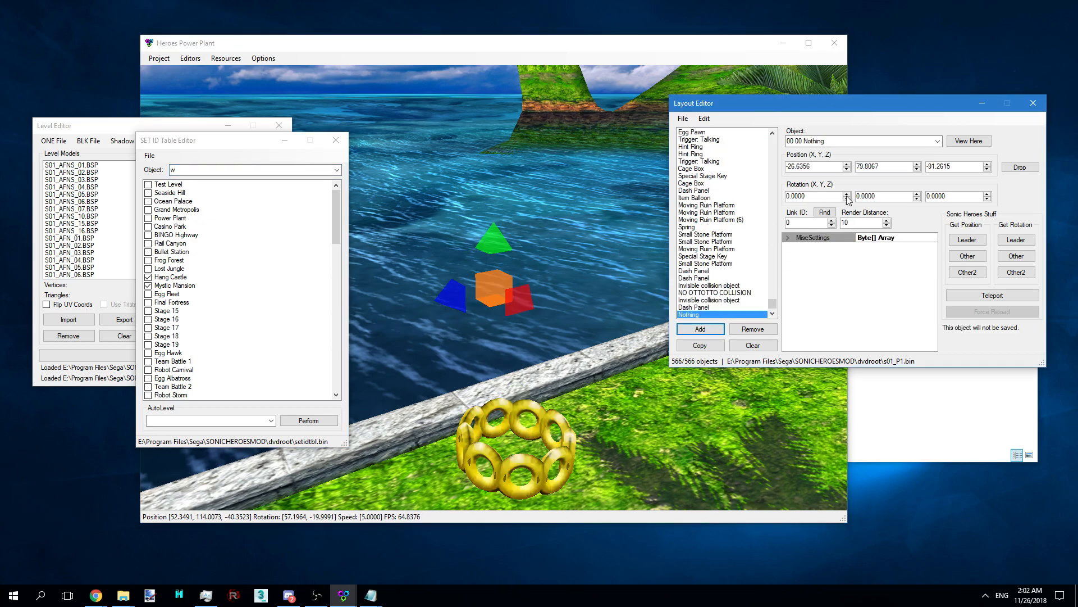
pyautogui.click(937, 141)
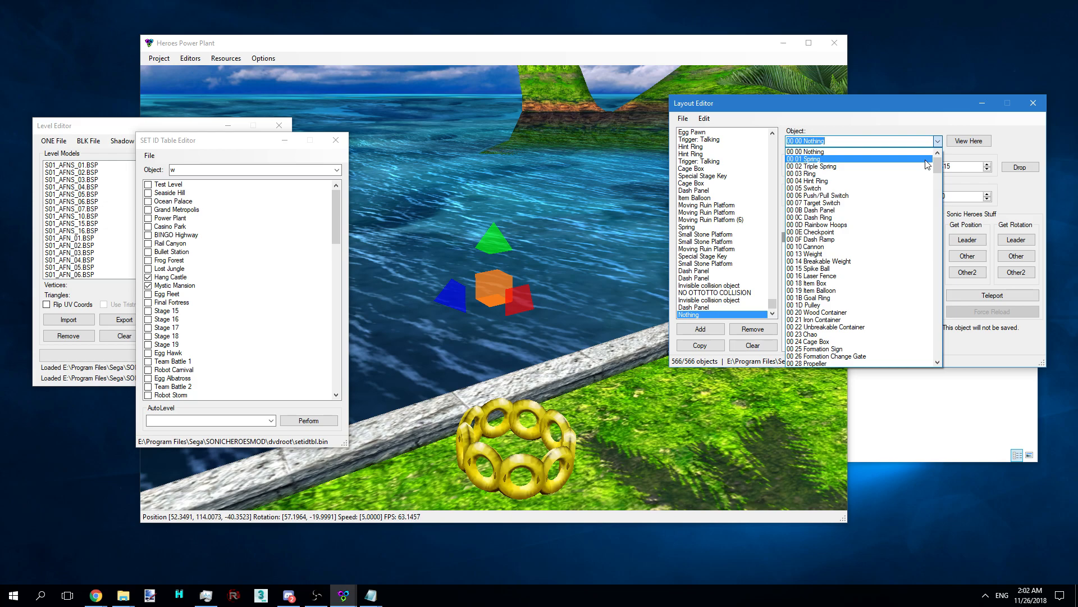
pyautogui.click(826, 290)
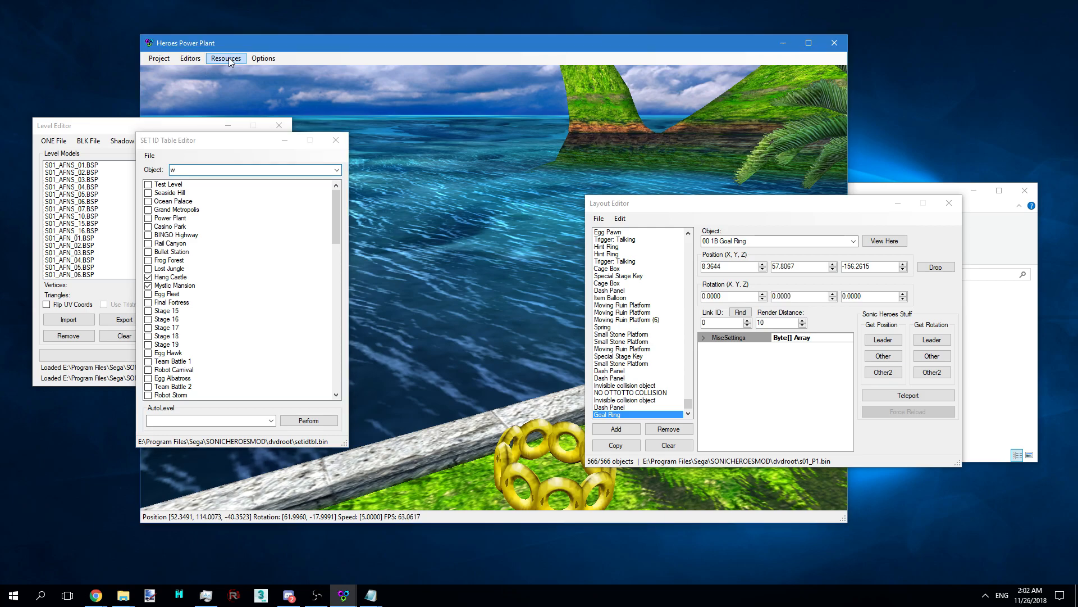
# Open the Mod Loader Config Editor, then show the HeroesTweaker_R3 folder in File Explorer
pyautogui.click(190, 57)
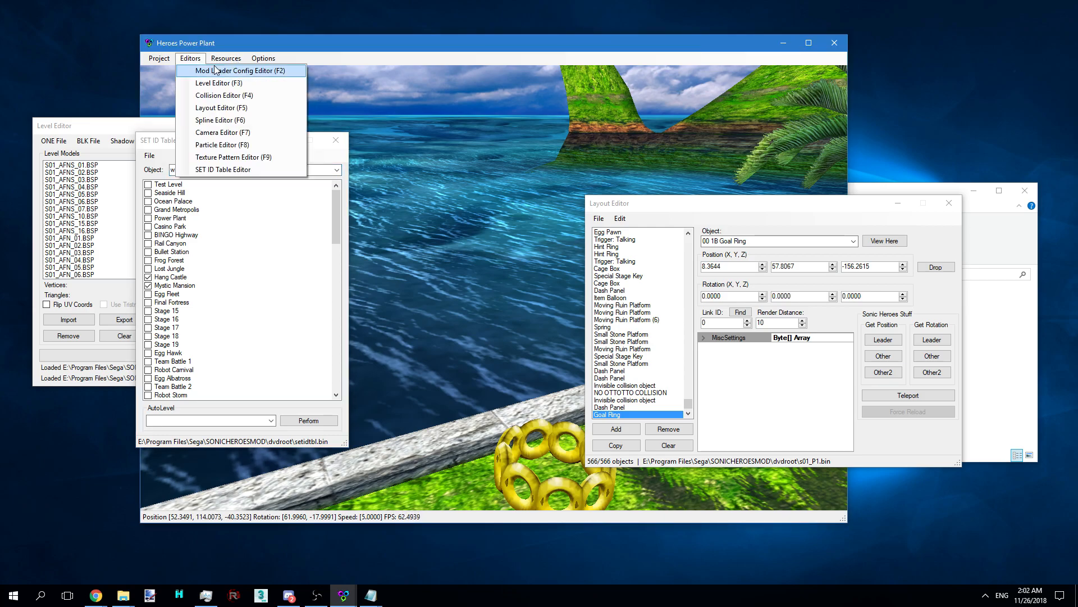
pyautogui.click(231, 71)
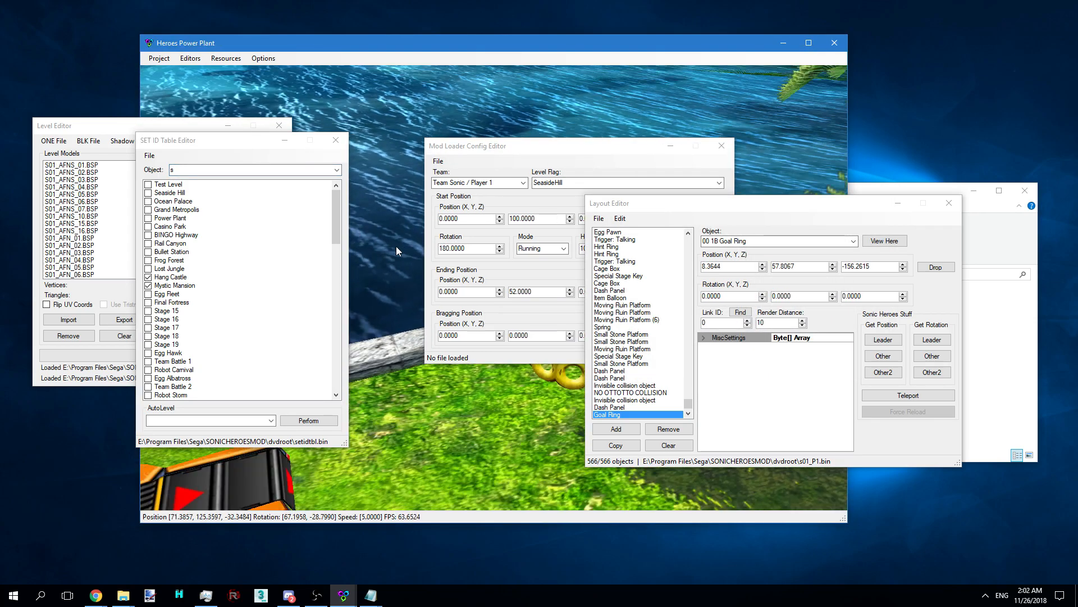
pyautogui.click(467, 145)
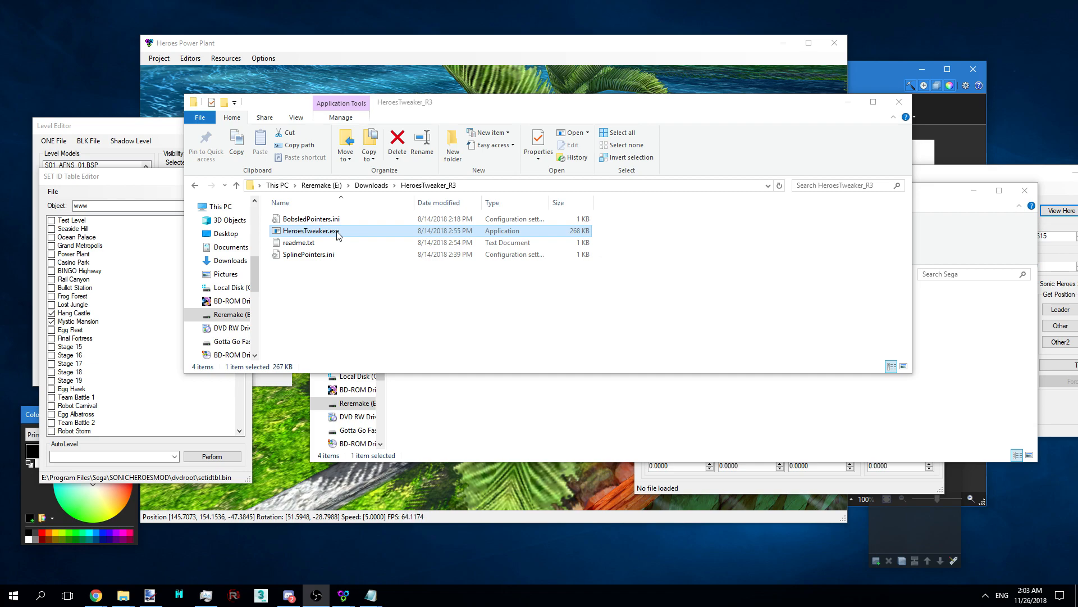
pyautogui.doubleClick(312, 230)
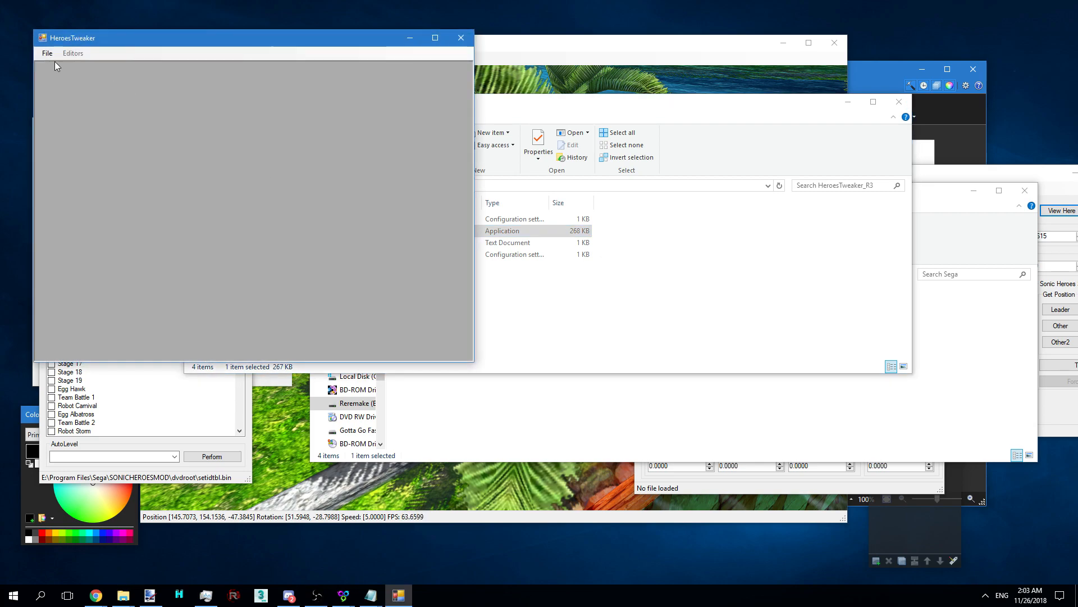
pyautogui.click(47, 53)
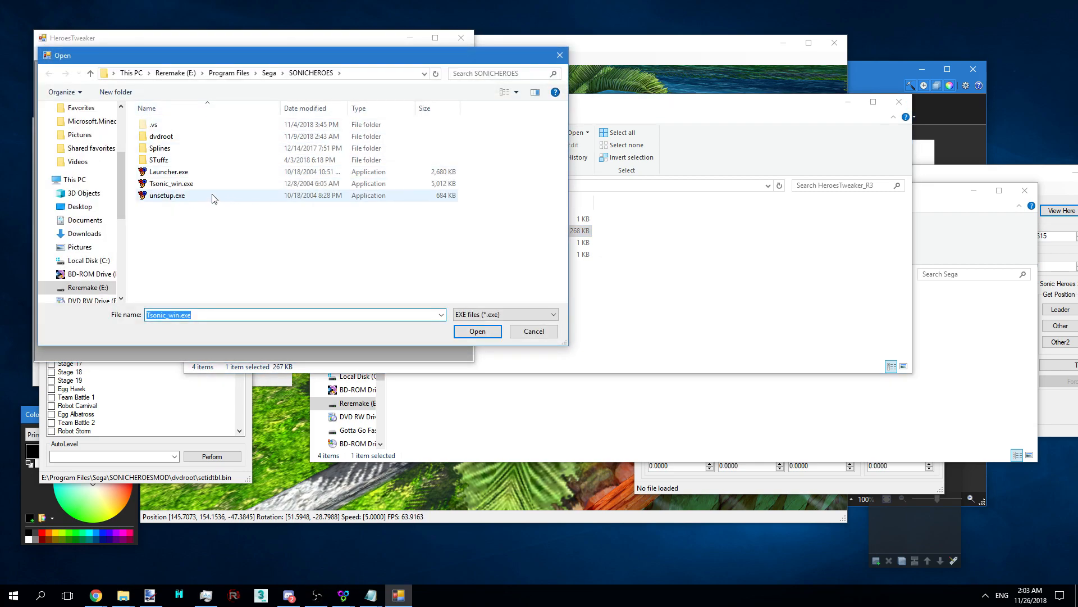
pyautogui.click(72, 53)
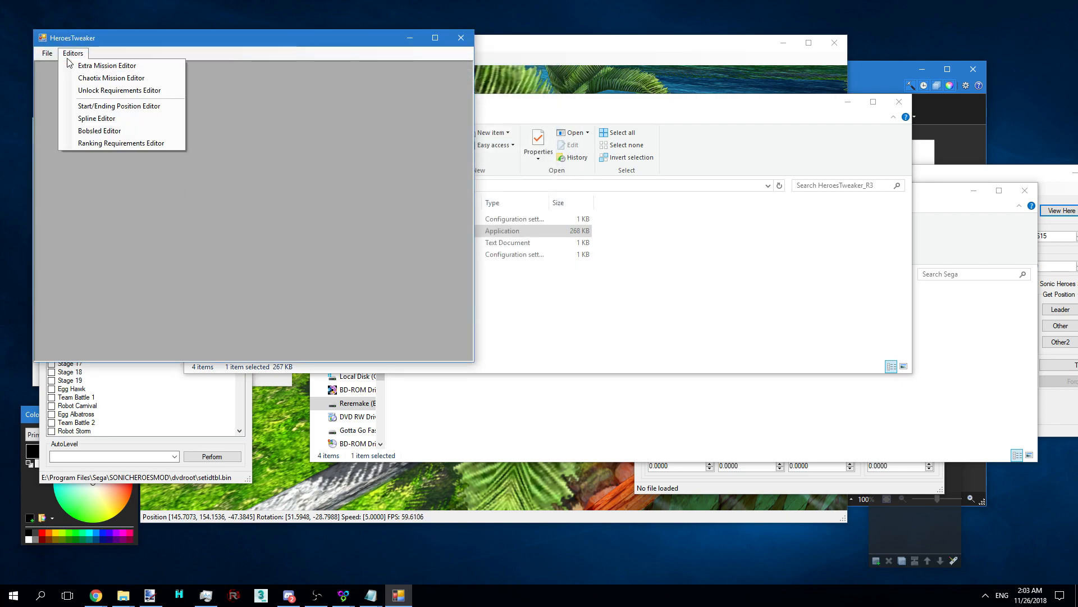
pyautogui.click(119, 106)
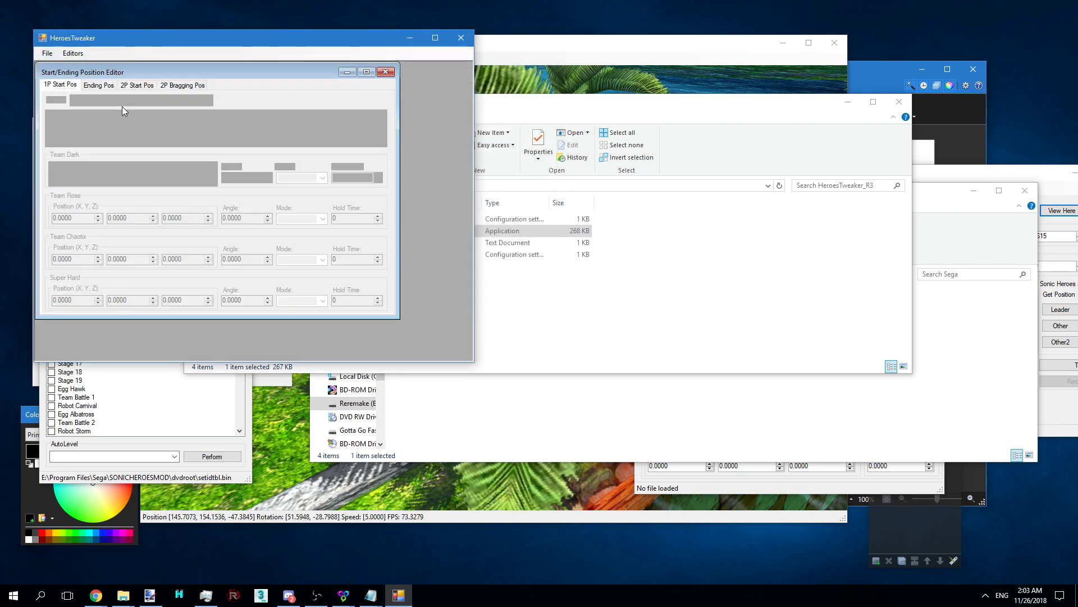
pyautogui.click(207, 100)
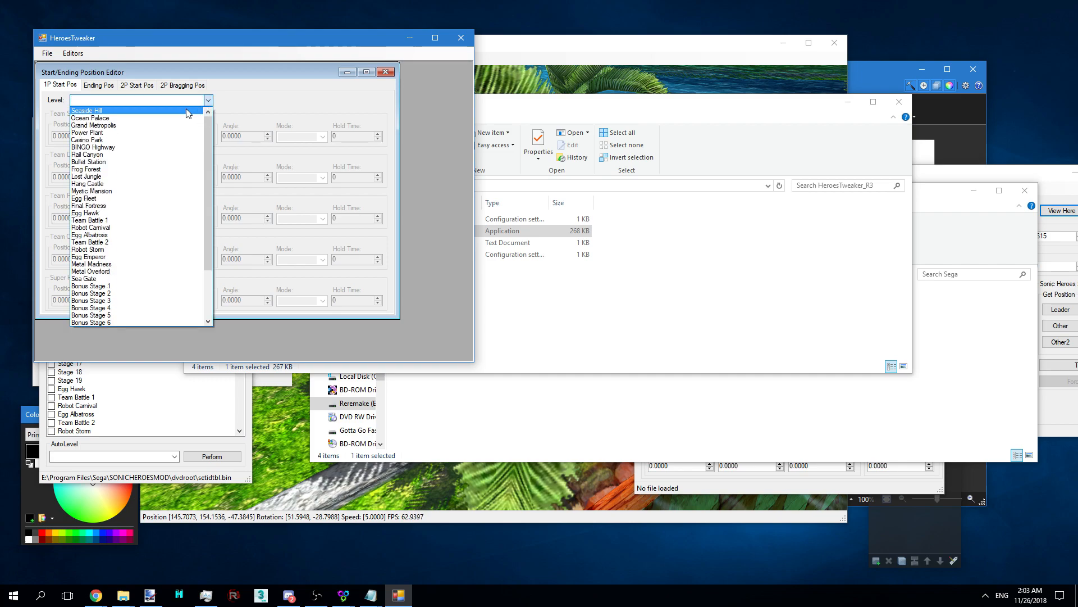
pyautogui.click(86, 110)
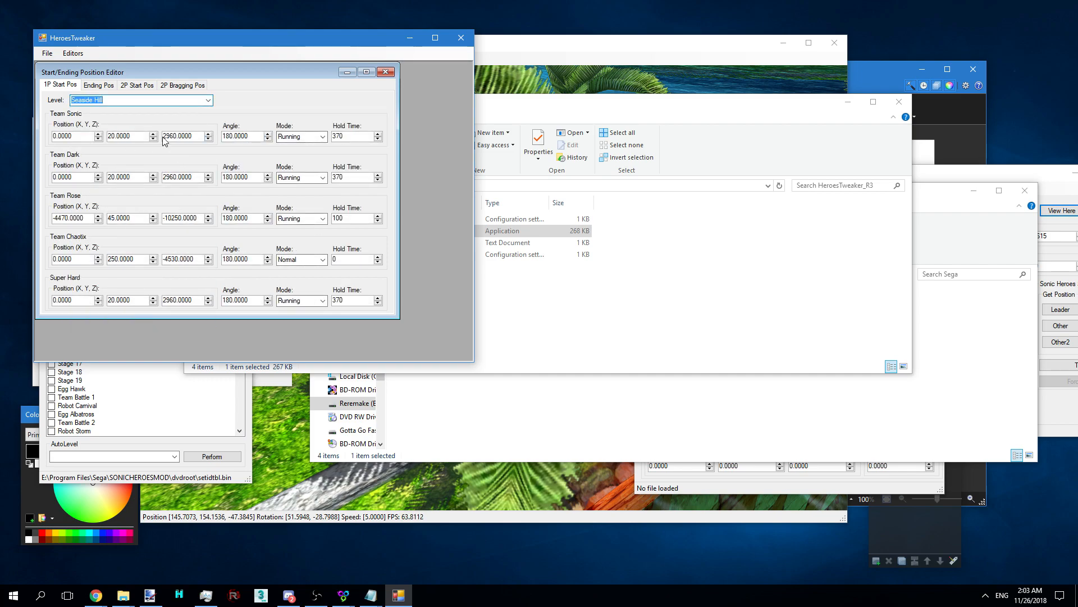
pyautogui.click(98, 84)
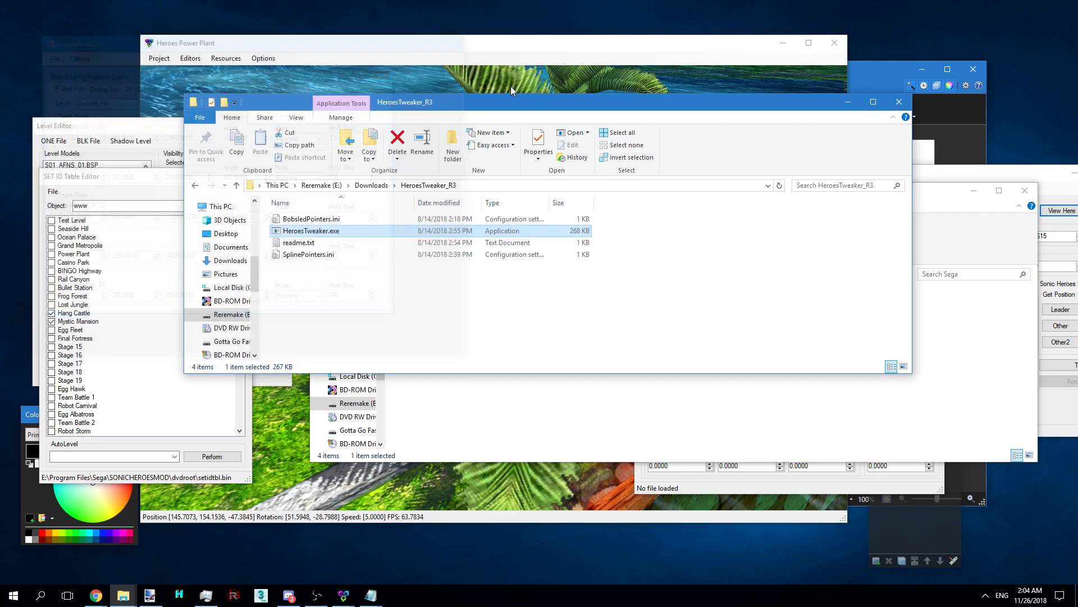
# Bring the Mod Loader Config Editor forward with Seaside Hill start at 0, 100, 0 and set ending Y to 50
pyautogui.doubleClick(311, 230)
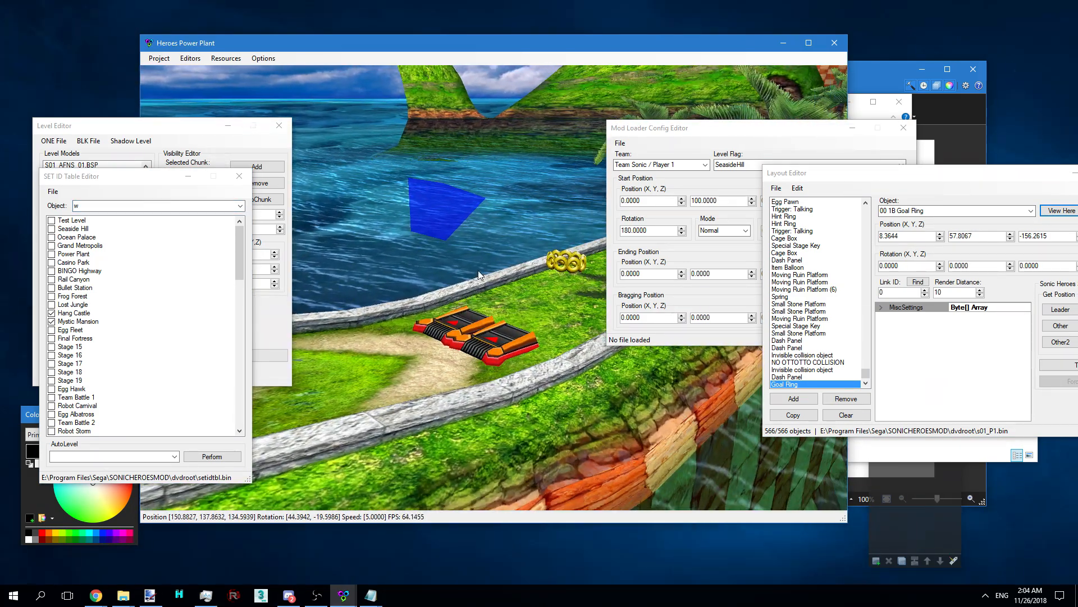
pyautogui.click(709, 128)
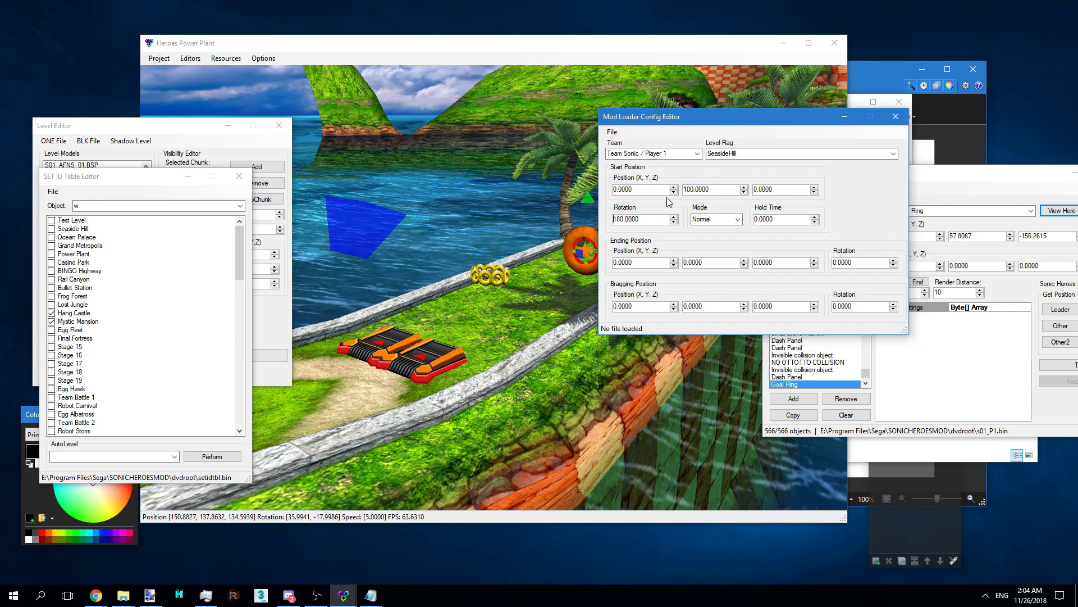
pyautogui.moveTo(716, 189)
pyautogui.write('50.0000')
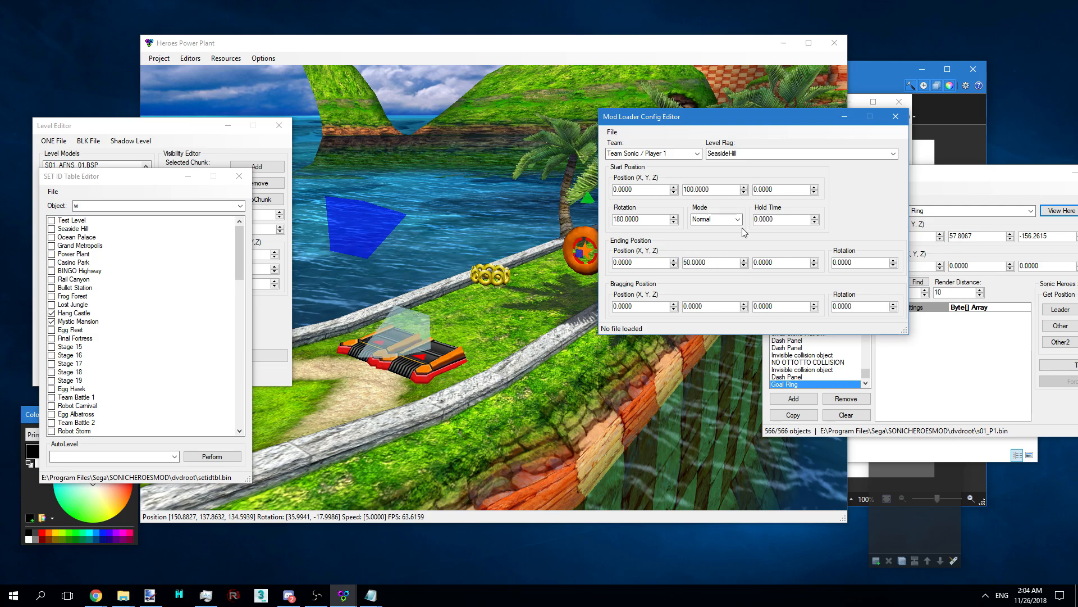
pyautogui.moveTo(651, 201)
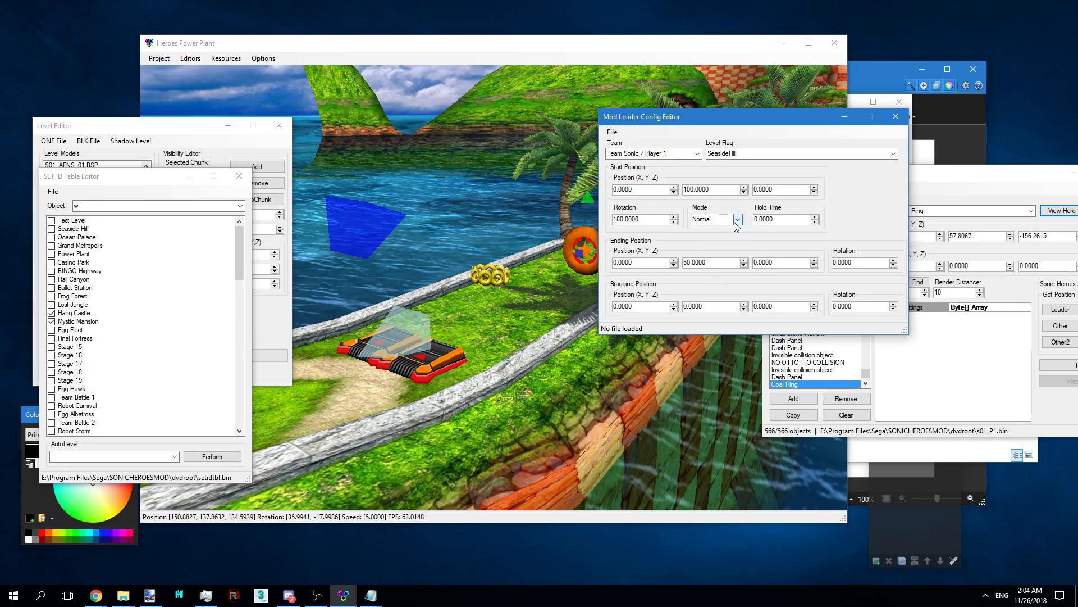
# Set Team Sonic's start mode to Running with hold time 5 and raise the Goal Ring's height
pyautogui.click(737, 219)
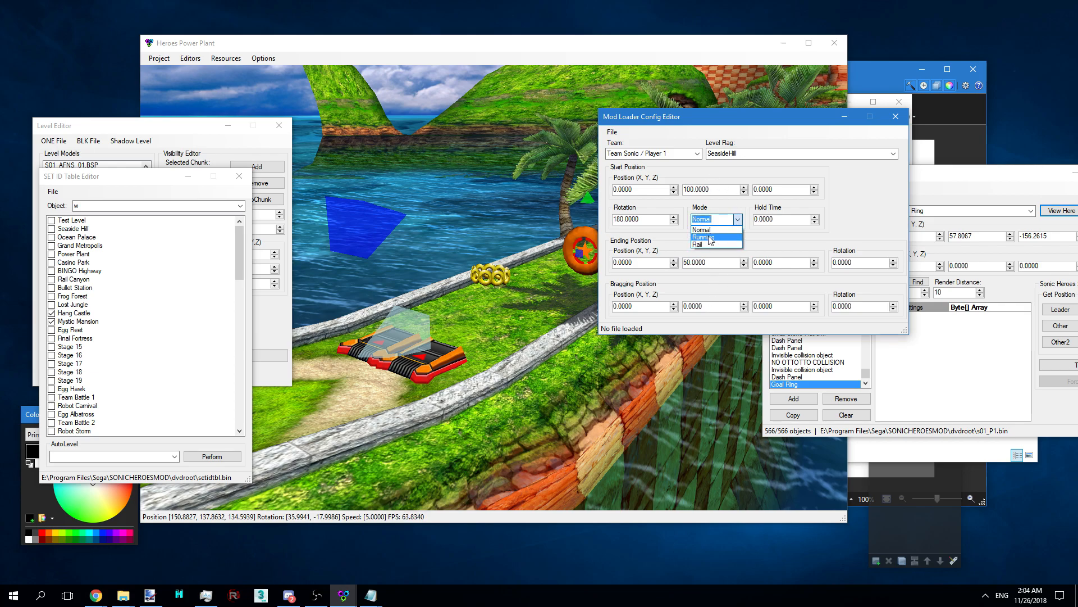
pyautogui.click(700, 237)
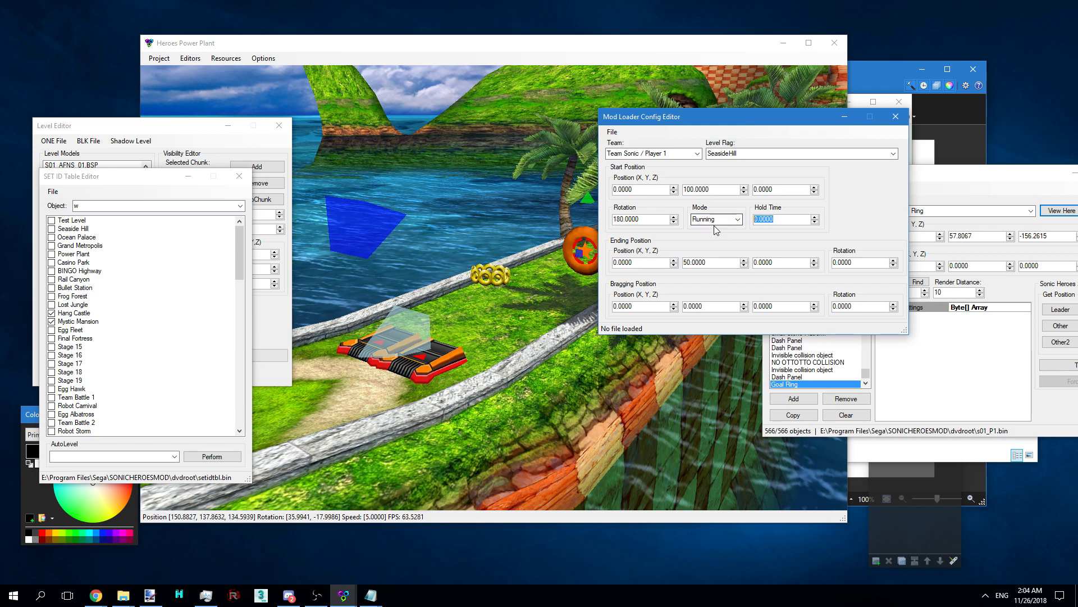
pyautogui.click(735, 219)
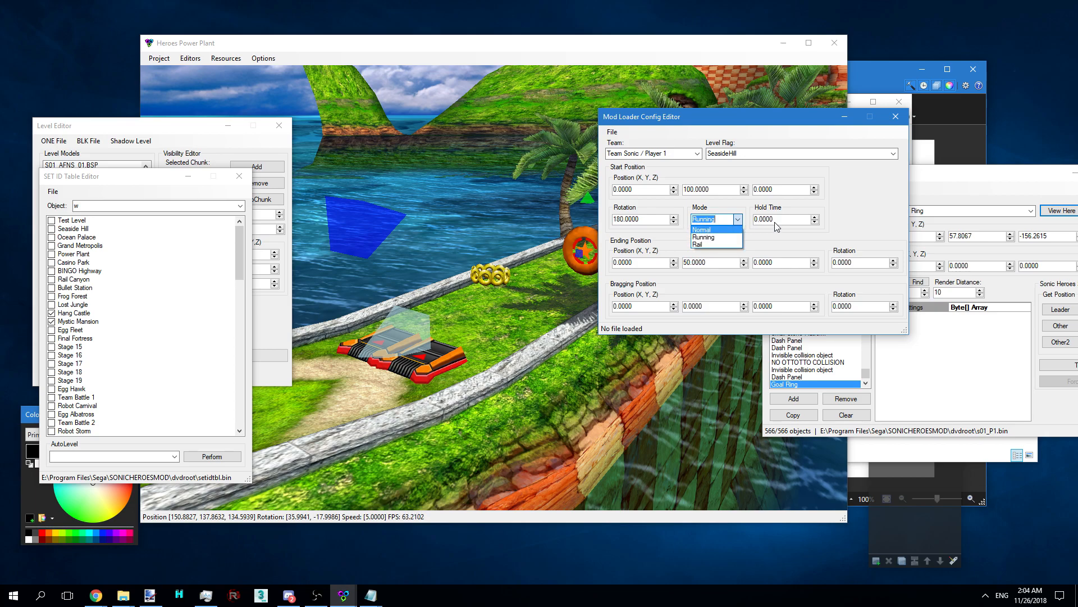
pyautogui.moveTo(777, 223)
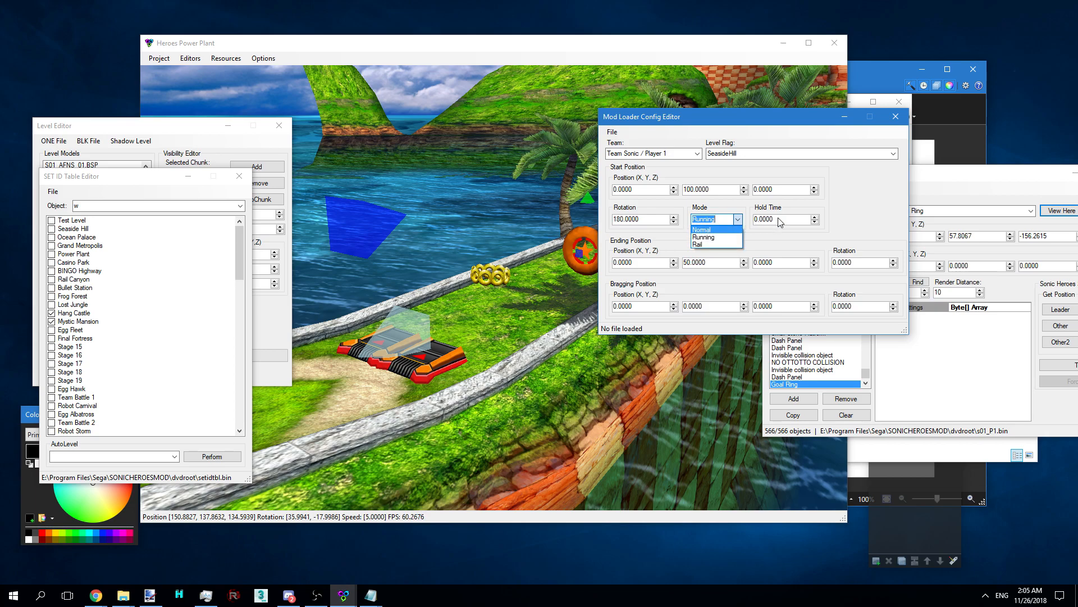
pyautogui.moveTo(716, 237)
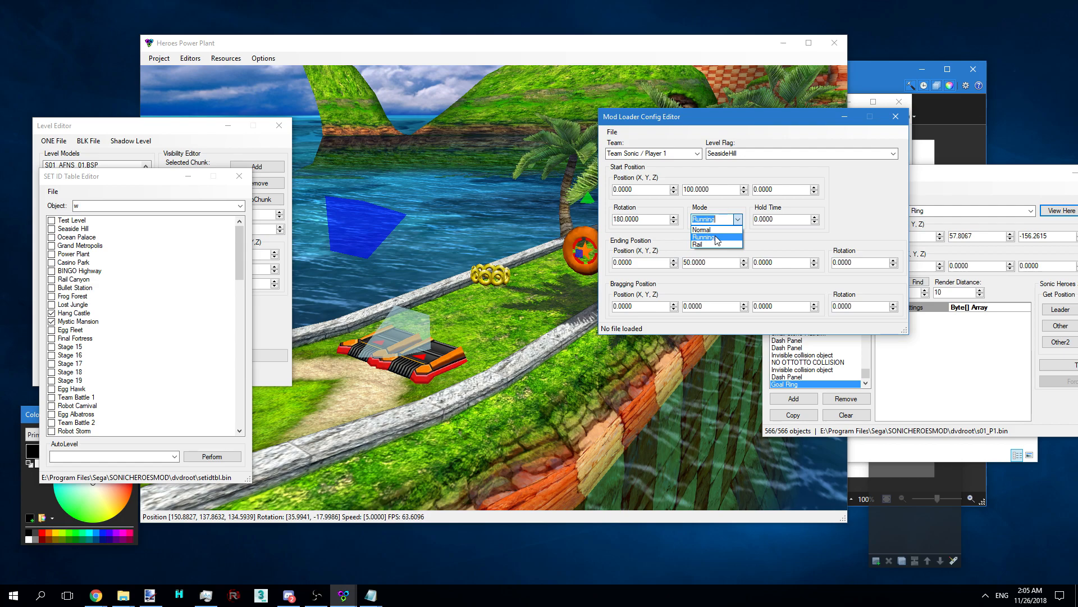
pyautogui.click(703, 237)
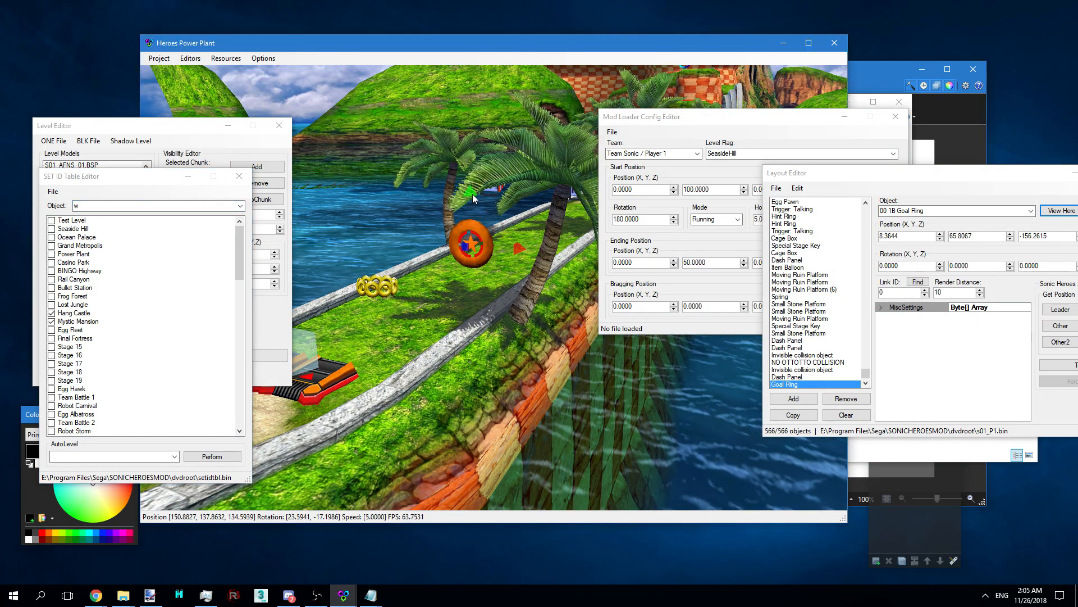
pyautogui.click(1003, 233)
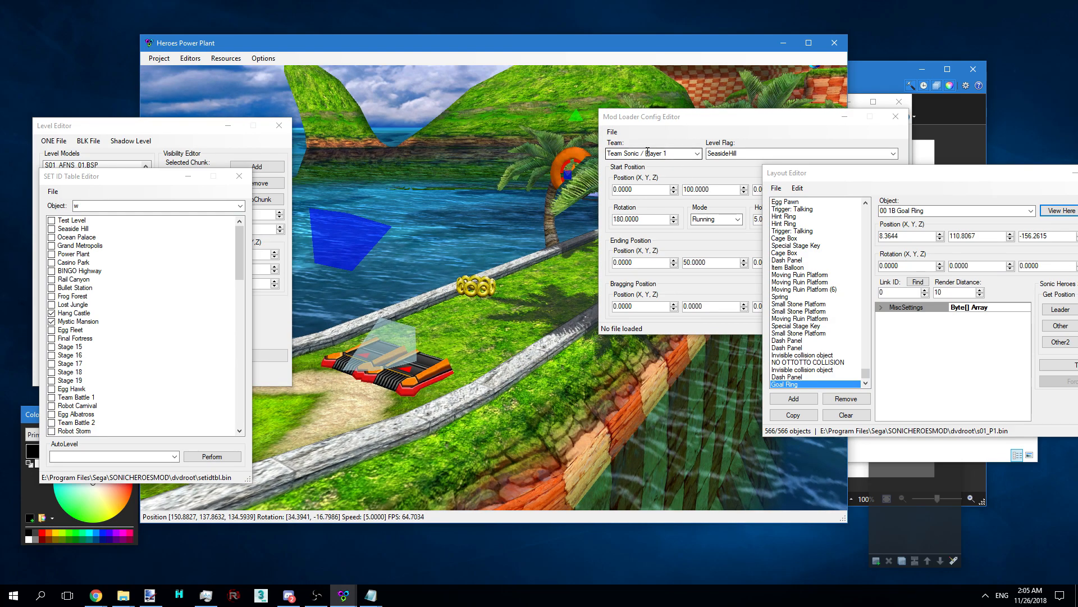
# Save the layout with Goal Ring Y 110.8067 to s01_P1.bin, then cancel the config JSON save prompt
pyautogui.click(776, 188)
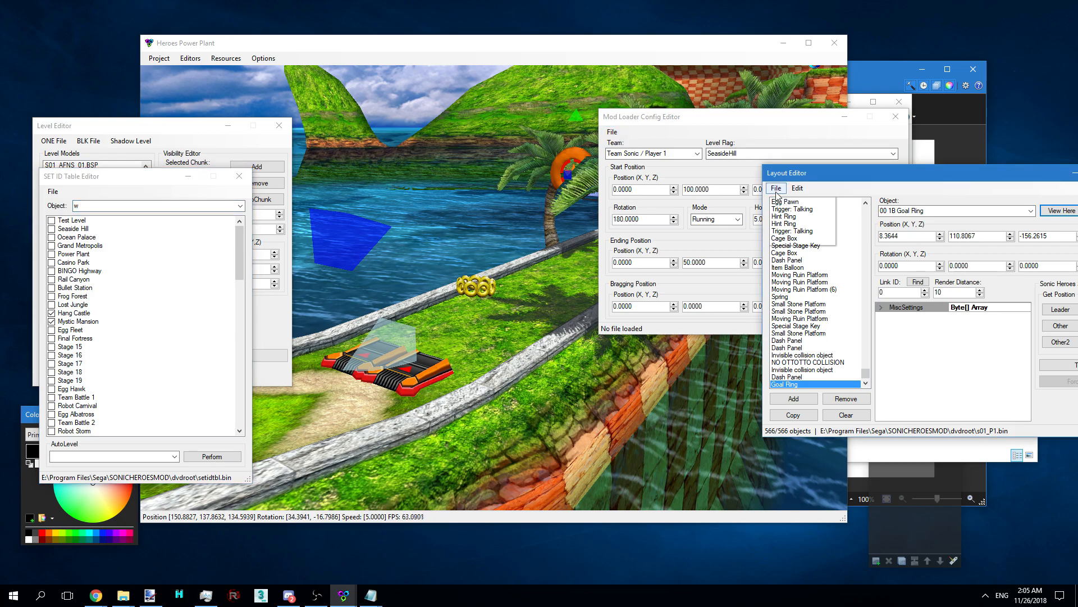
pyautogui.click(776, 188)
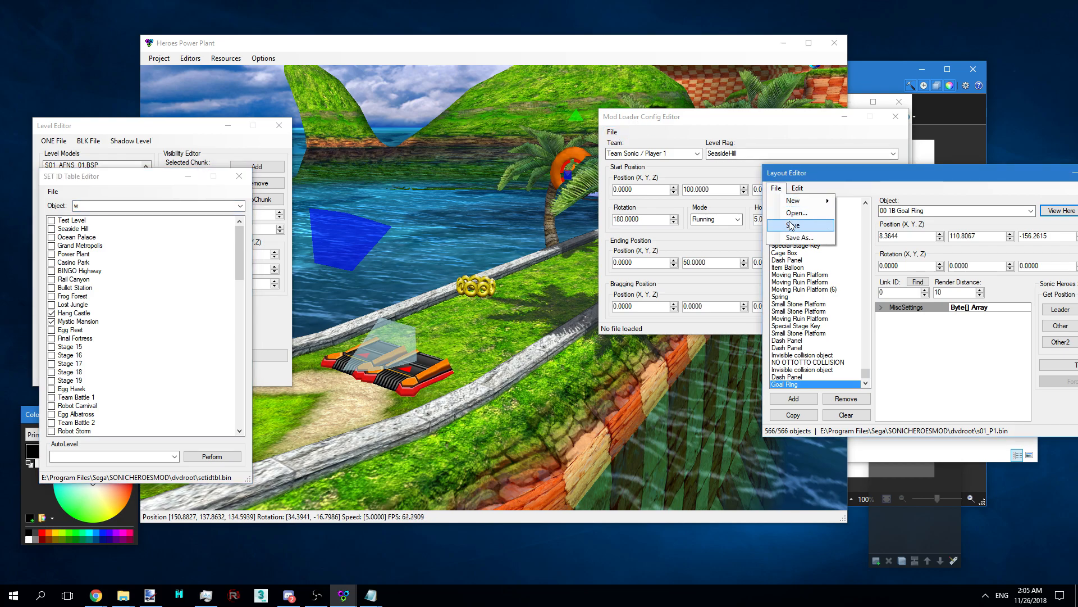
pyautogui.click(611, 131)
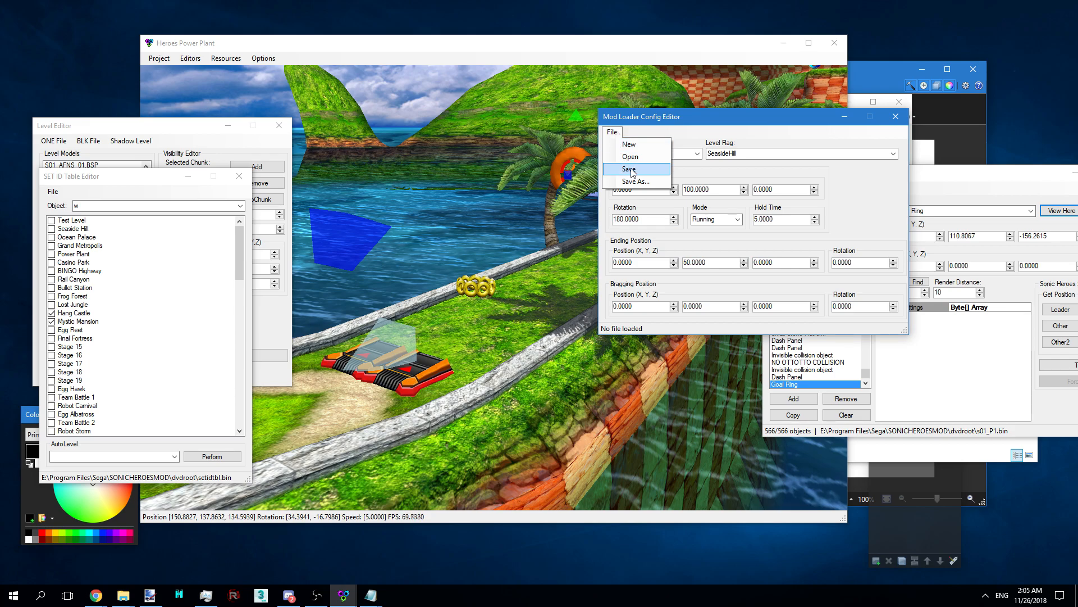
pyautogui.click(633, 181)
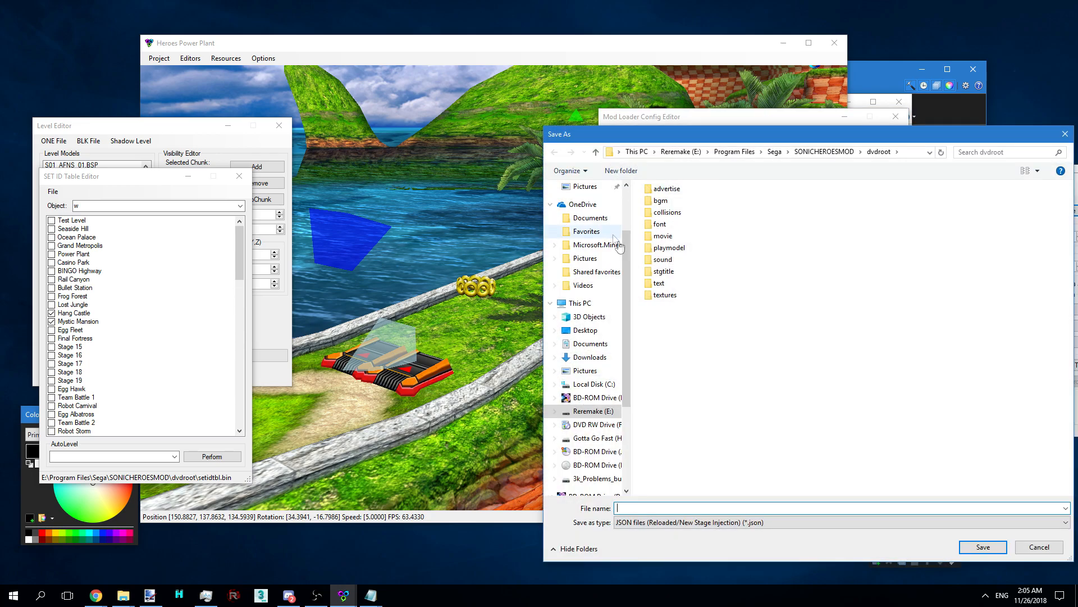
pyautogui.moveTo(232, 550)
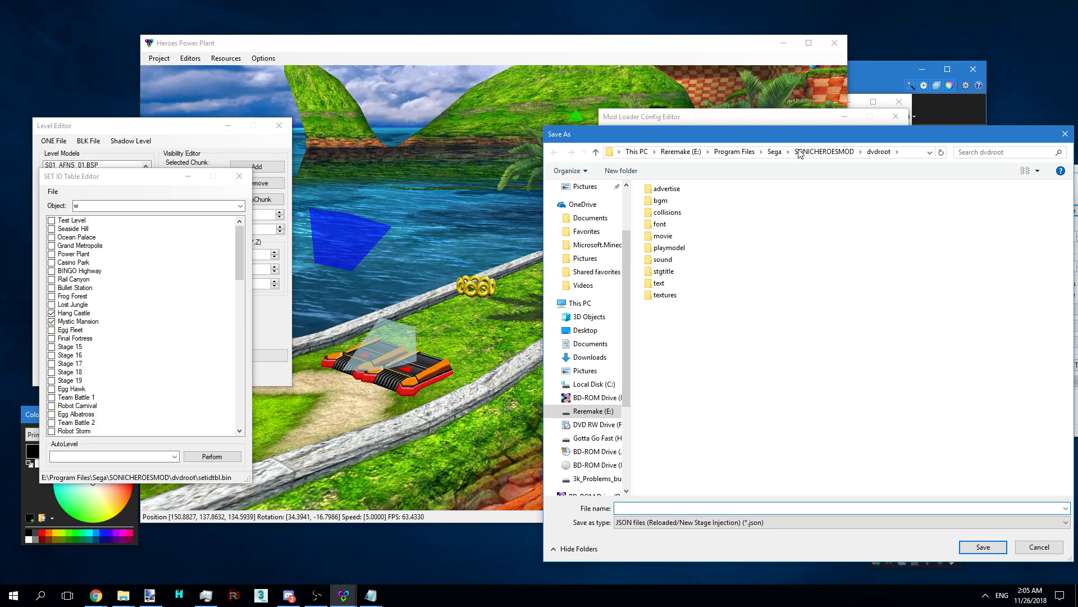
pyautogui.click(982, 547)
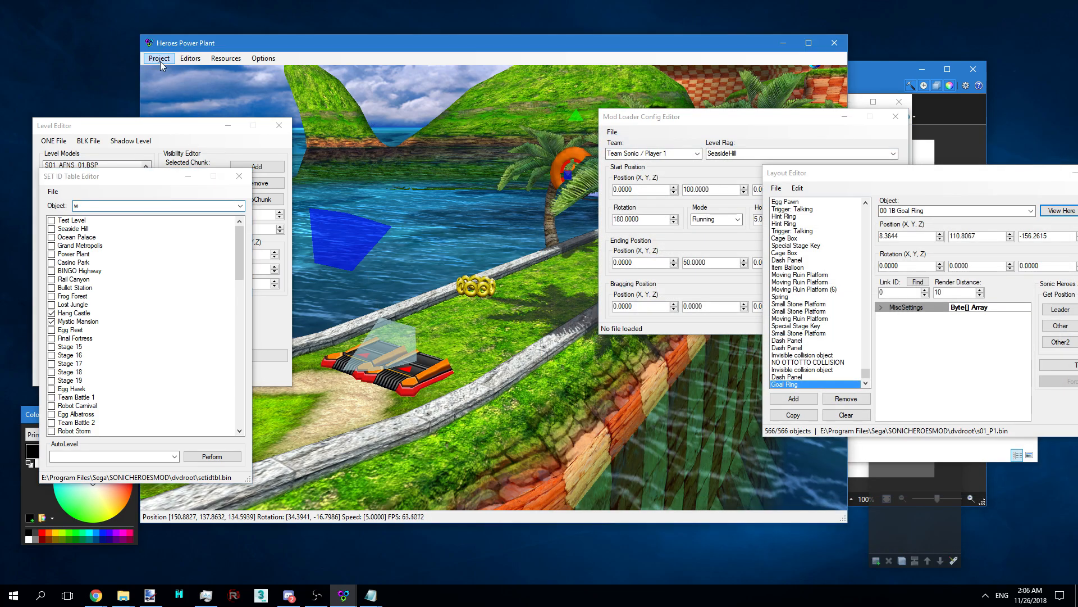
pyautogui.moveTo(171, 86)
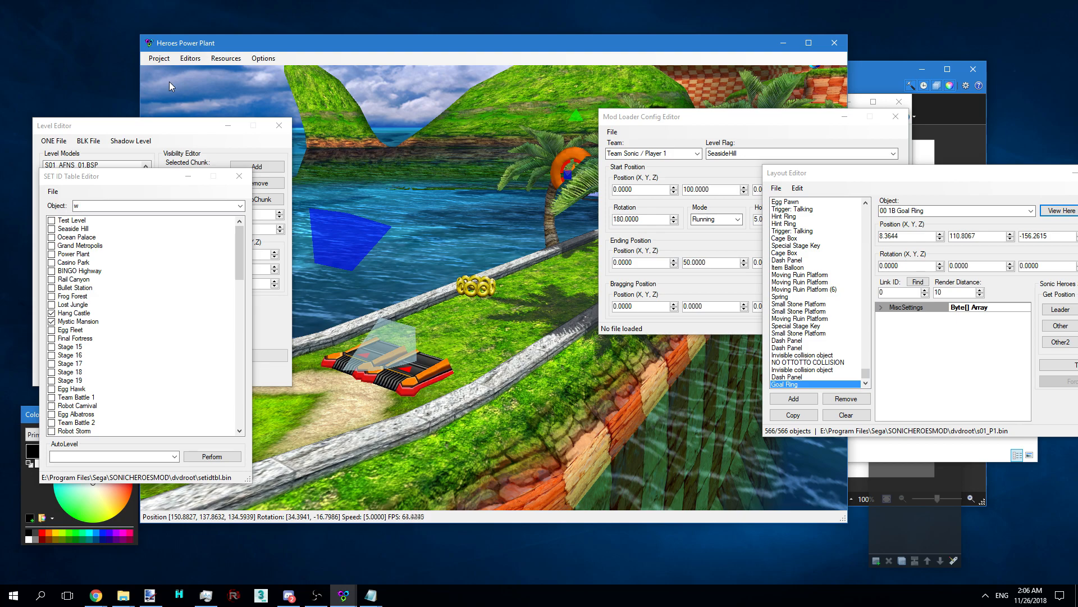
pyautogui.moveTo(158, 57)
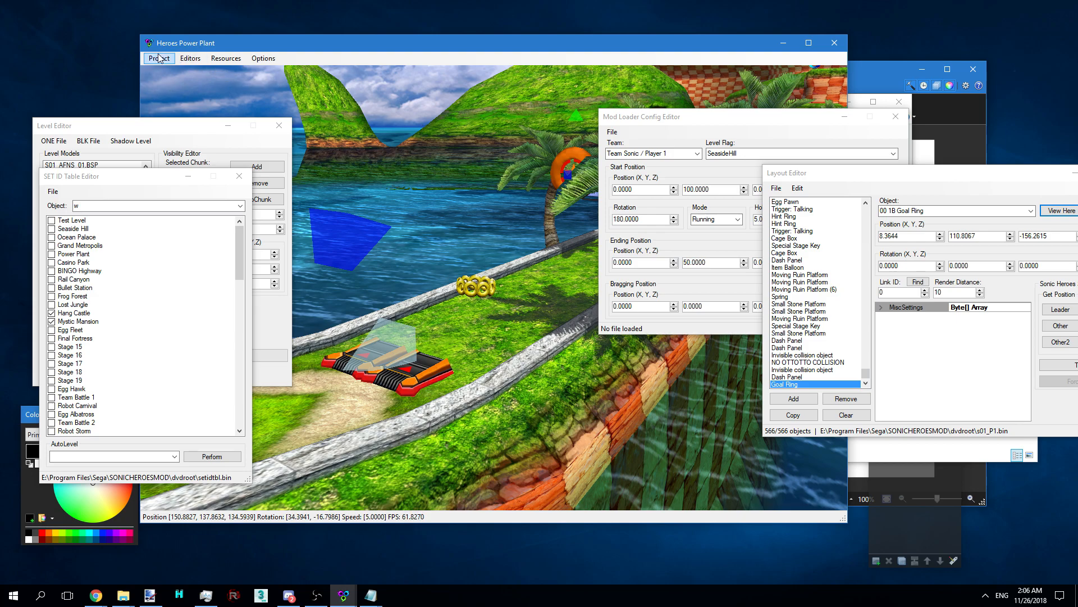
# Browse the SONICHEROESMOD folder for a project config via Project > Open, then close the dialog
pyautogui.click(159, 58)
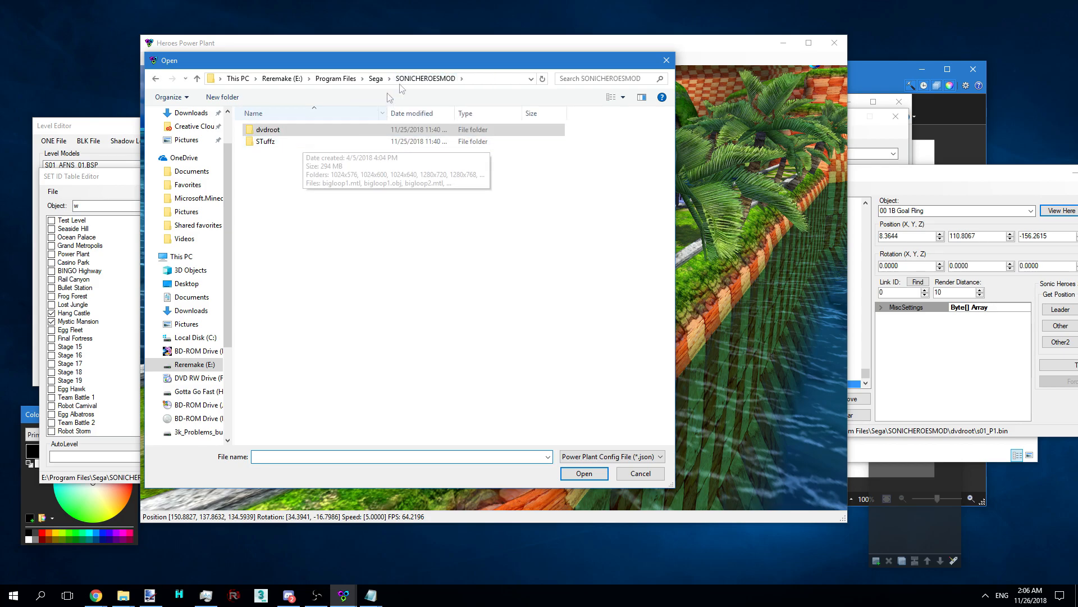
pyautogui.click(376, 77)
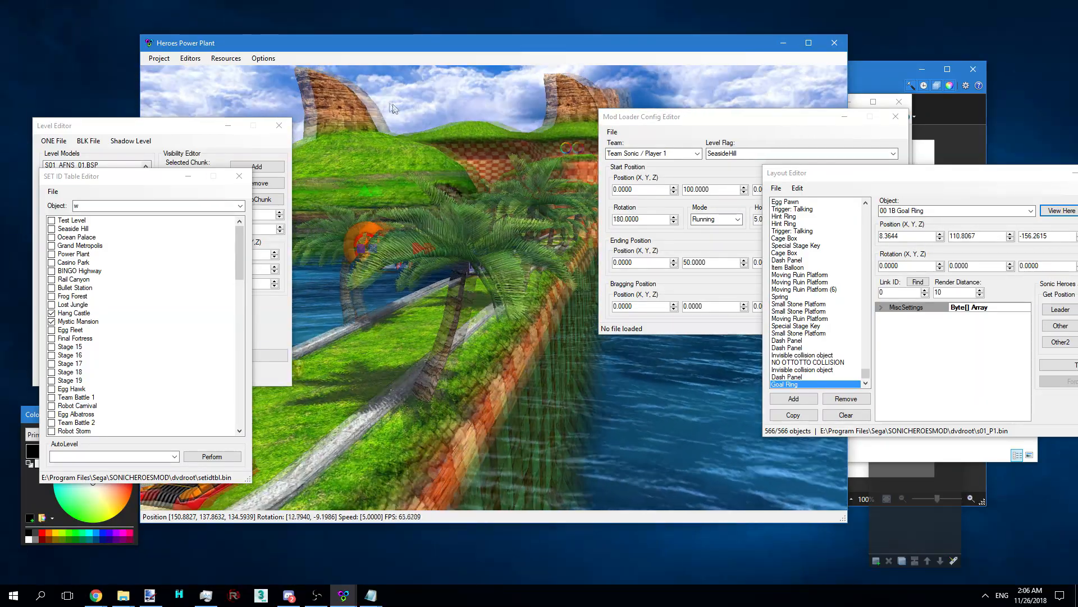
pyautogui.click(158, 58)
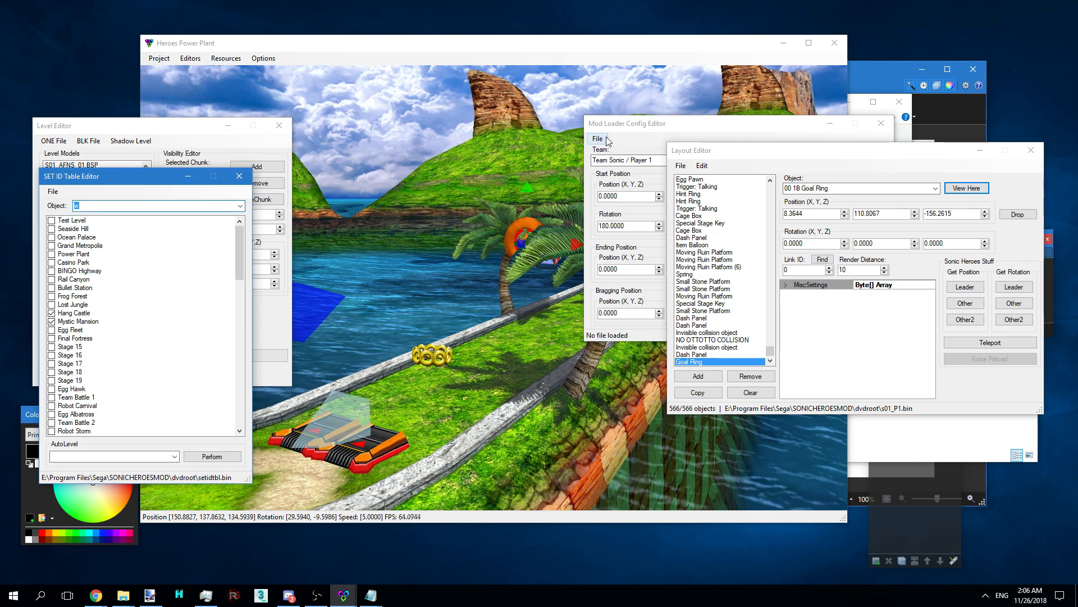
# Save the mod loader stage config as Stage.json in E:\Program Files\Sega
pyautogui.click(596, 138)
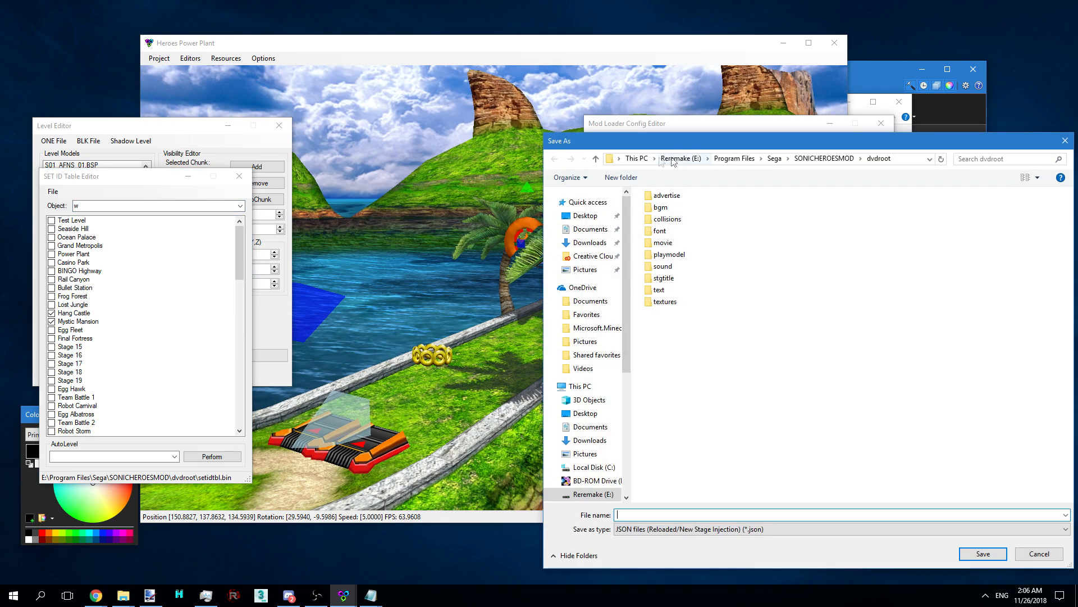
pyautogui.click(824, 158)
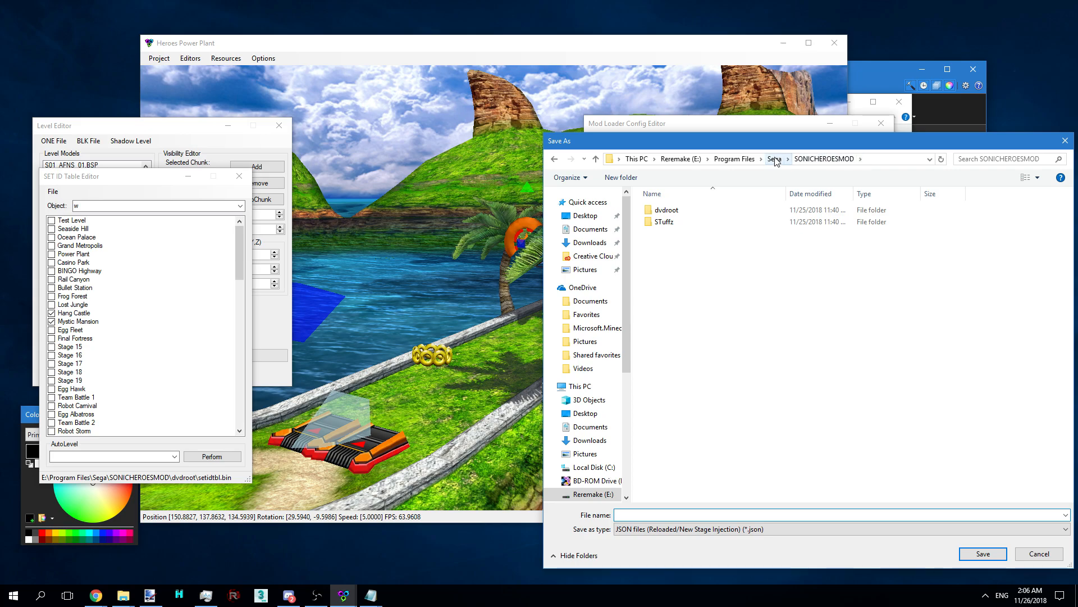
pyautogui.click(774, 159)
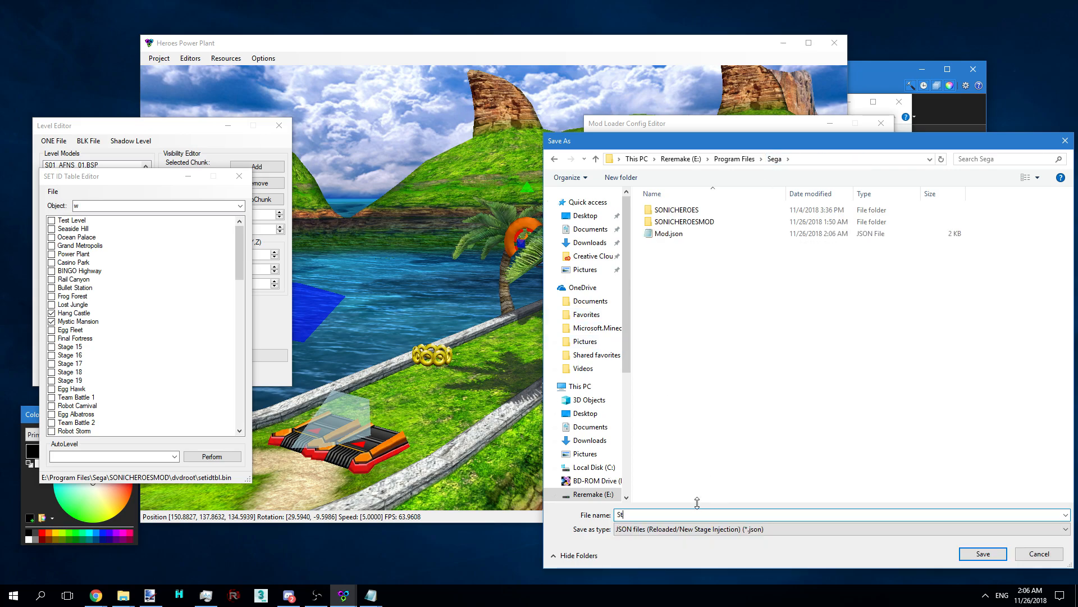
pyautogui.click(982, 554)
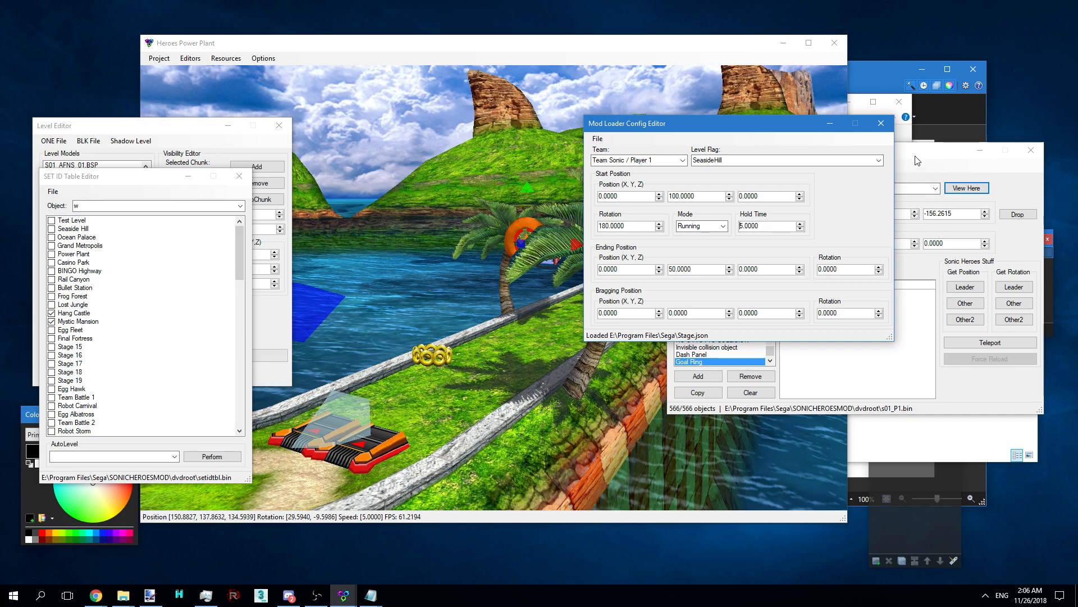
pyautogui.click(681, 165)
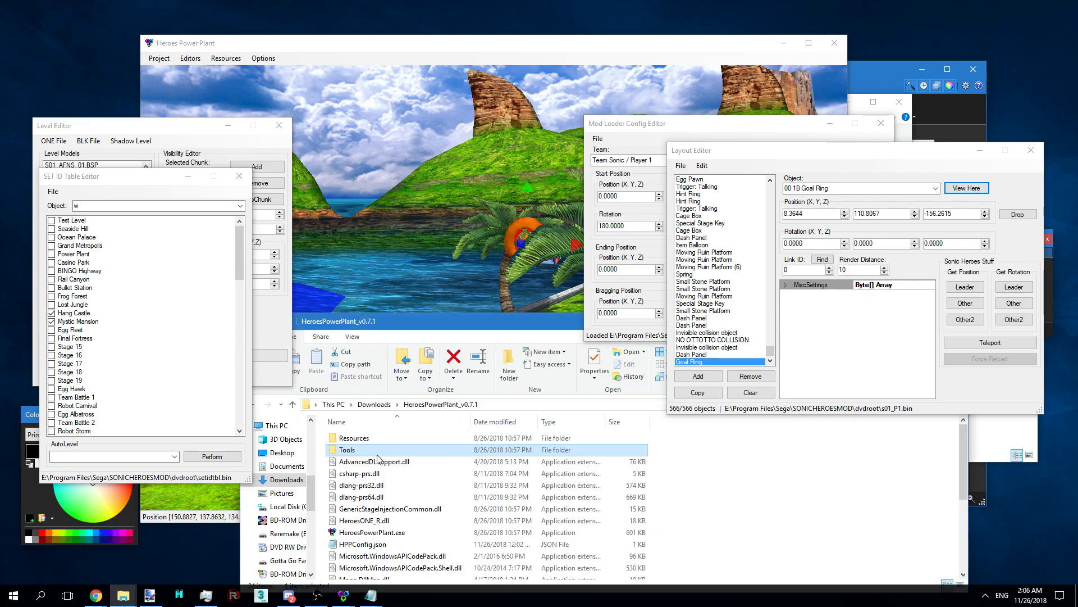
# In Tools' Reloaded Generic Stage Injection Mod folder, rename Reloaded-Mod-Template to Mymod
pyautogui.doubleClick(348, 449)
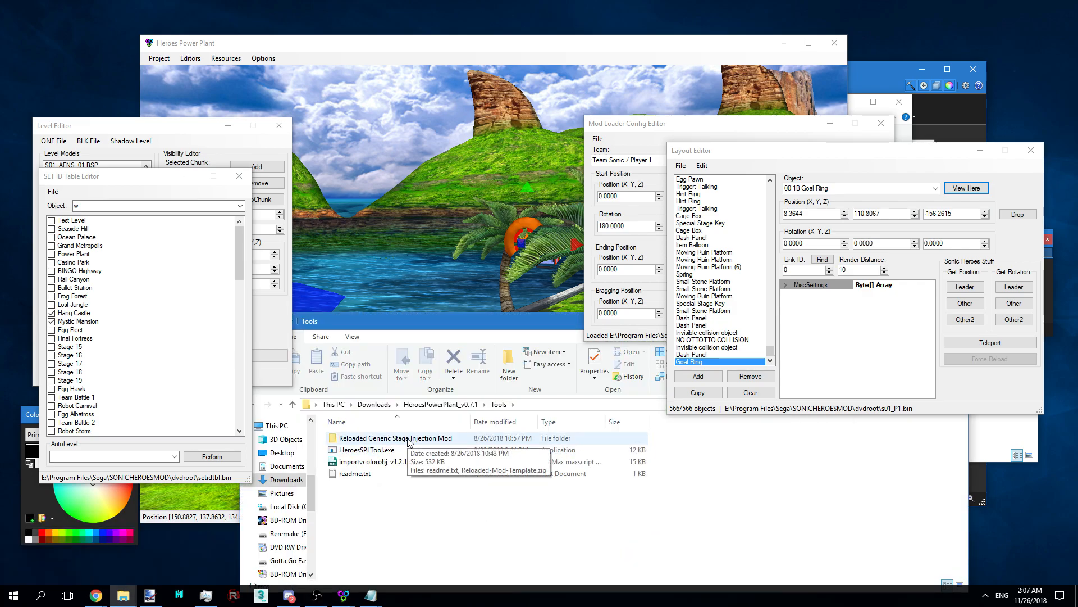
pyautogui.rightClick(395, 437)
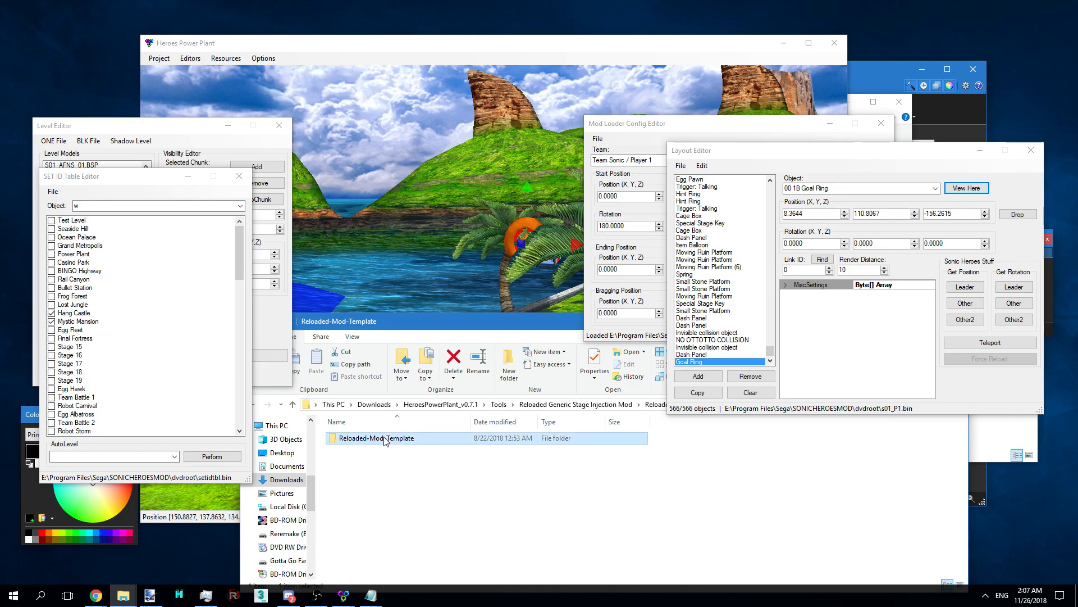
pyautogui.doubleClick(376, 438)
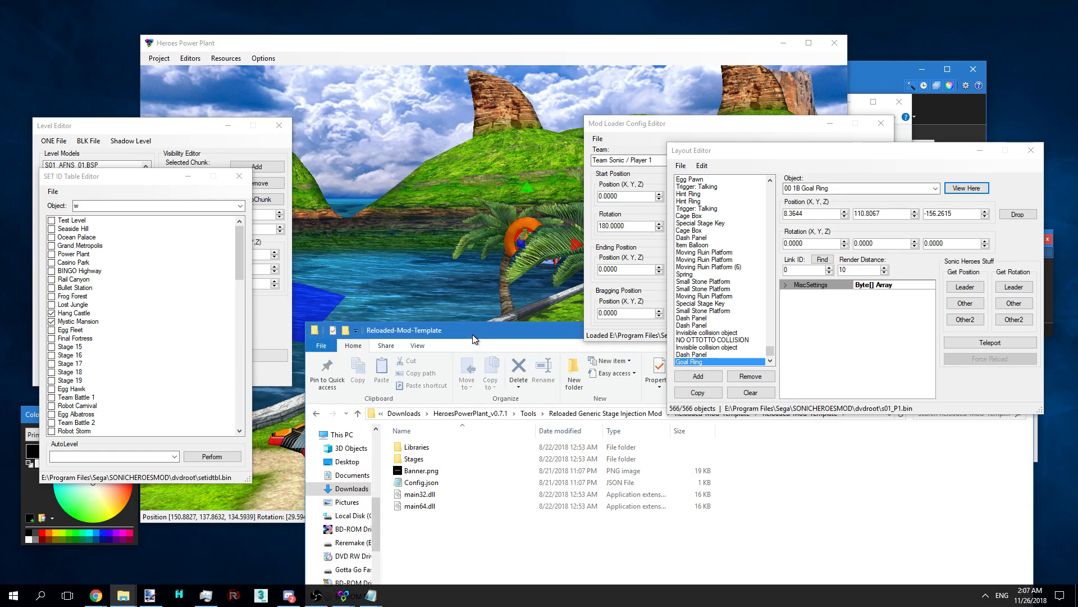
pyautogui.rightClick(430, 464)
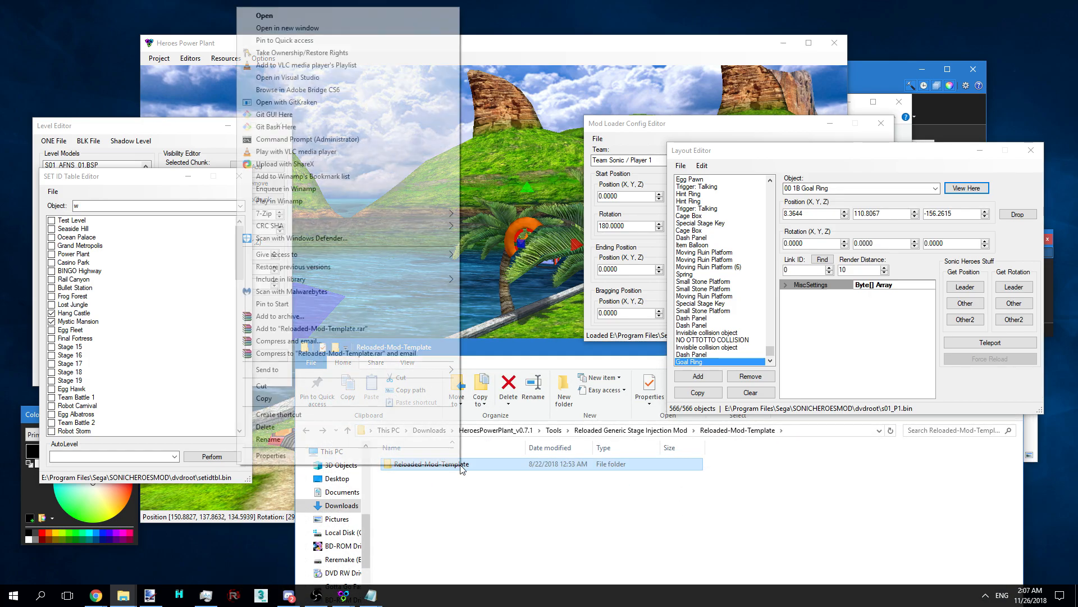
pyautogui.click(268, 439)
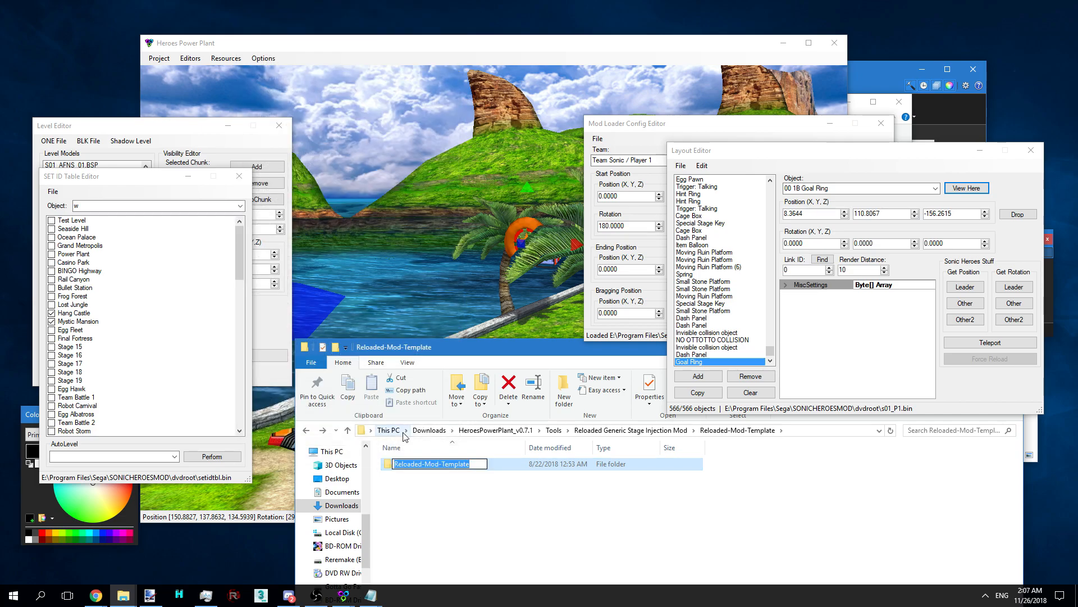
pyautogui.write('Mymo')
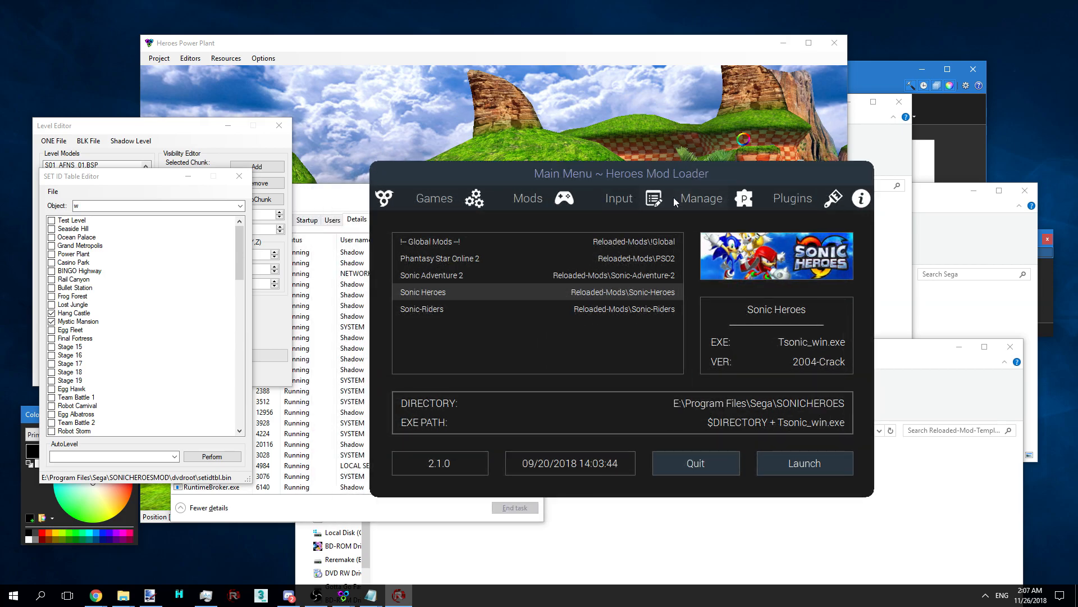
# From the Manage settings, open the Sonic-Heroes mods folder with Open Mod Directory
pyautogui.click(701, 197)
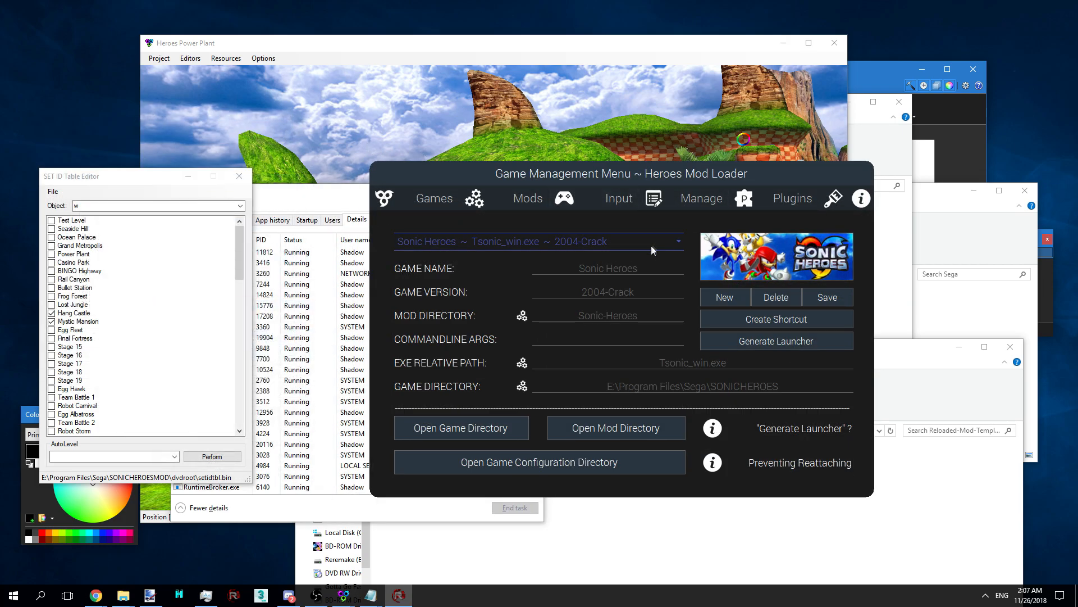
pyautogui.moveTo(616, 427)
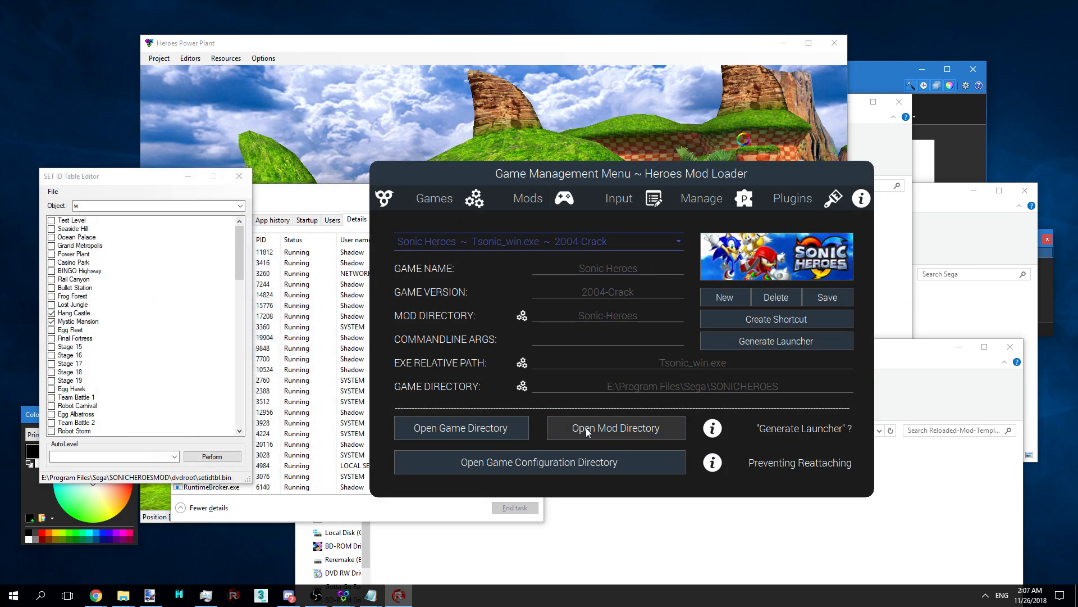
pyautogui.click(614, 426)
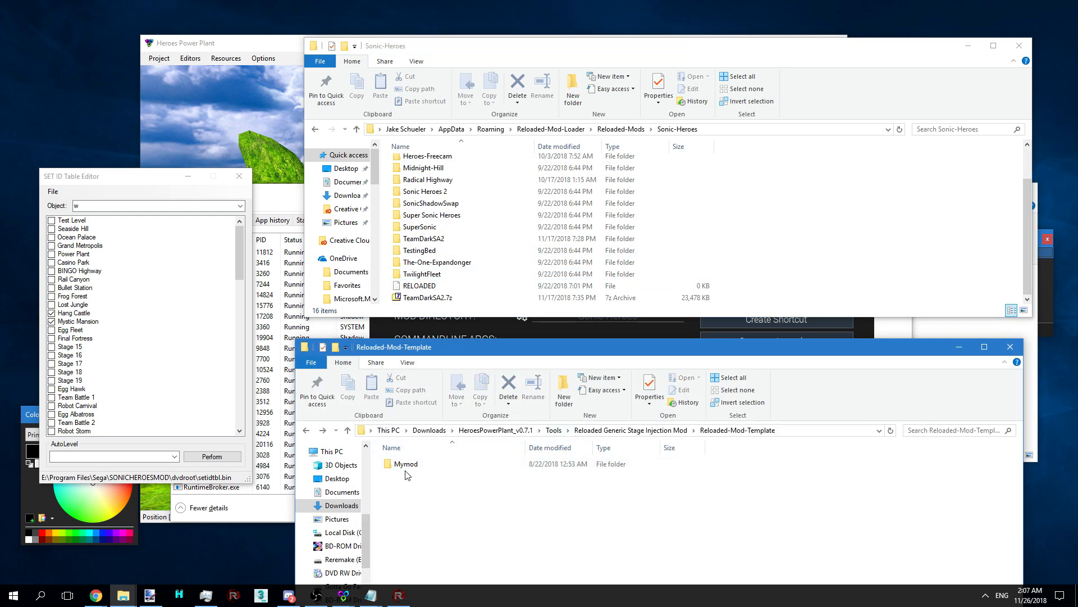
# Copy Mymod into the Sonic-Heroes mods folder and edit its Config.json in Notepad++
pyautogui.click(405, 464)
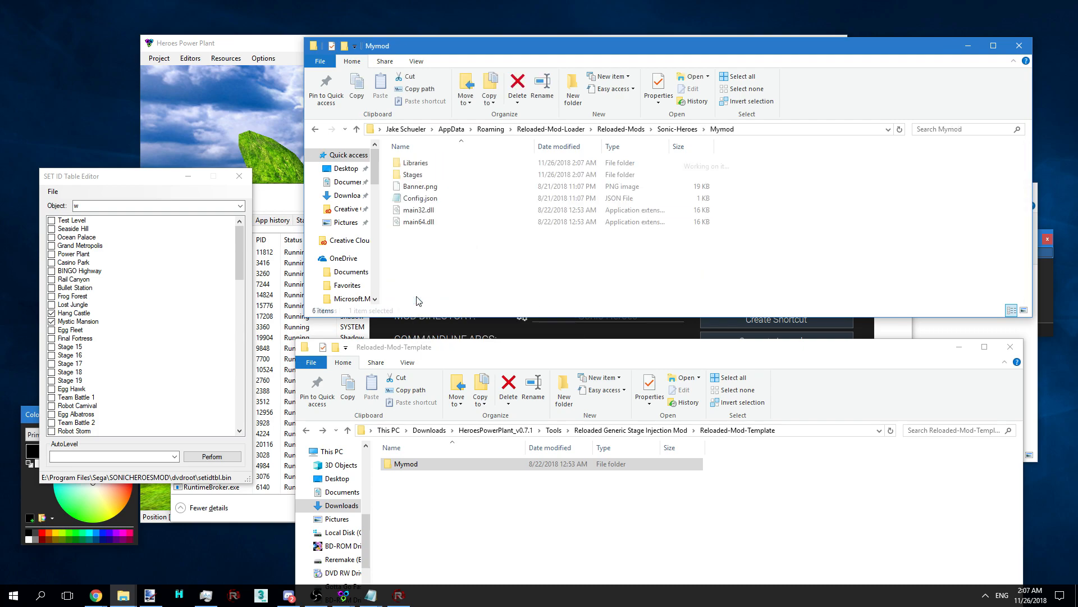
pyautogui.rightClick(419, 198)
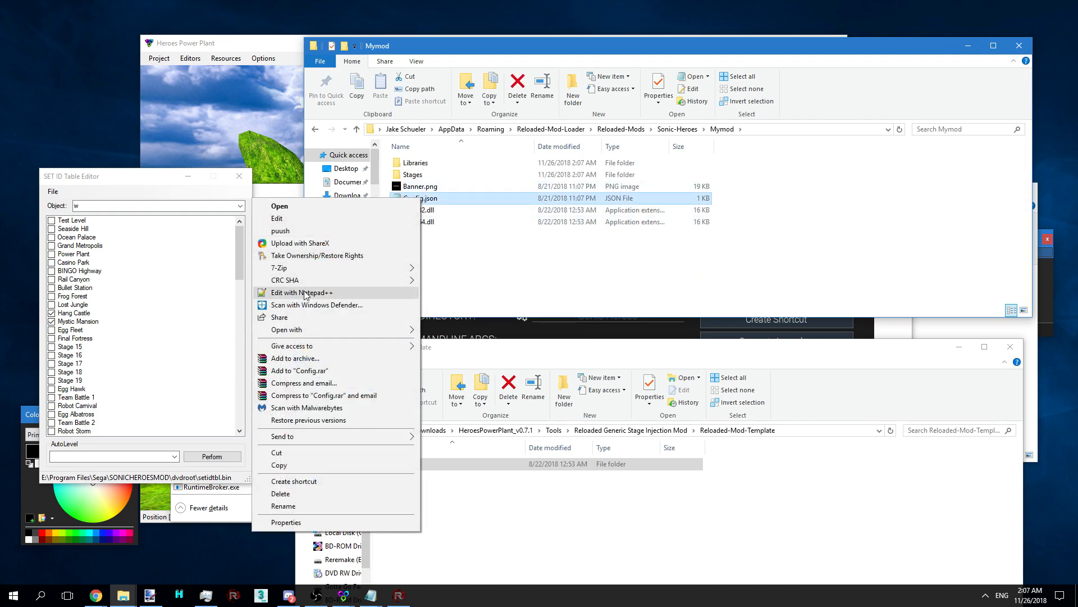
pyautogui.click(301, 292)
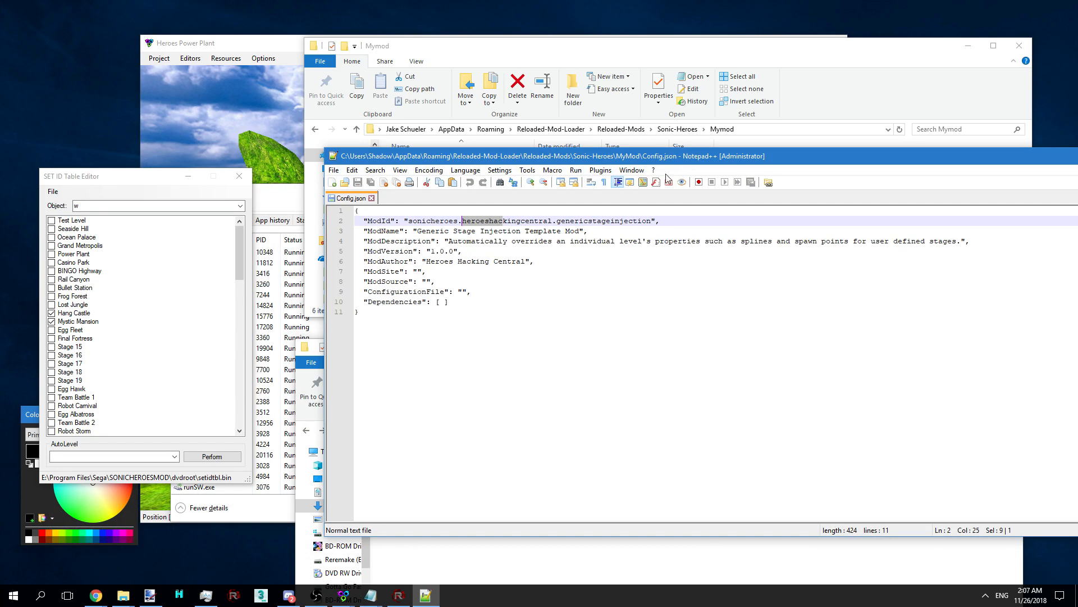
# Replace the ModId and ModName values with the mod's own 'my' id and name, then save
pyautogui.click(649, 220)
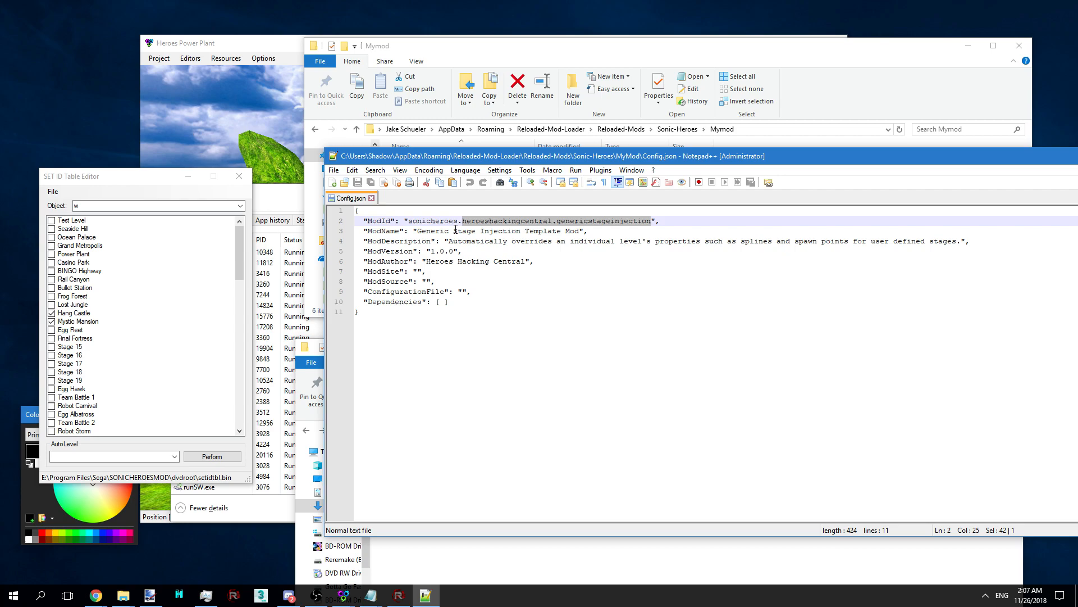
pyautogui.write('my')
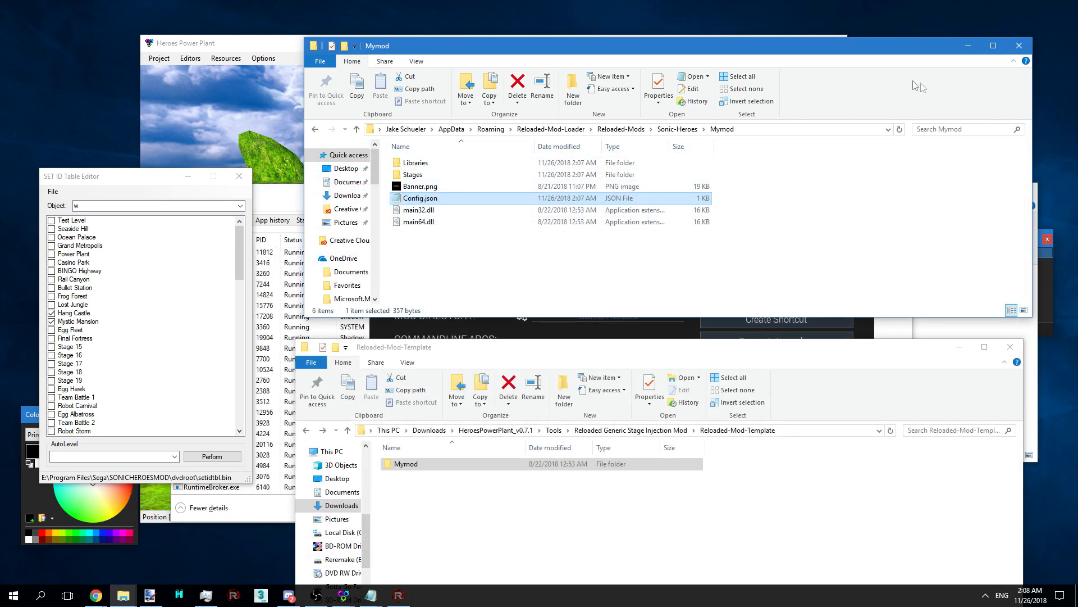
# Open Mymod's Stages\0 folder, pick out s01_P1.bin in dvdroot, and return to Heroes Mod Loader
pyautogui.doubleClick(412, 175)
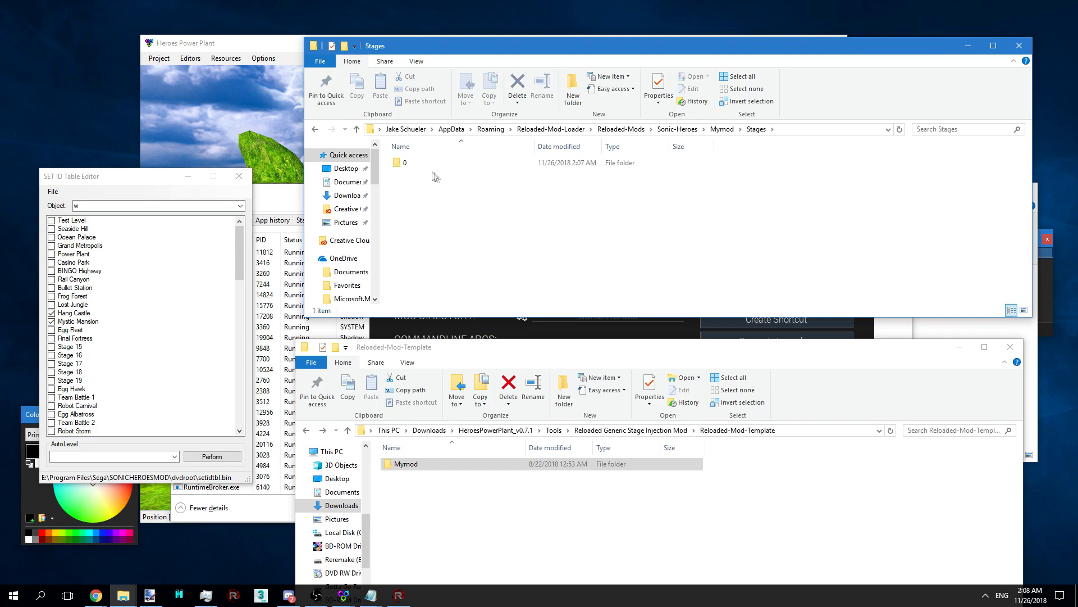
pyautogui.doubleClick(403, 162)
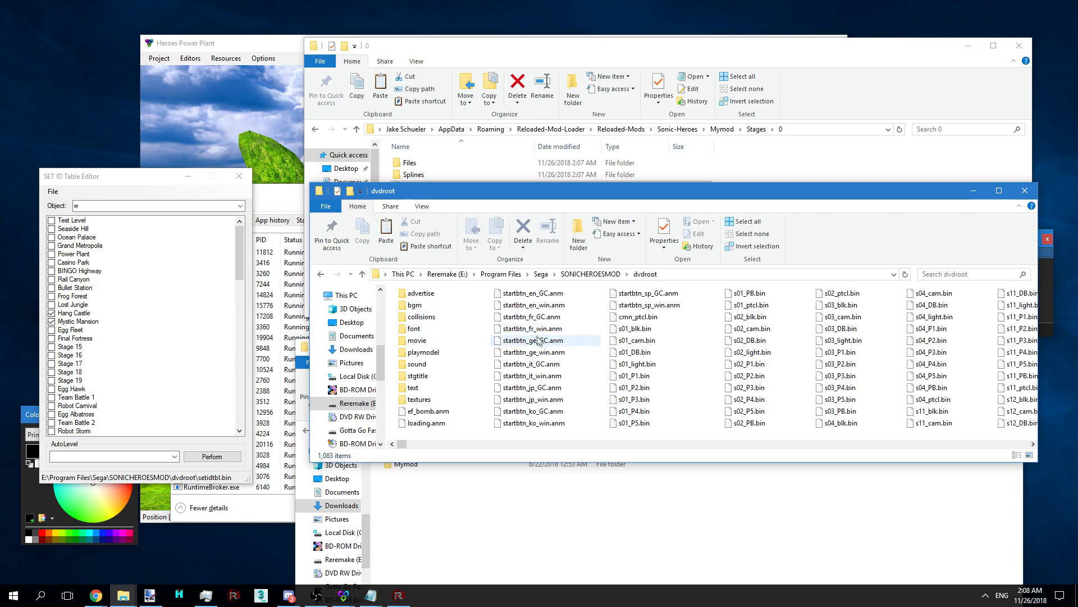
pyautogui.hscroll(3)
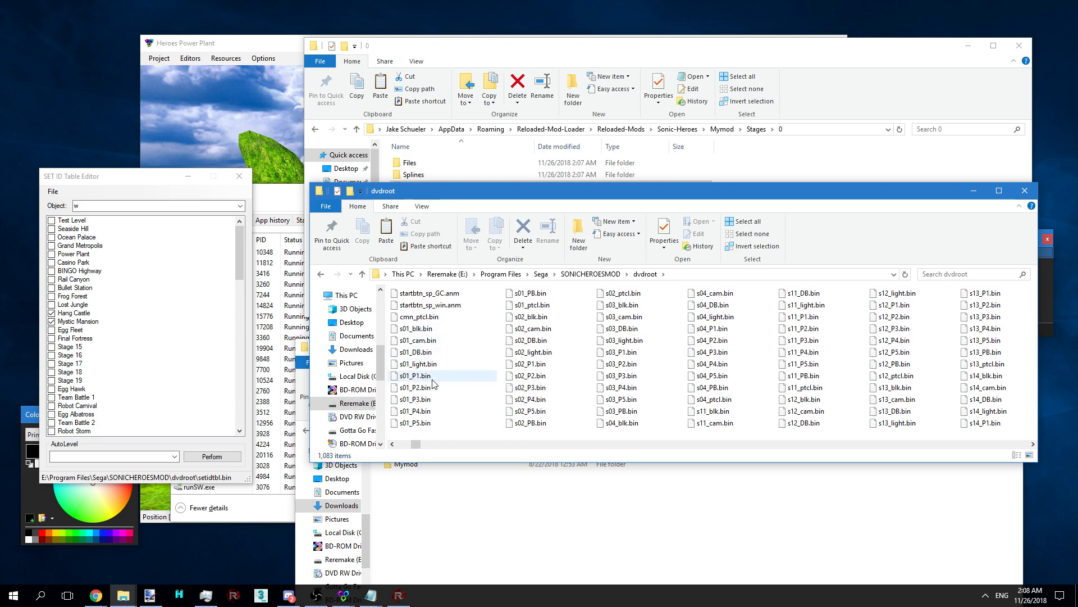
pyautogui.doubleClick(409, 162)
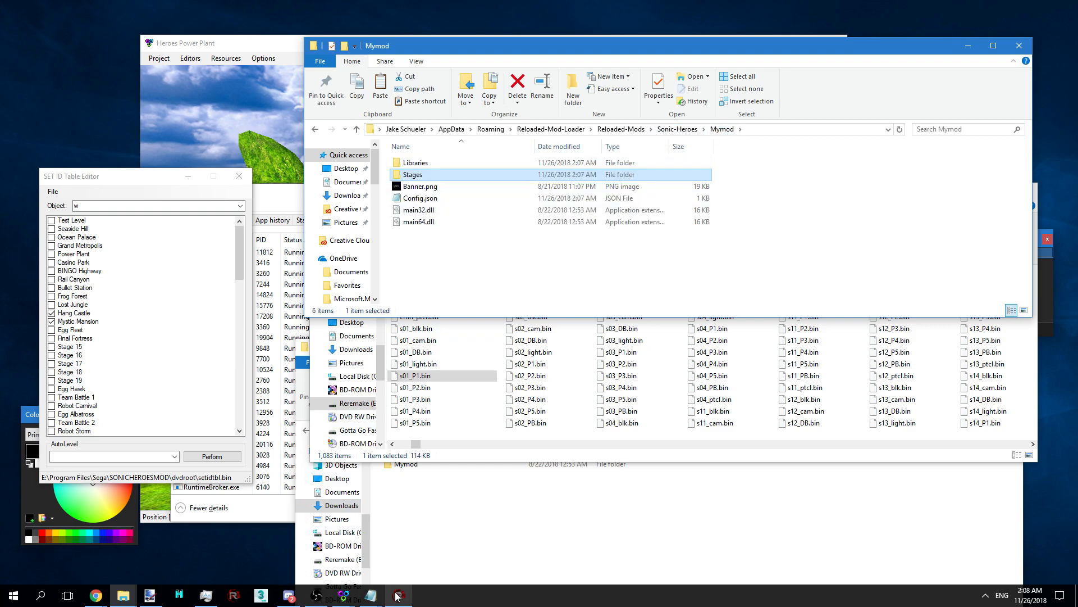
pyautogui.click(397, 595)
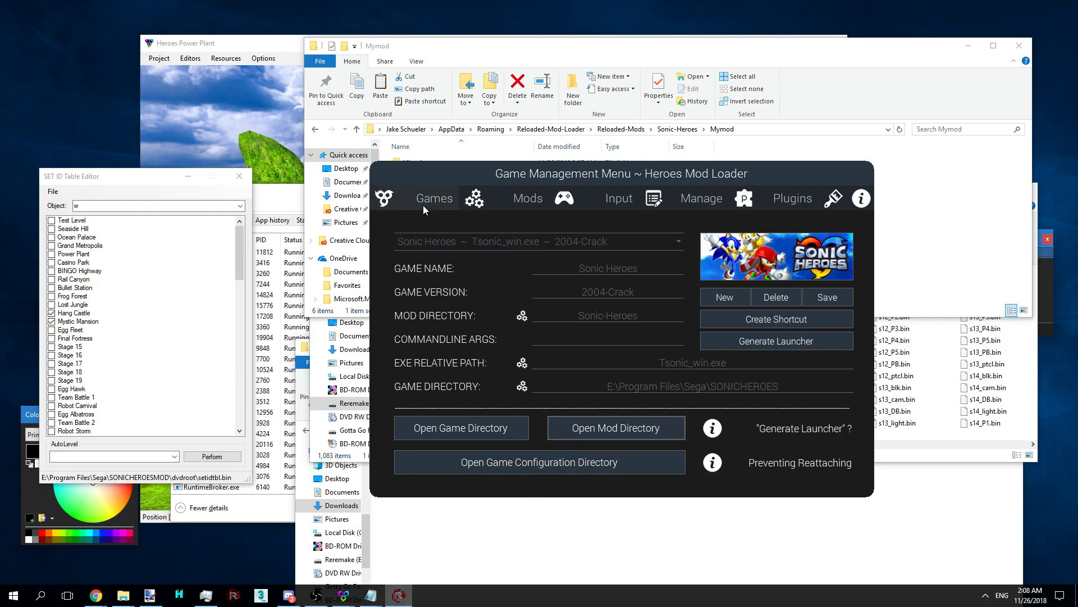
# Enable My Mod in the mod list, return to Games and launch Sonic Heroes
pyautogui.click(527, 198)
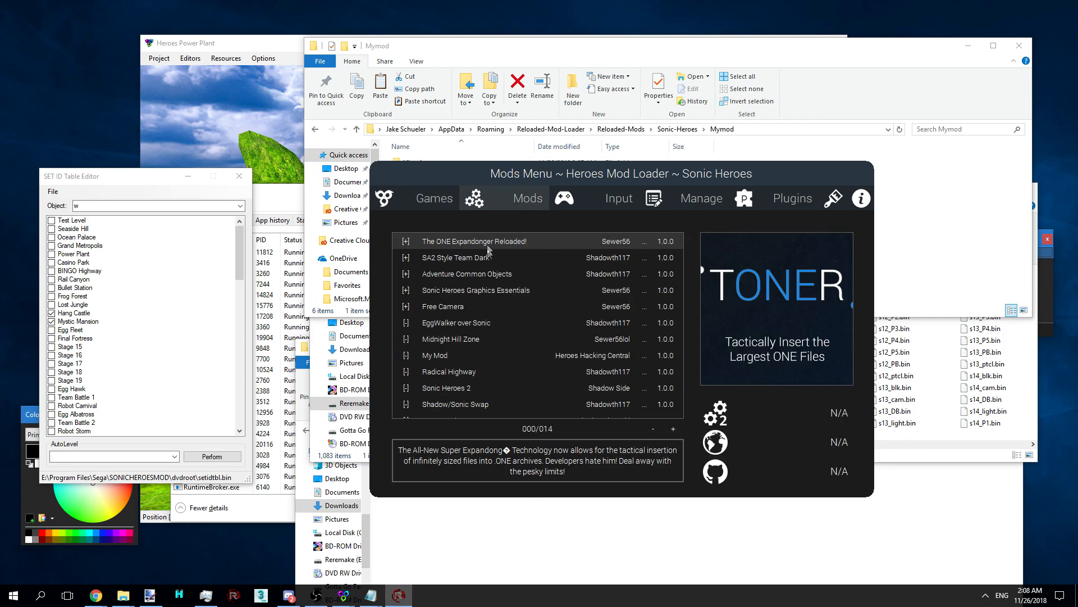
pyautogui.click(435, 355)
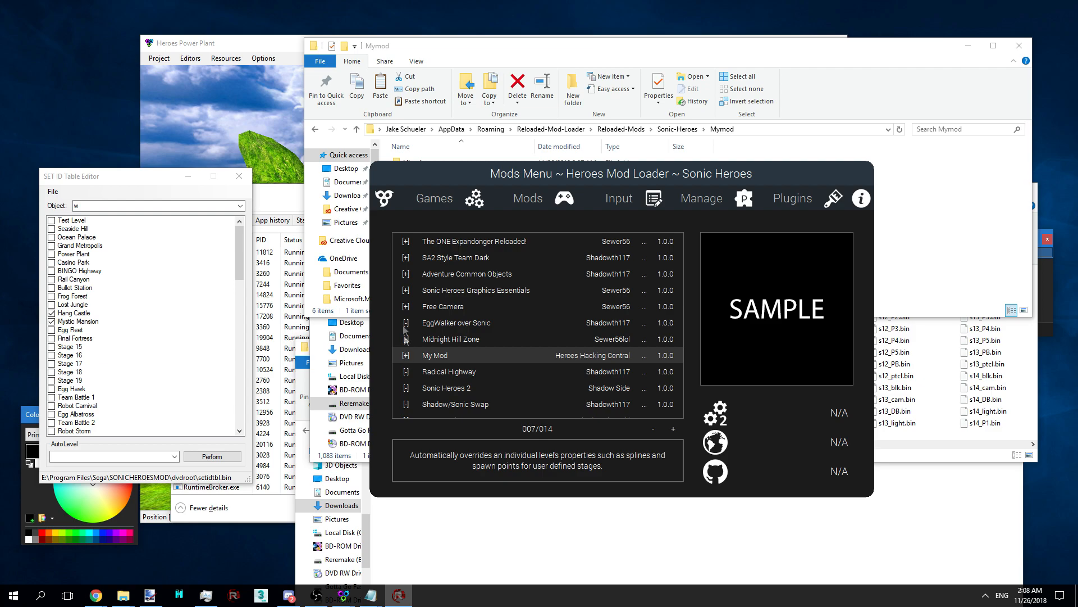
pyautogui.click(434, 198)
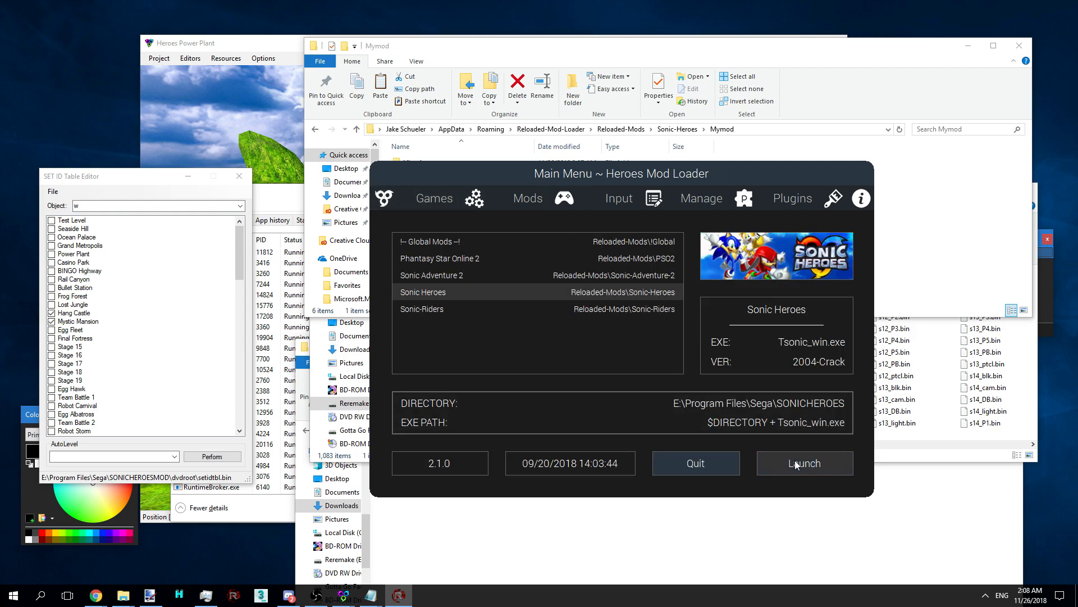
pyautogui.moveTo(804, 463)
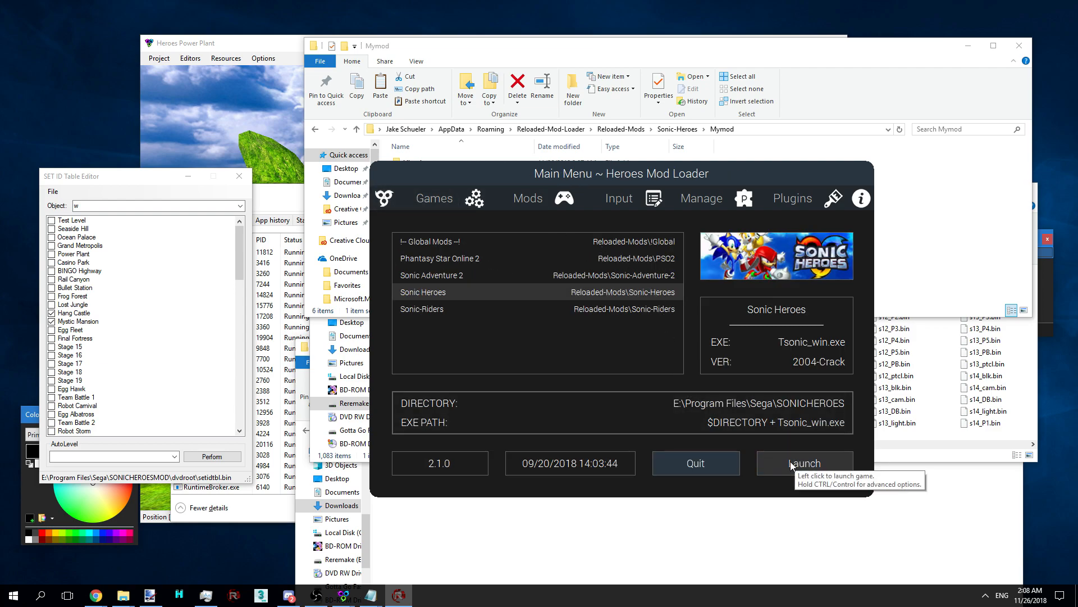
pyautogui.click(804, 463)
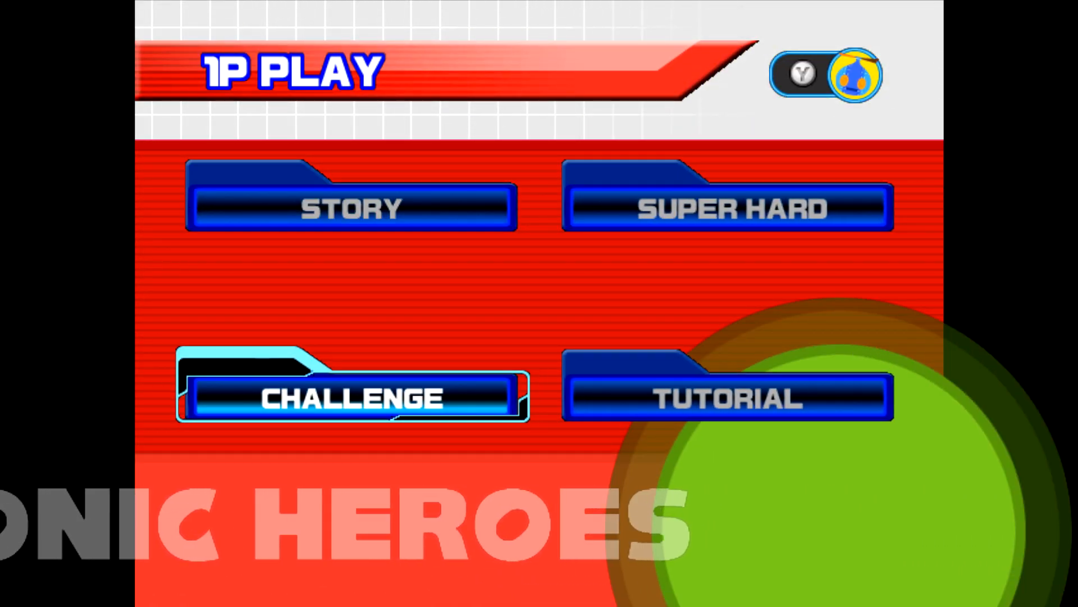
# Select Challenge on the 1P Play menu to reach Stage Select with Seaside Hill
pyautogui.click(352, 396)
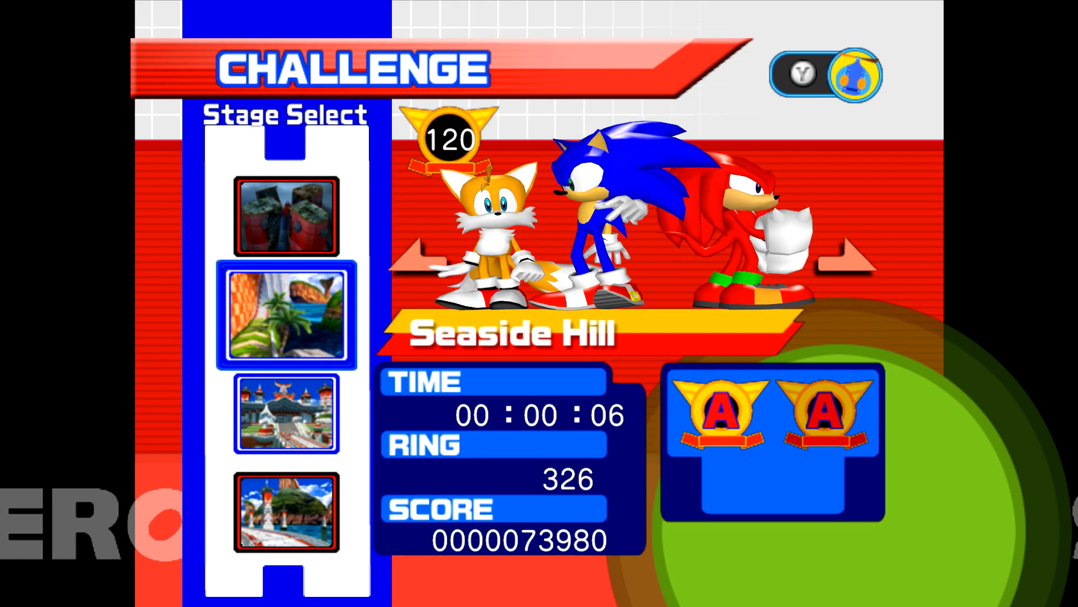